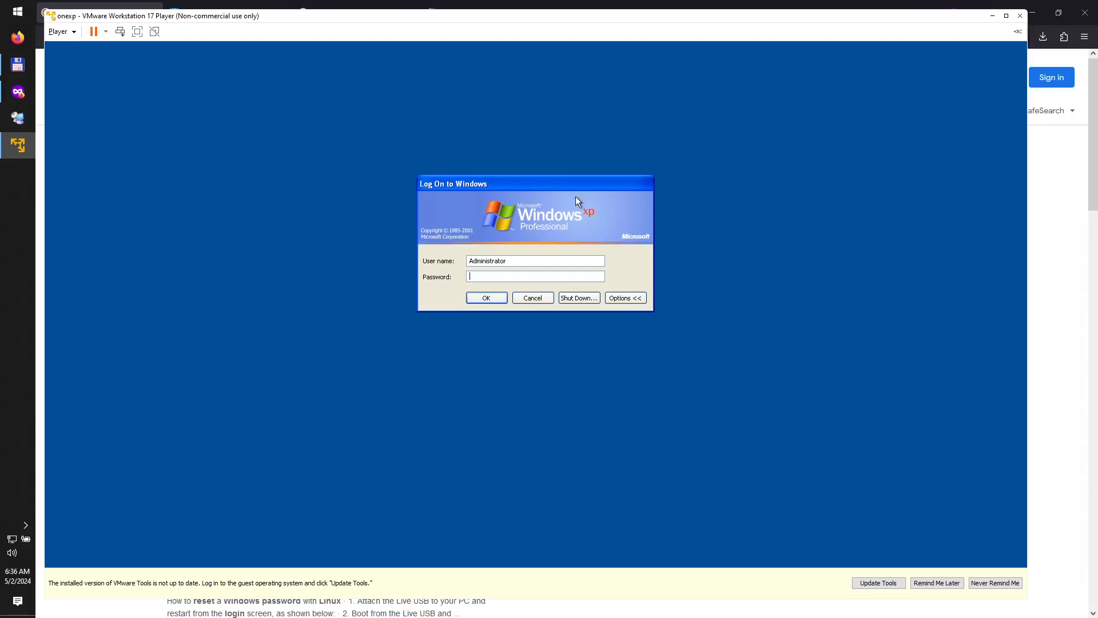
pyautogui.moveTo(569, 185)
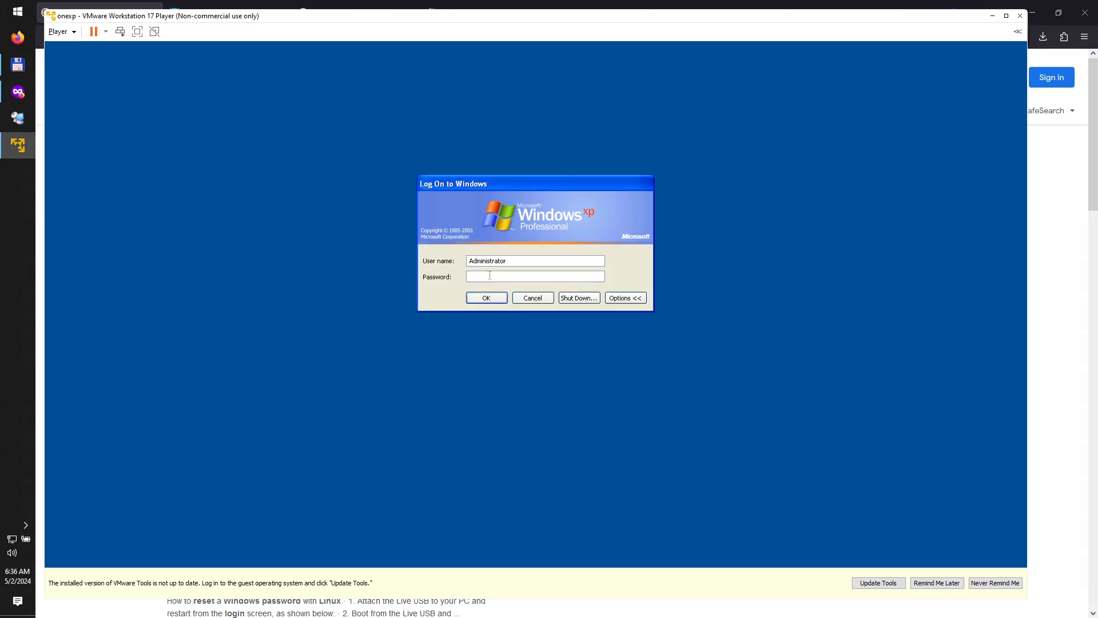
# - Open the opensource.com article on resetting a Windows password with Linux from the search results
pyautogui.write('••••')
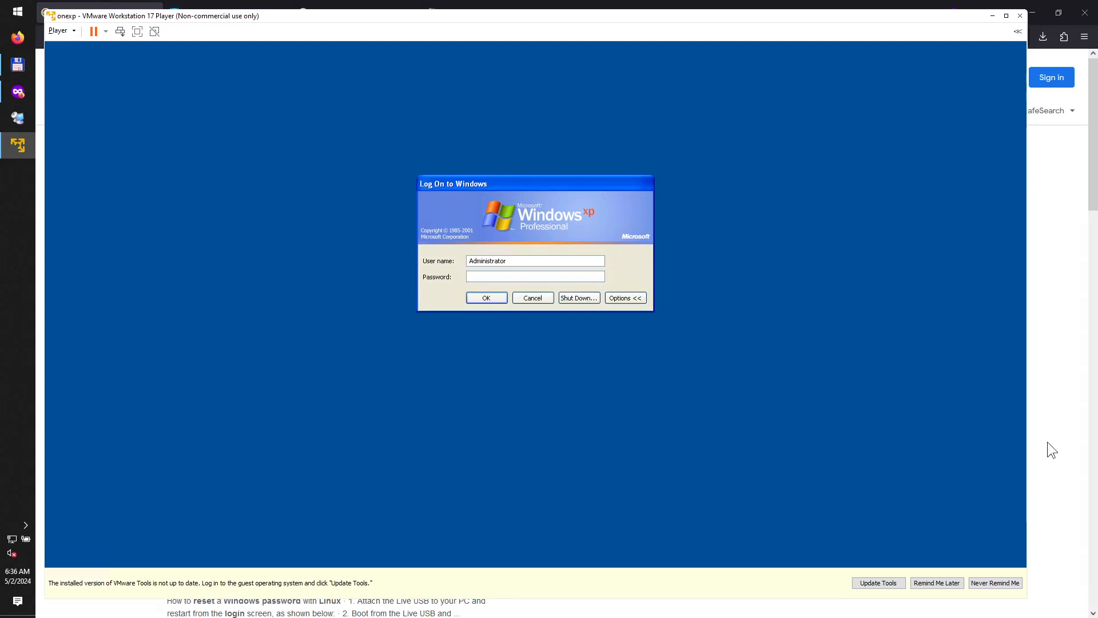
pyautogui.click(536, 276)
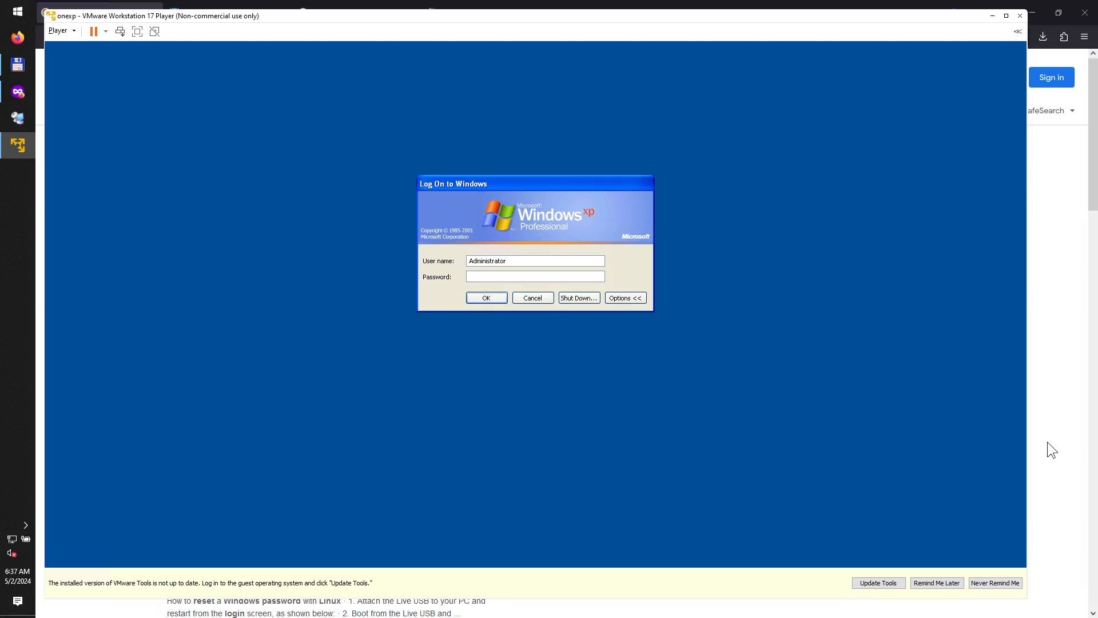
pyautogui.moveTo(1063, 401)
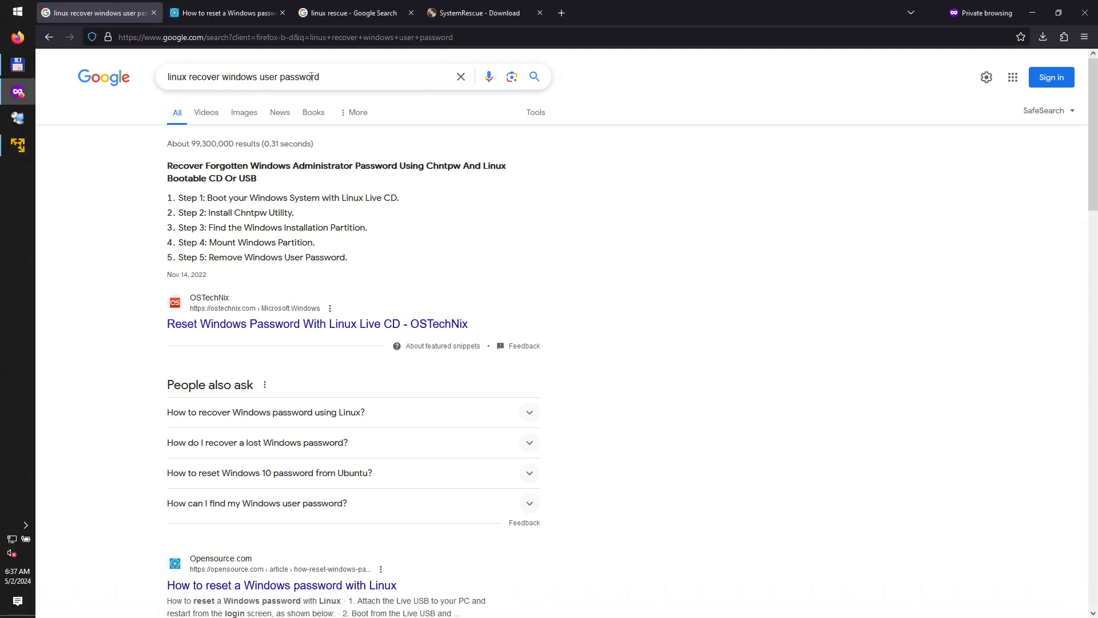
pyautogui.scroll(-3)
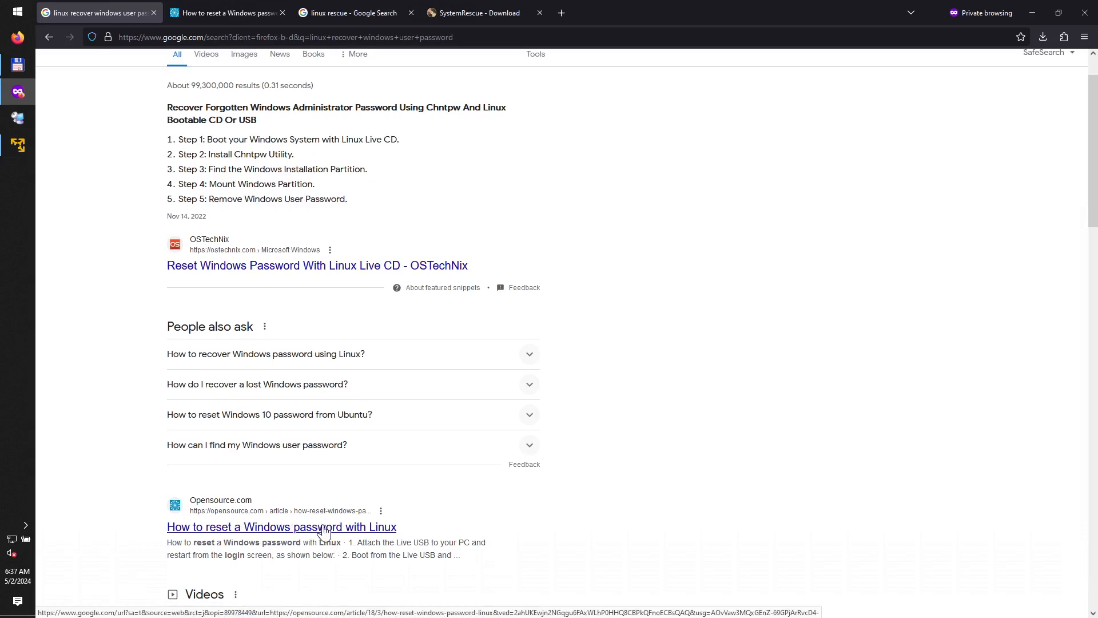
pyautogui.click(281, 526)
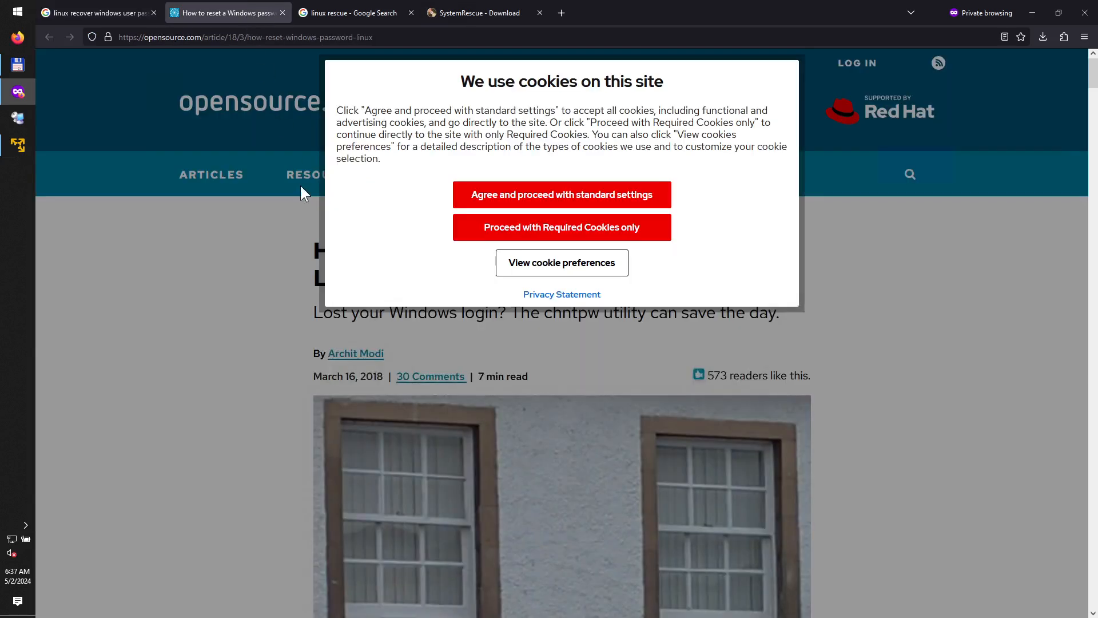
# - Accept required cookies only and scroll the article down to step 1
pyautogui.click(561, 226)
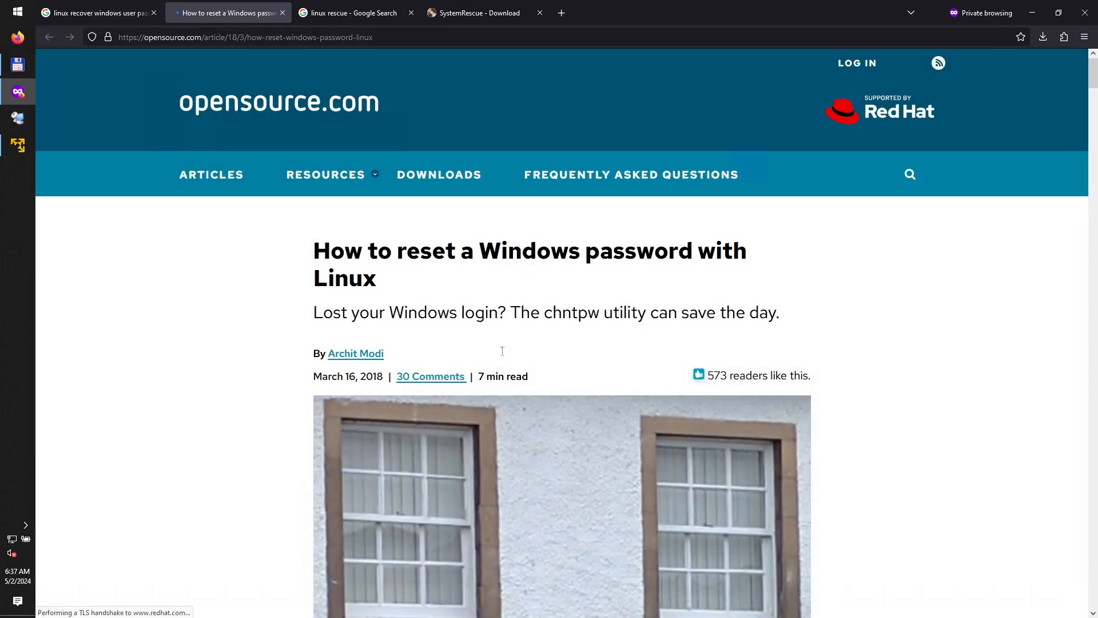
pyautogui.scroll(-3)
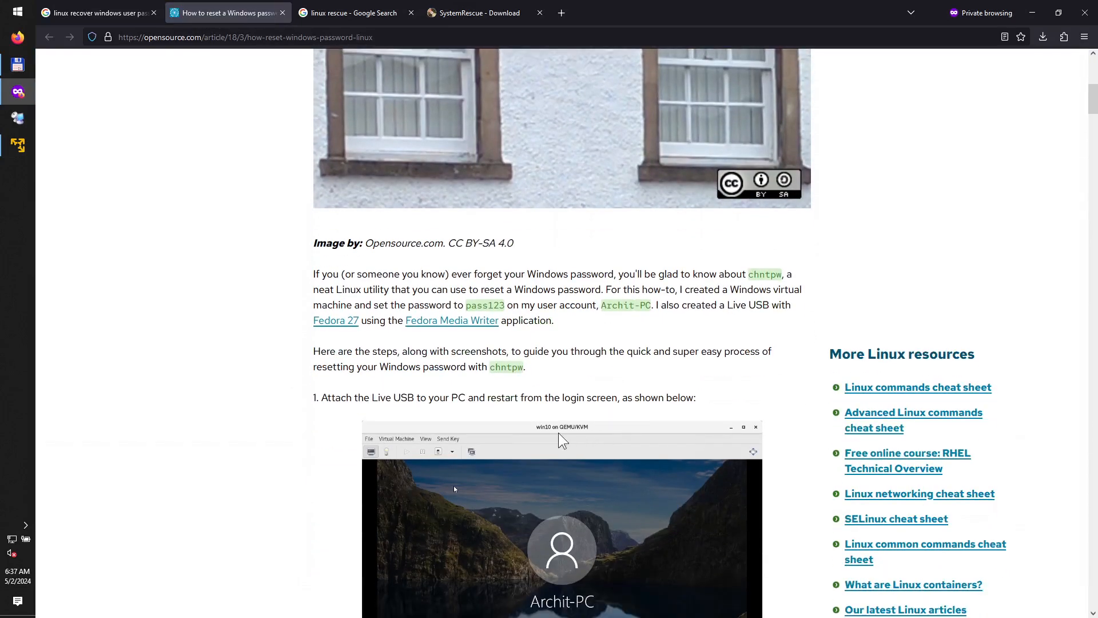
pyautogui.moveTo(336, 419)
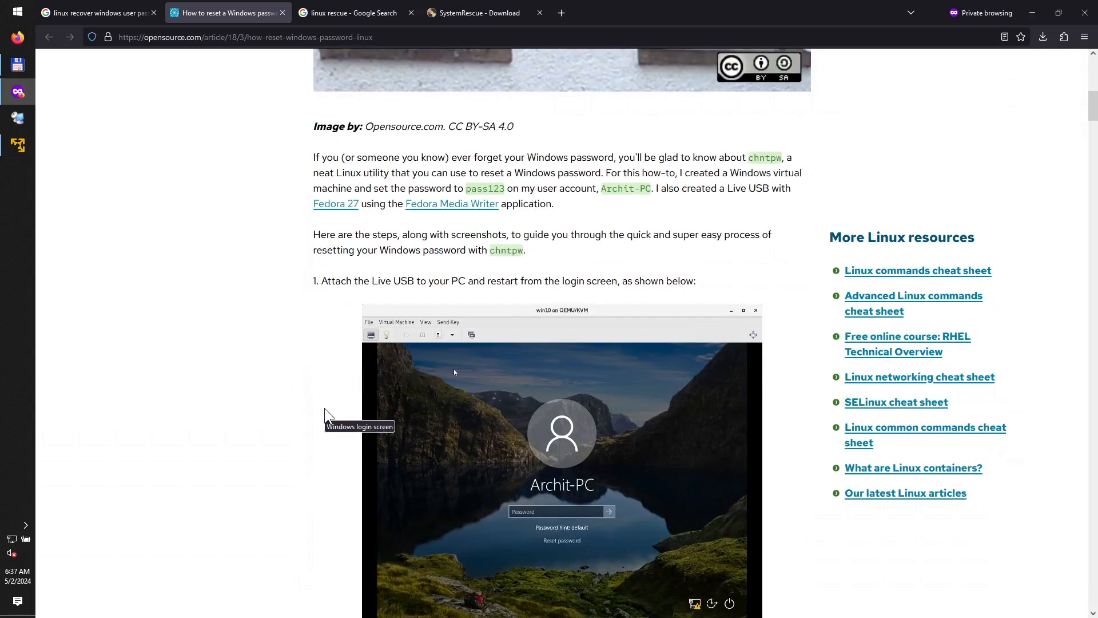
pyautogui.scroll(-3)
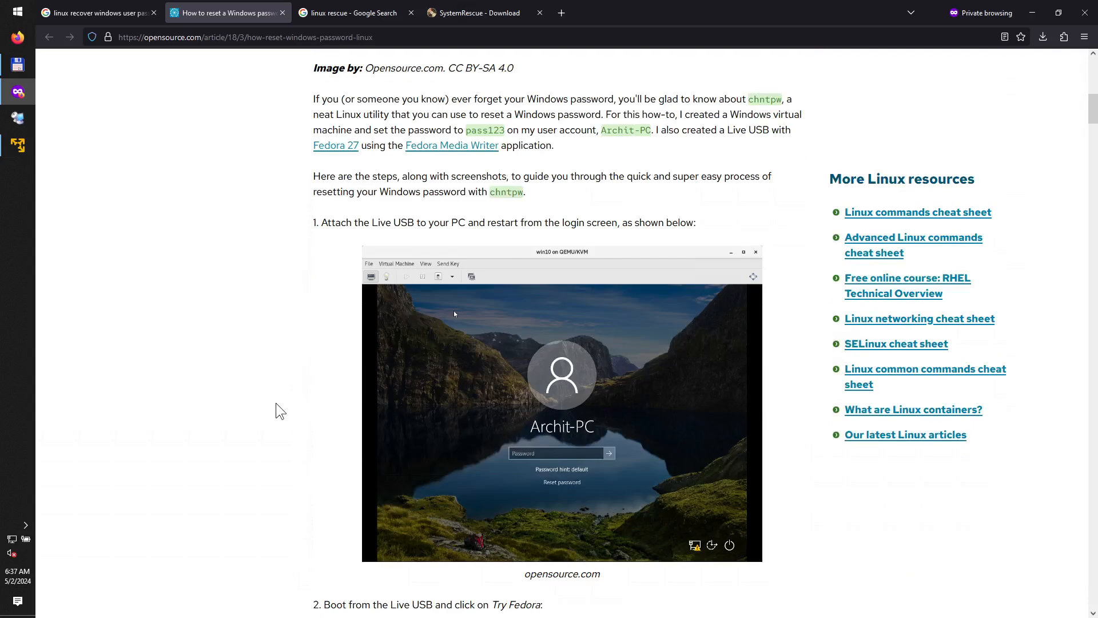
pyautogui.moveTo(279, 410)
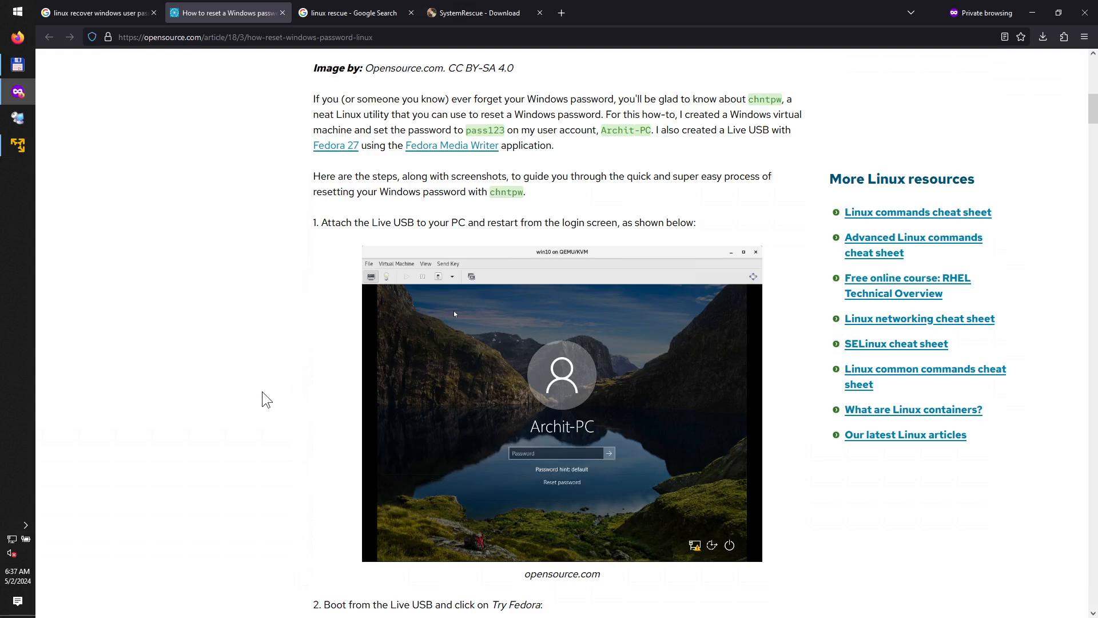
pyautogui.moveTo(266, 349)
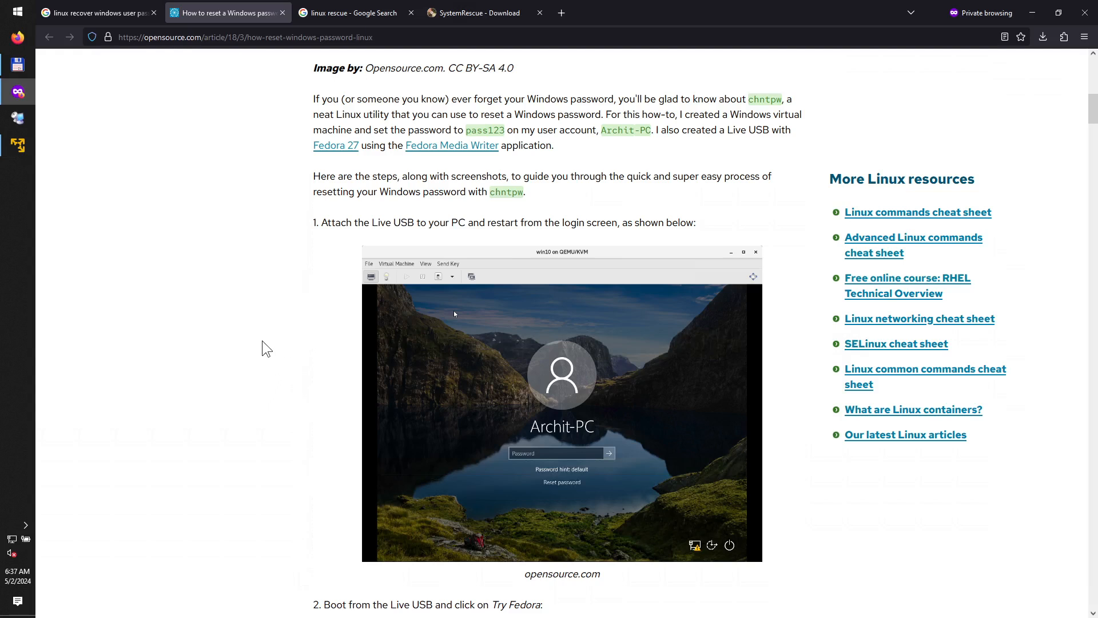
# - Check the SystemRescue download page, highlighting the 853 MiB ISO size
pyautogui.click(348, 13)
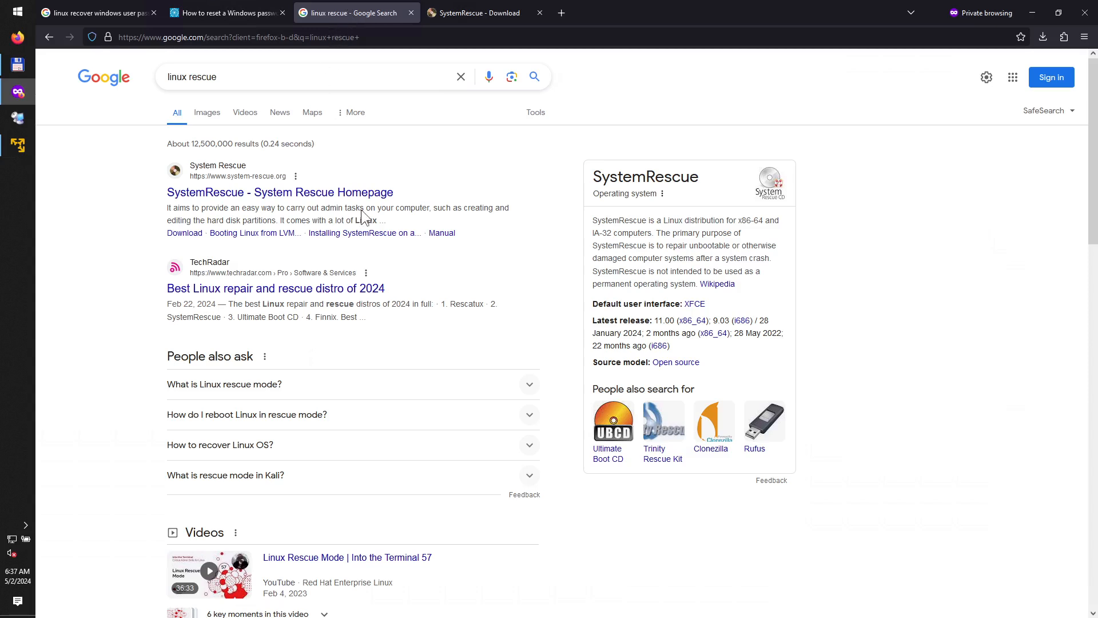
pyautogui.moveTo(398, 251)
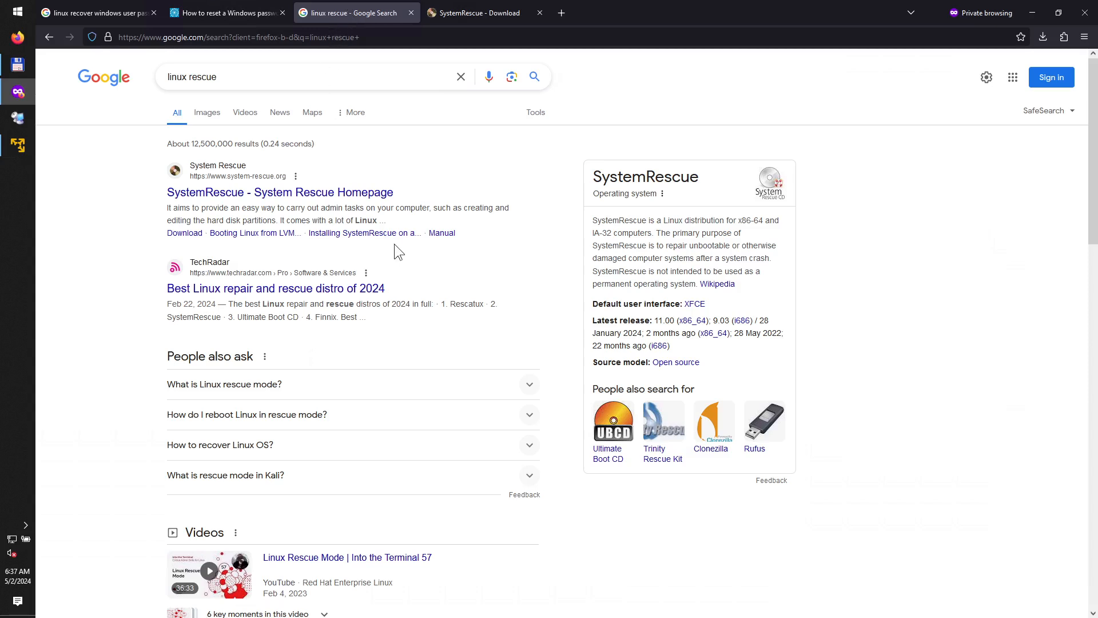
pyautogui.moveTo(217, 208)
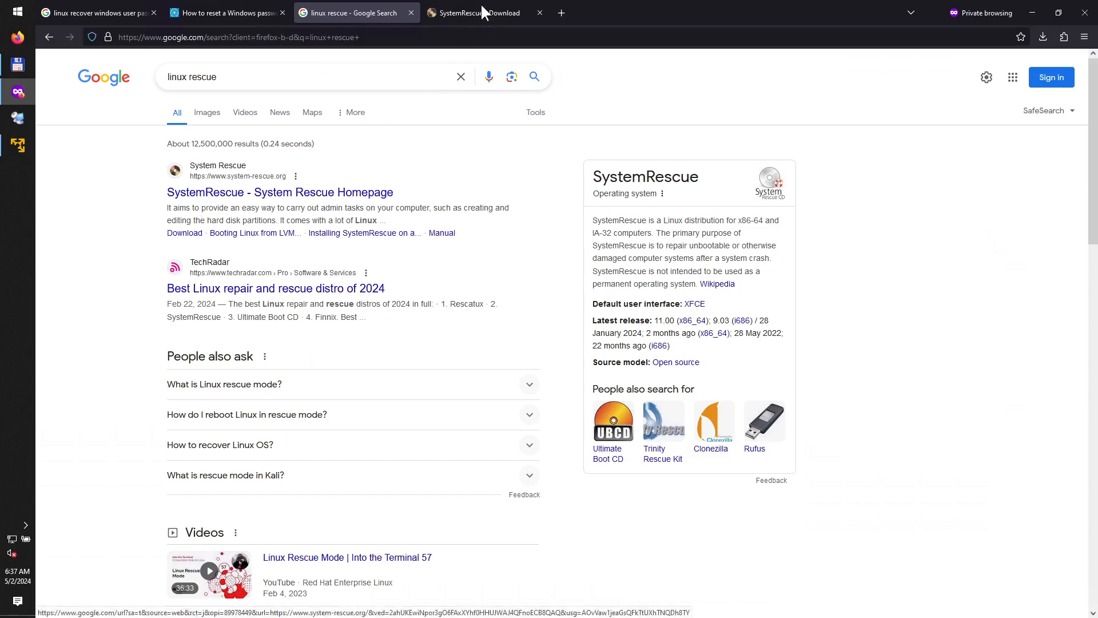
pyautogui.click(480, 12)
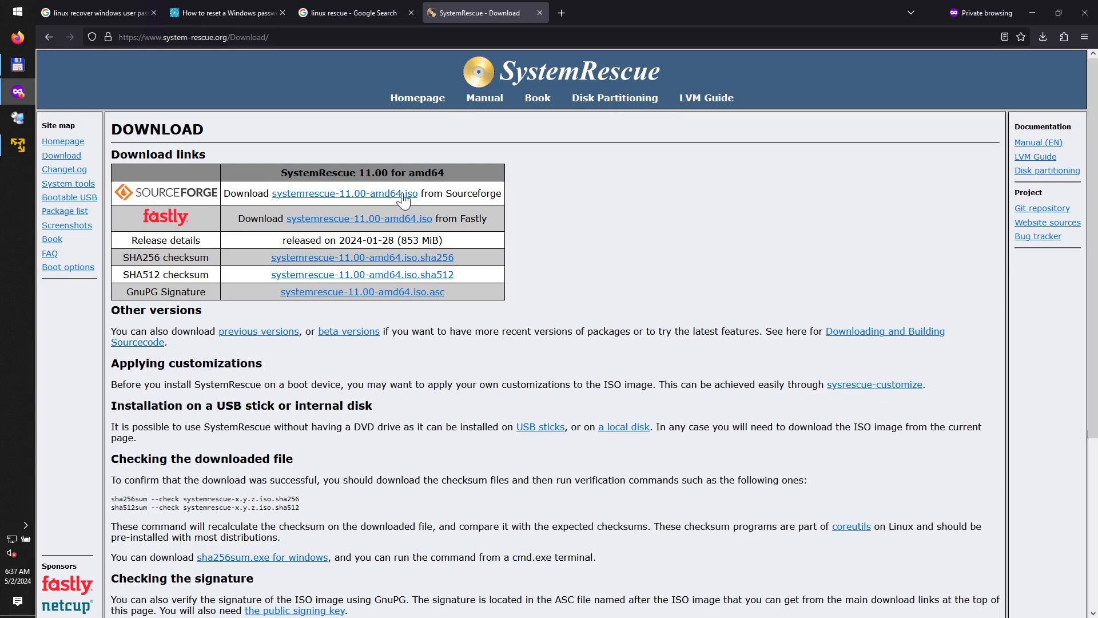
pyautogui.doubleClick(410, 240)
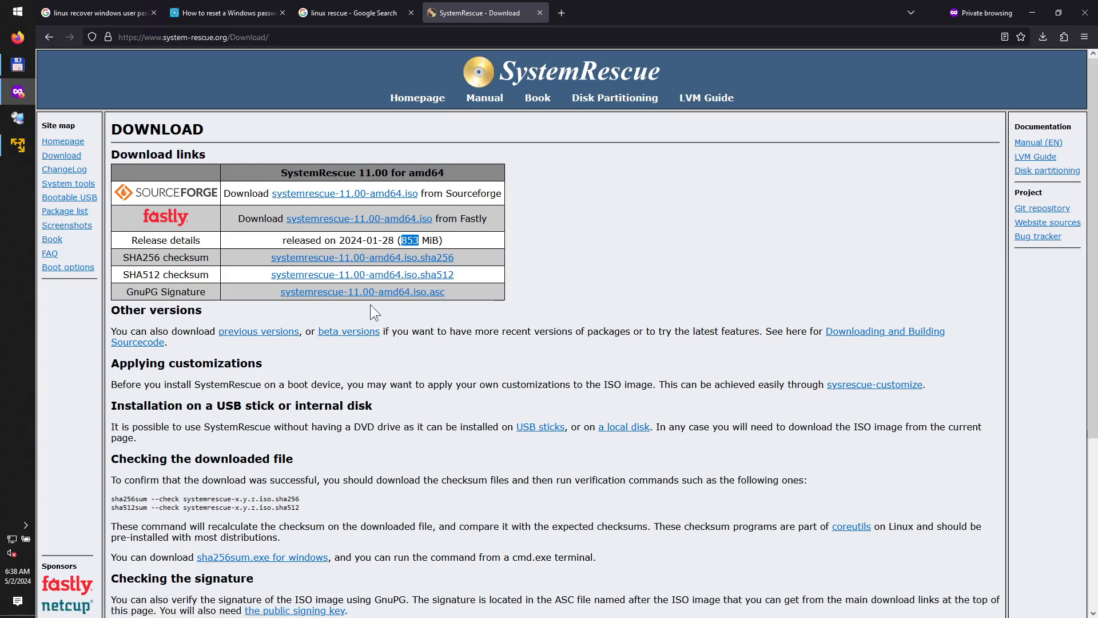
pyautogui.moveTo(276, 194)
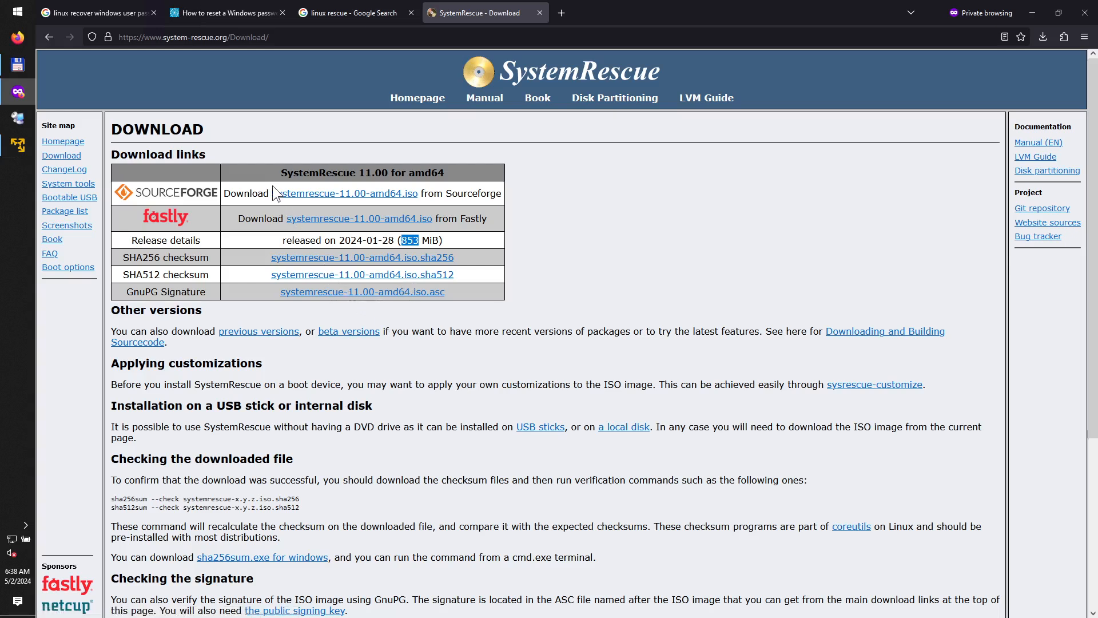
# - Return to the password reset article and highlight the chntpw tool name
pyautogui.click(224, 13)
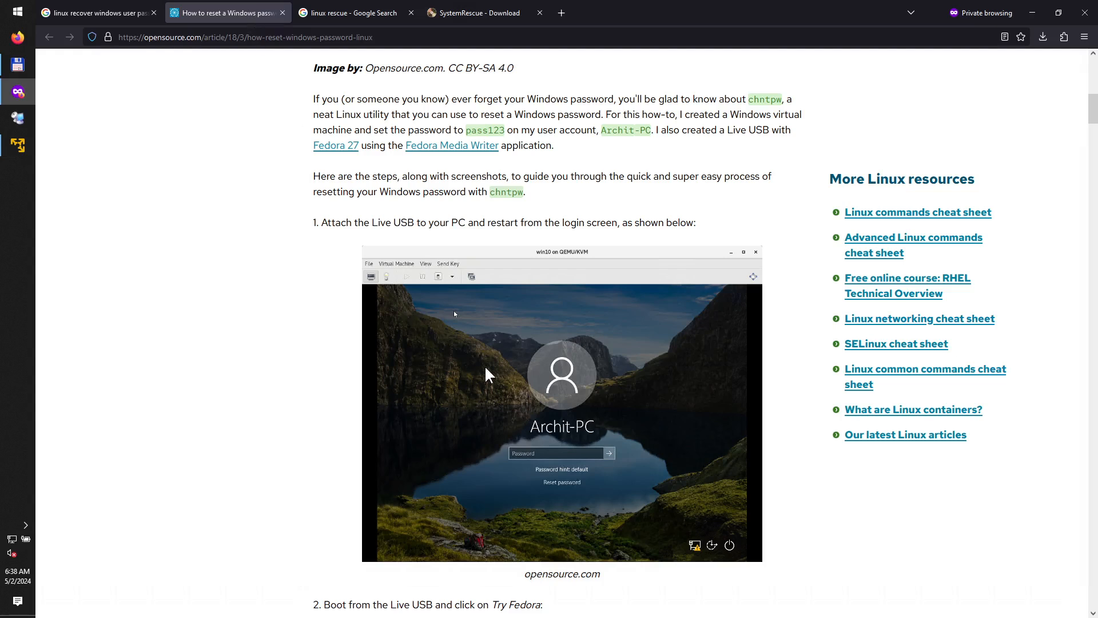
pyautogui.scroll(-3)
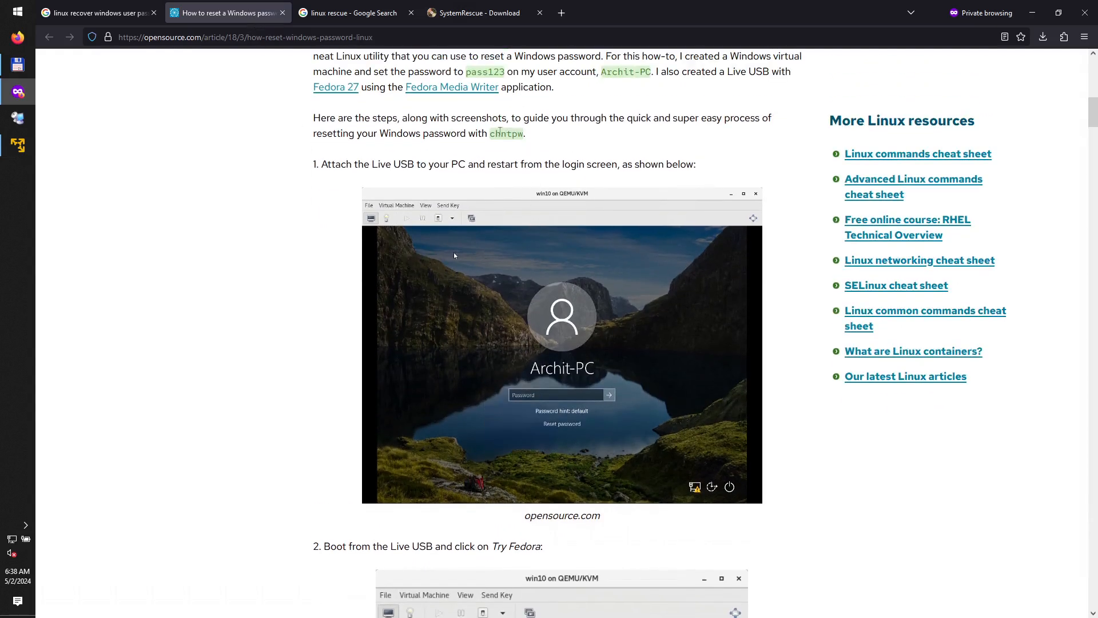
pyautogui.doubleClick(507, 133)
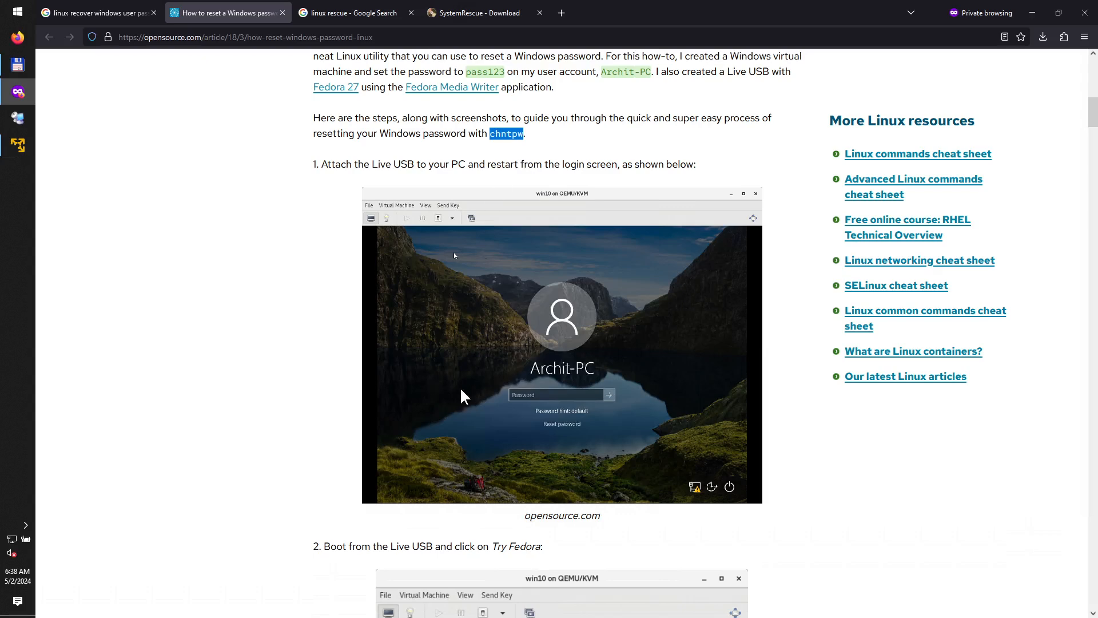
pyautogui.scroll(-3)
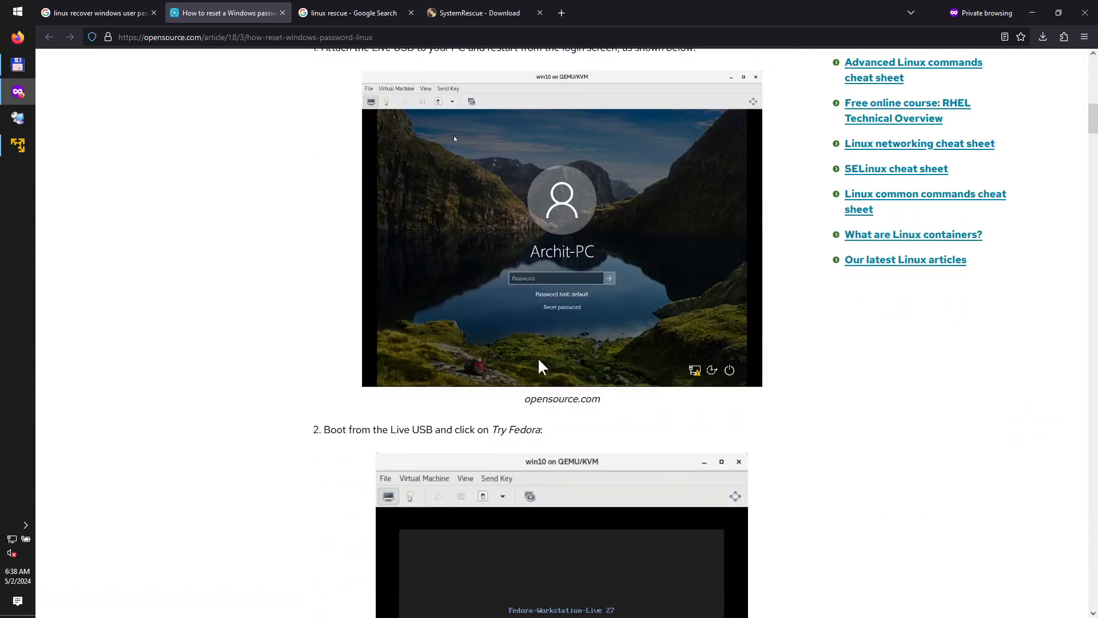
pyautogui.moveTo(529, 357)
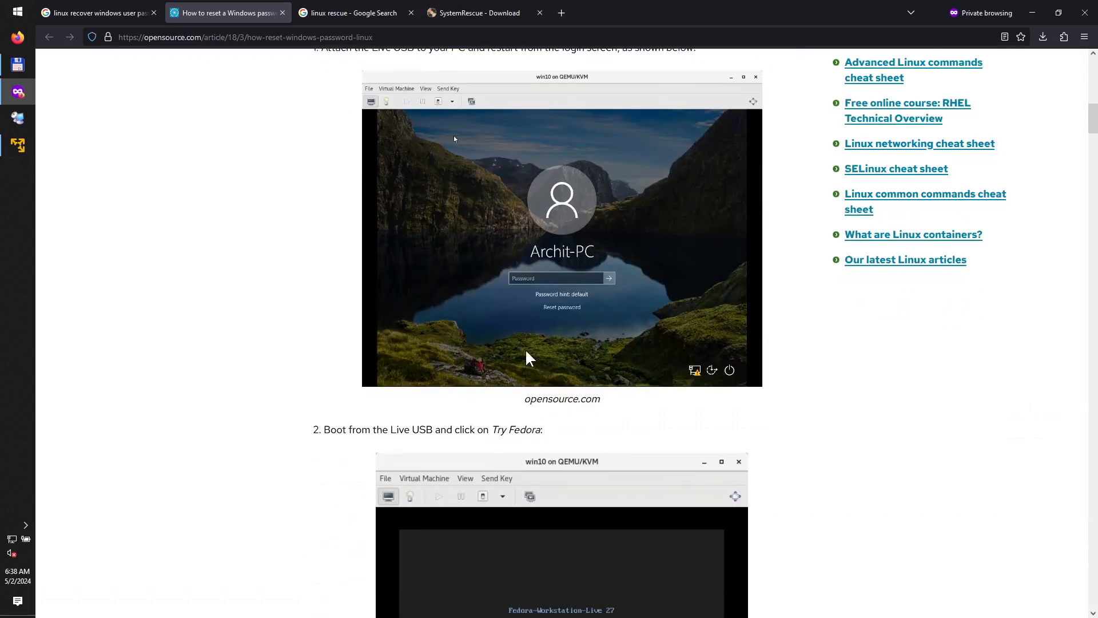
# - Glance at the SystemRescue download page again, then go back to the article
pyautogui.click(476, 13)
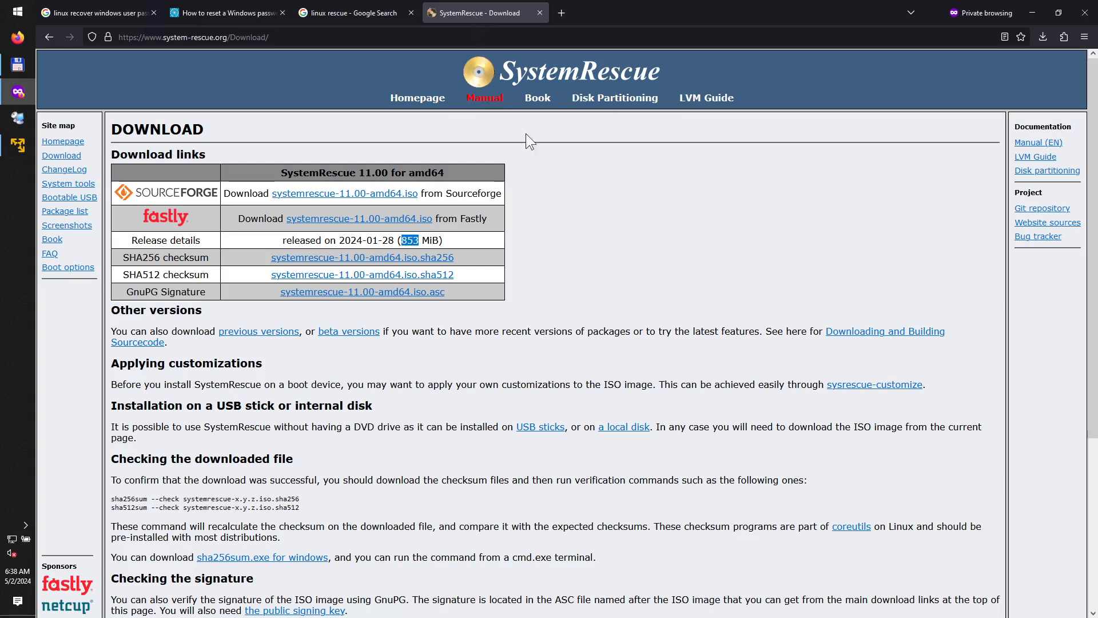
pyautogui.moveTo(510, 183)
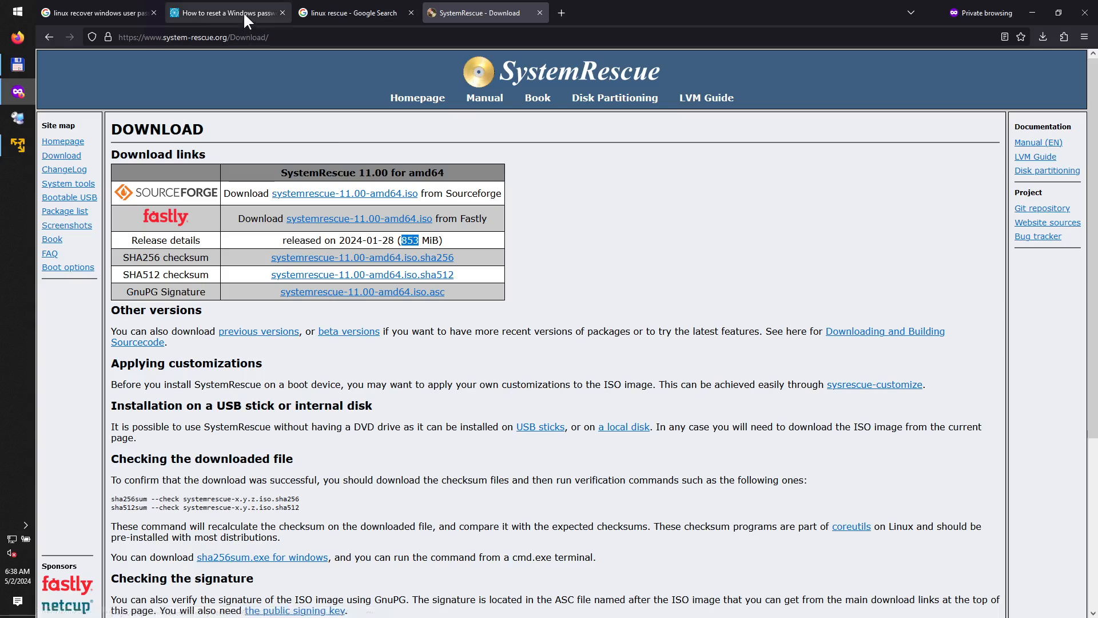
pyautogui.click(227, 13)
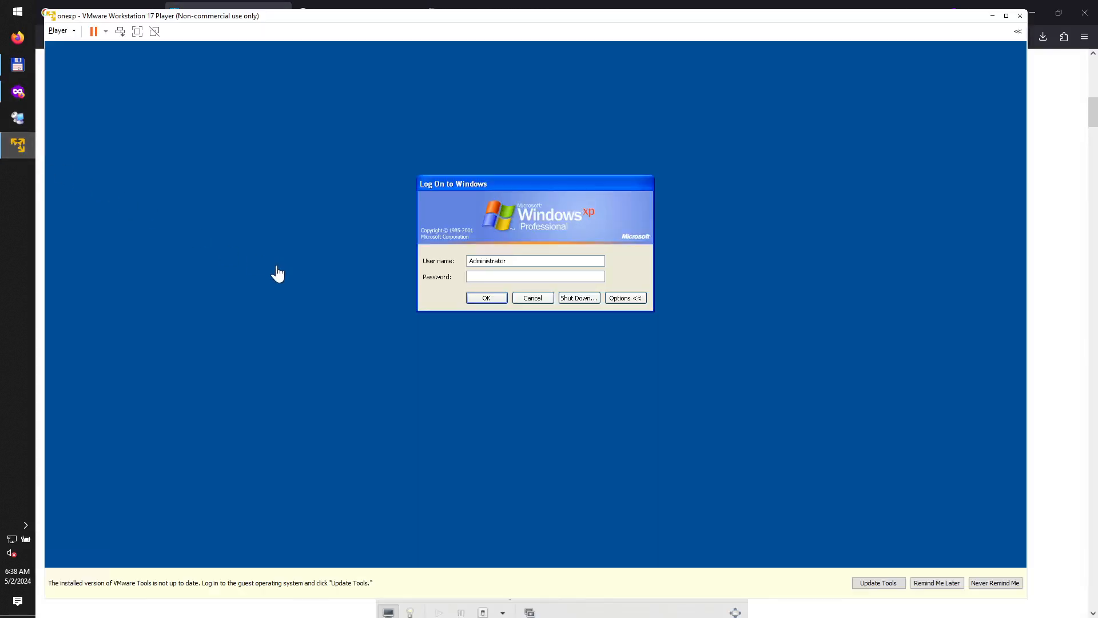
# - Focus the VMware Player window and open Player > Manage > Virtual Machine Settings
pyautogui.click(535, 275)
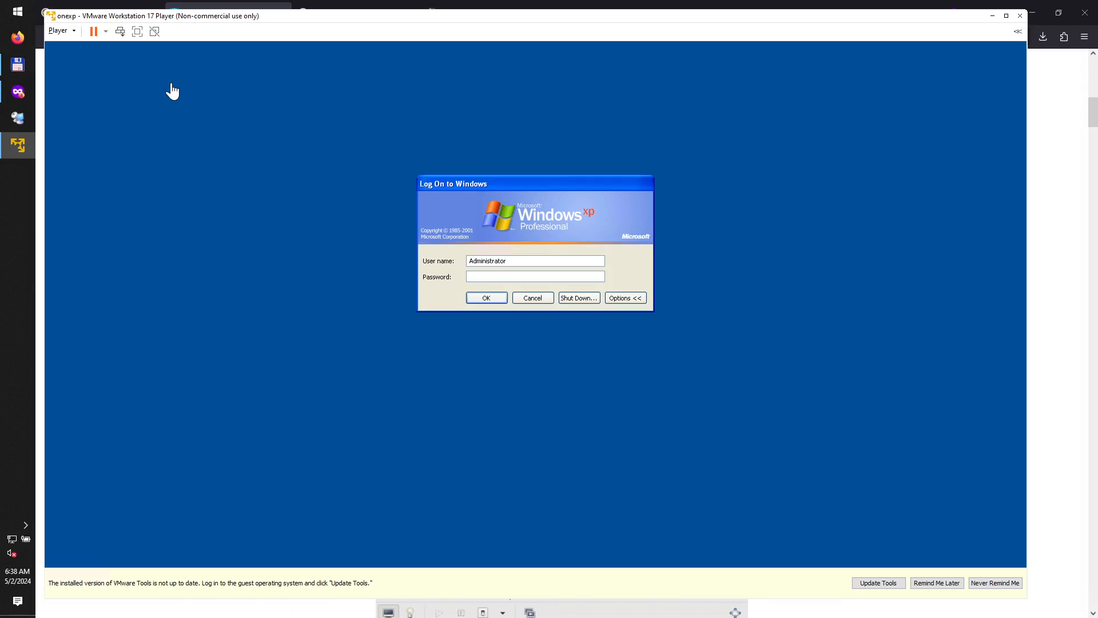
pyautogui.click(534, 275)
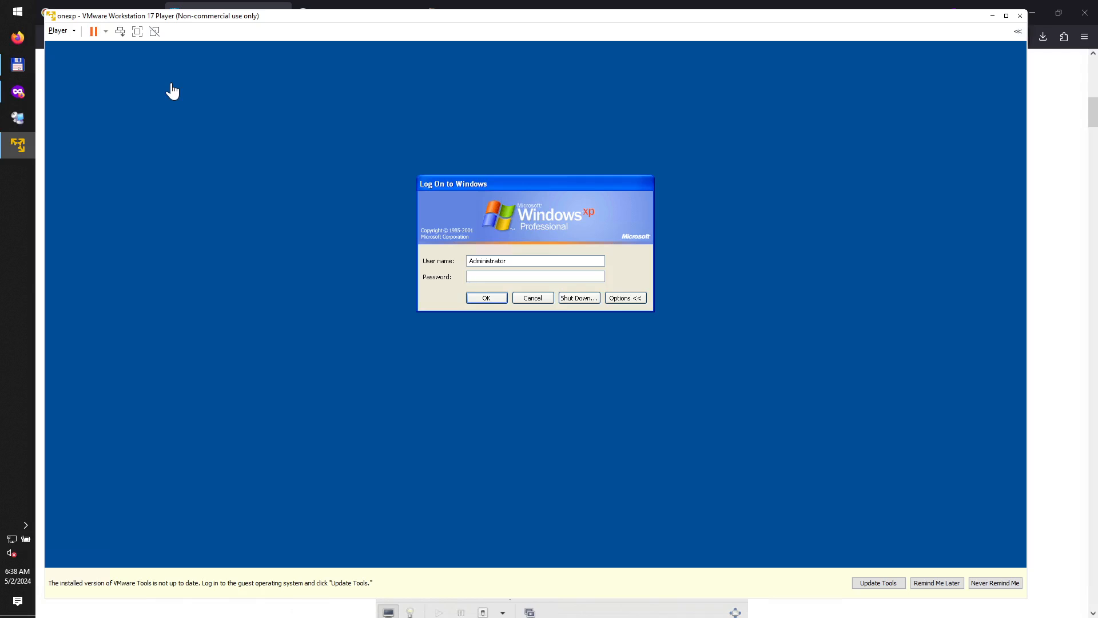
pyautogui.moveTo(83, 39)
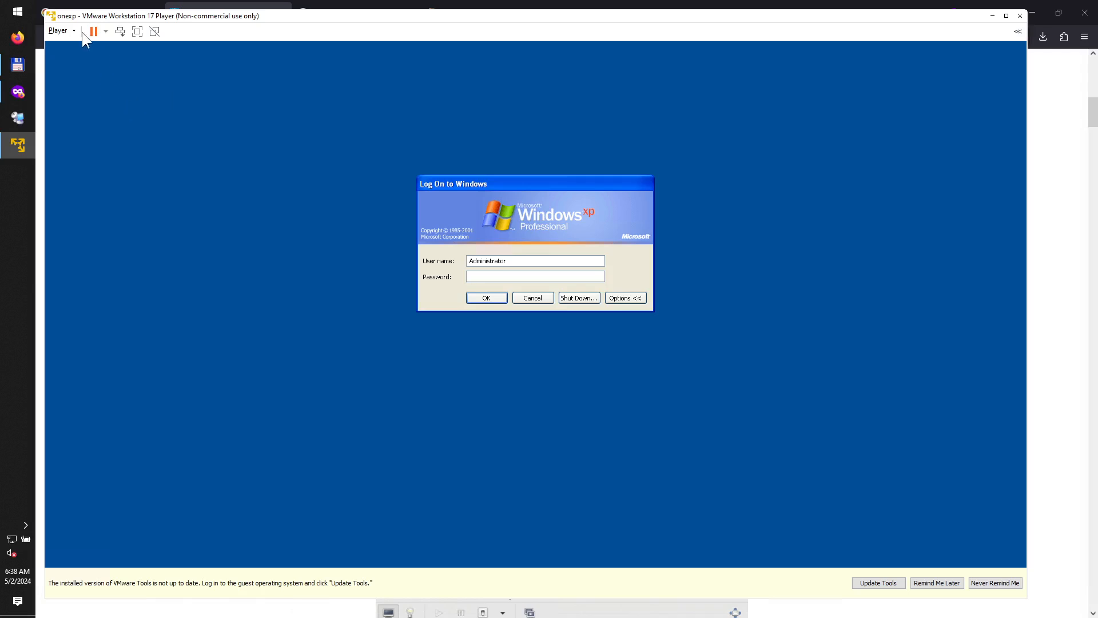
pyautogui.click(58, 30)
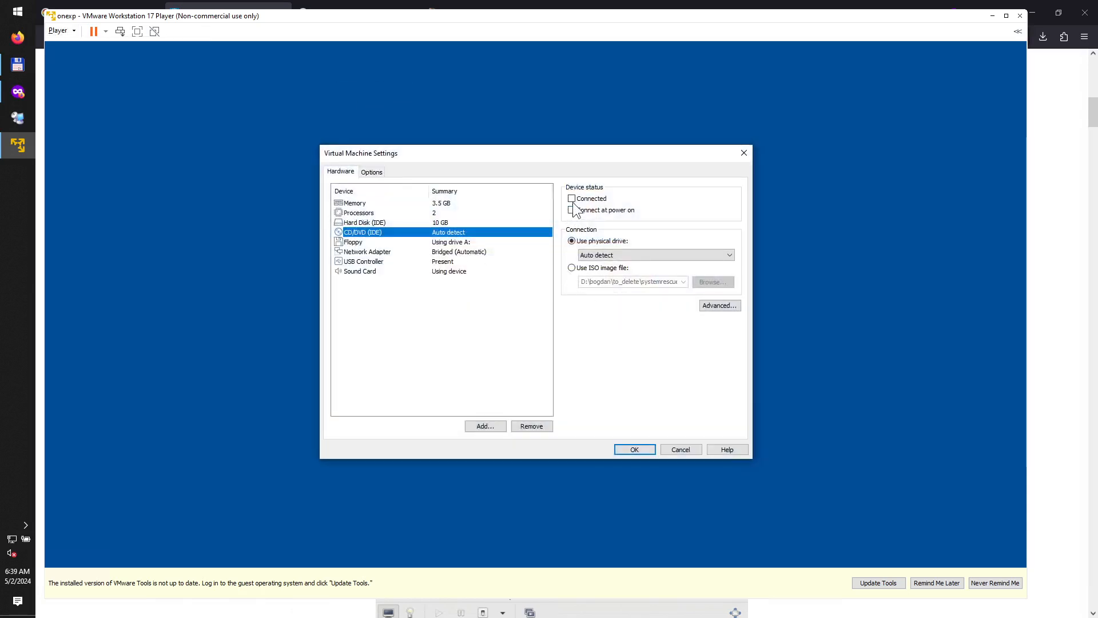
# - Set the CD/DVD (IDE) drive to use the systemrescue-11.00-amd64.iso image file
pyautogui.click(572, 197)
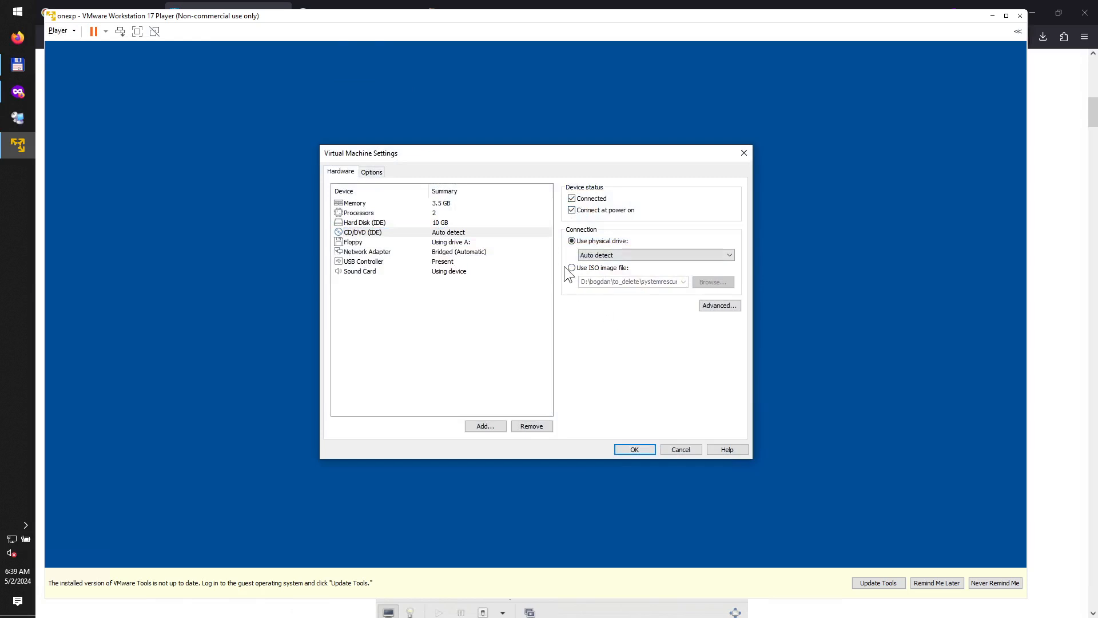
pyautogui.click(572, 267)
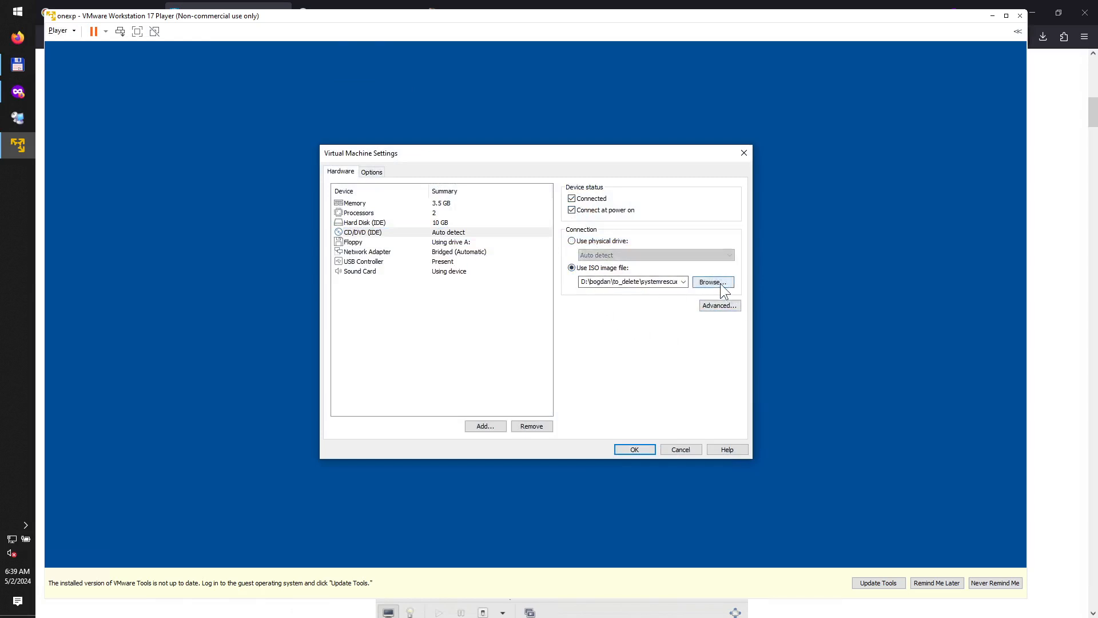
pyautogui.click(713, 282)
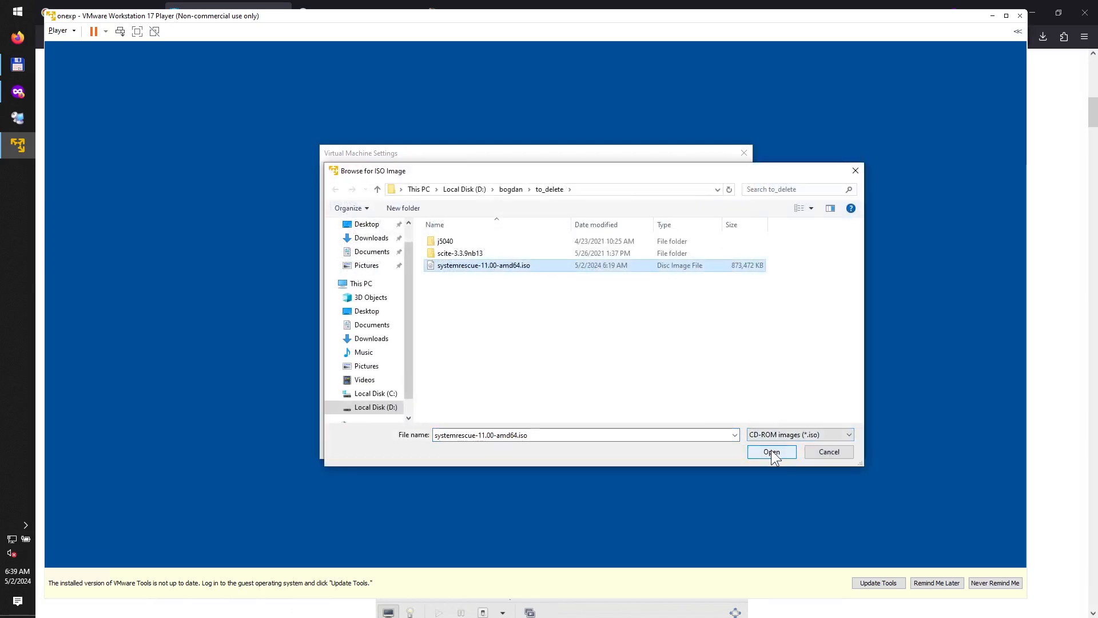
pyautogui.click(771, 452)
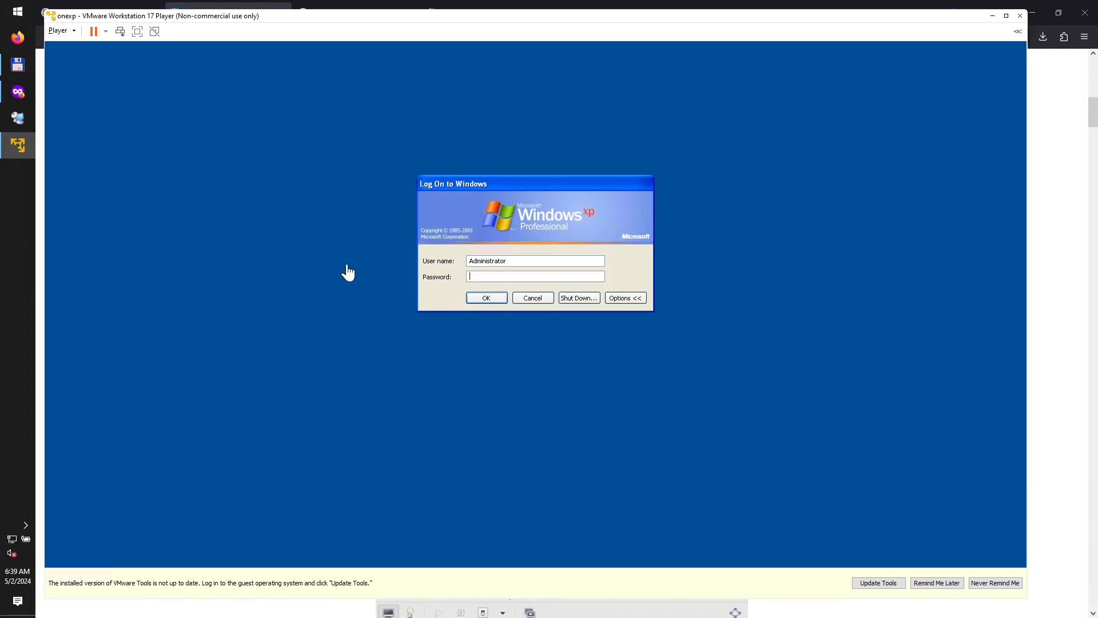
pyautogui.moveTo(195, 59)
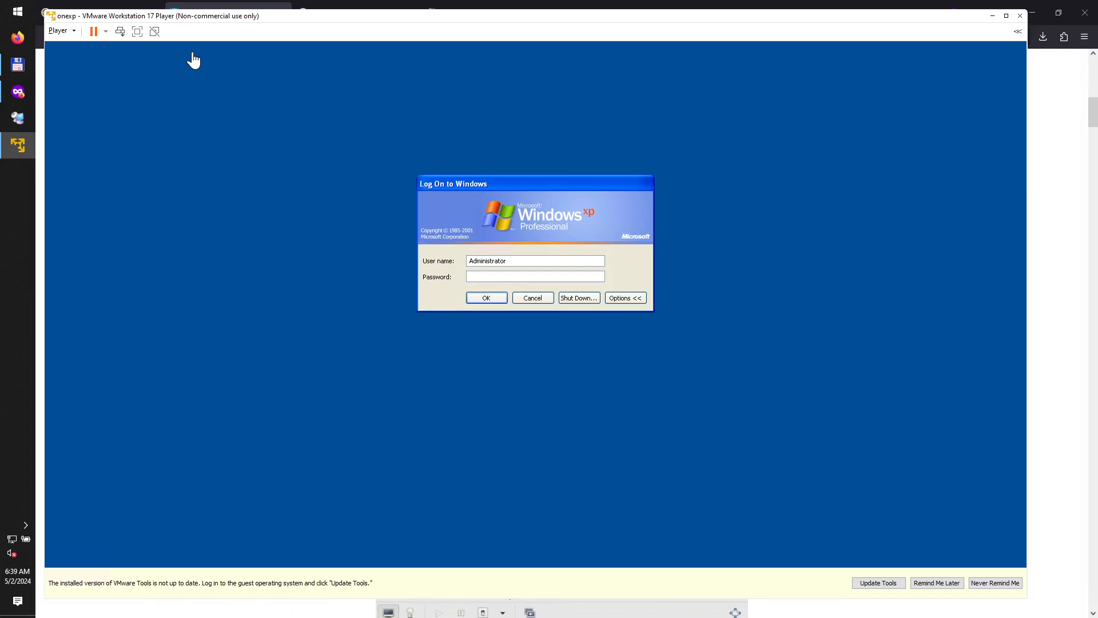
pyautogui.moveTo(127, 77)
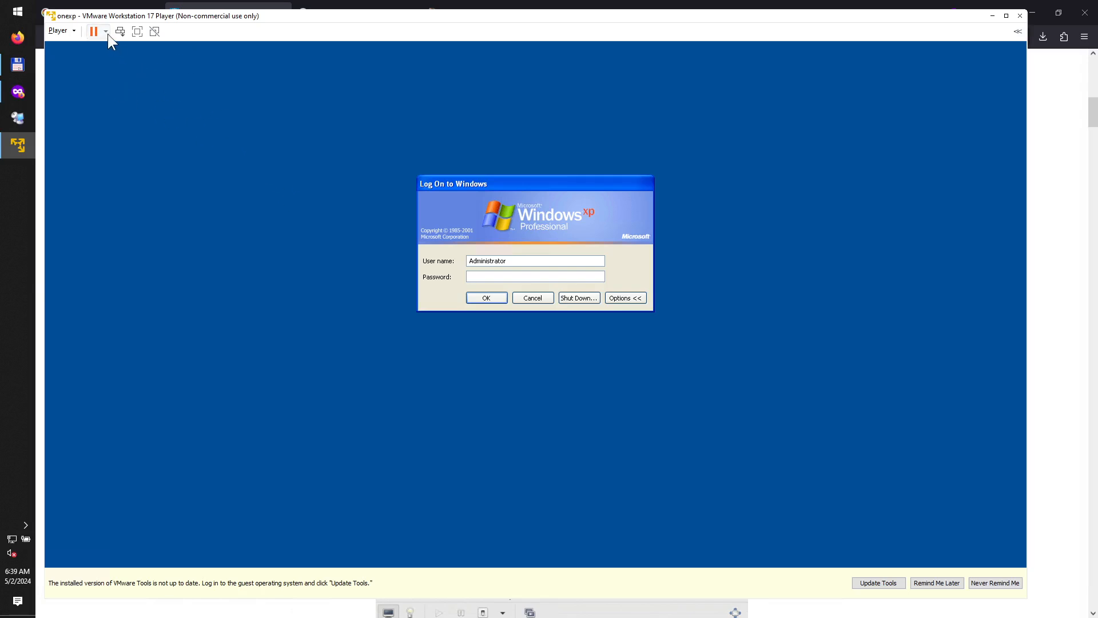
# - Choose Restart Guest from the power dropdown and confirm the restart
pyautogui.click(92, 31)
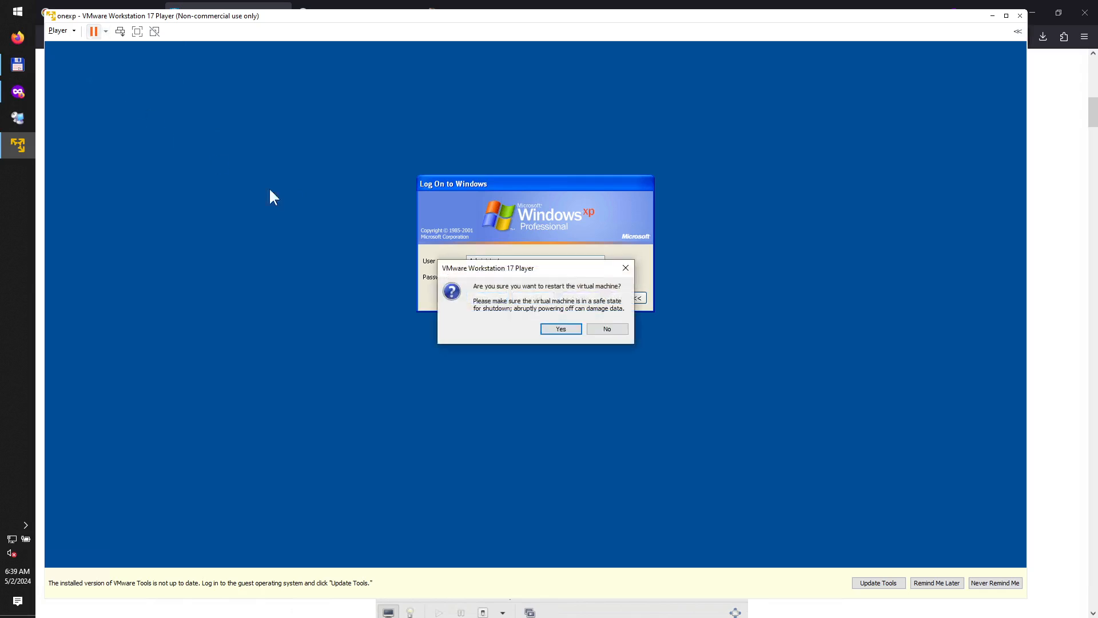
pyautogui.click(559, 328)
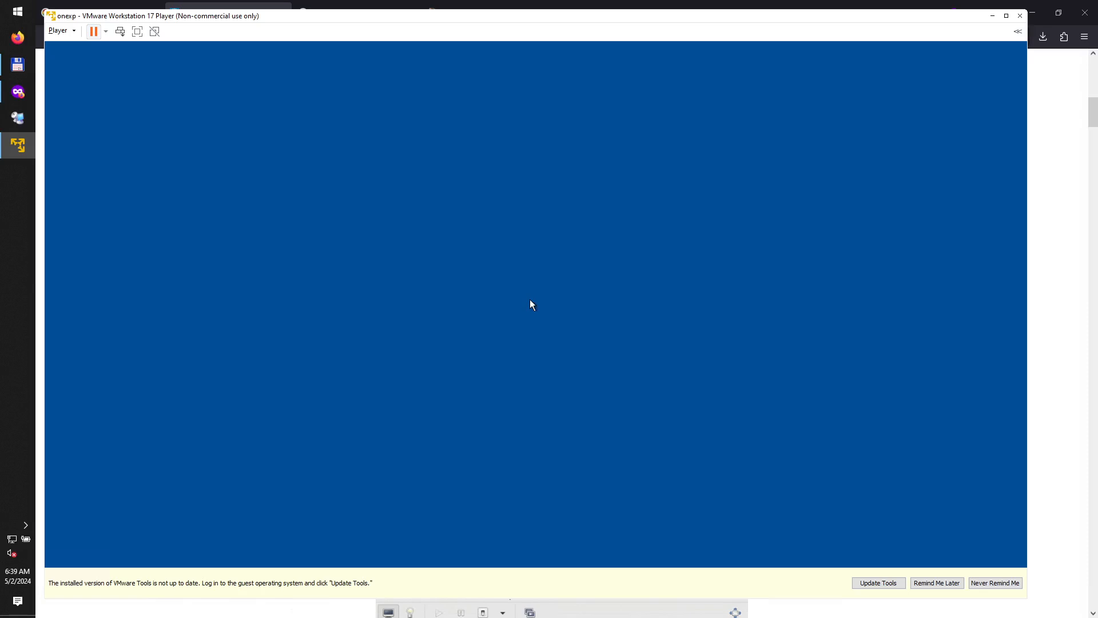
pyautogui.moveTo(493, 301)
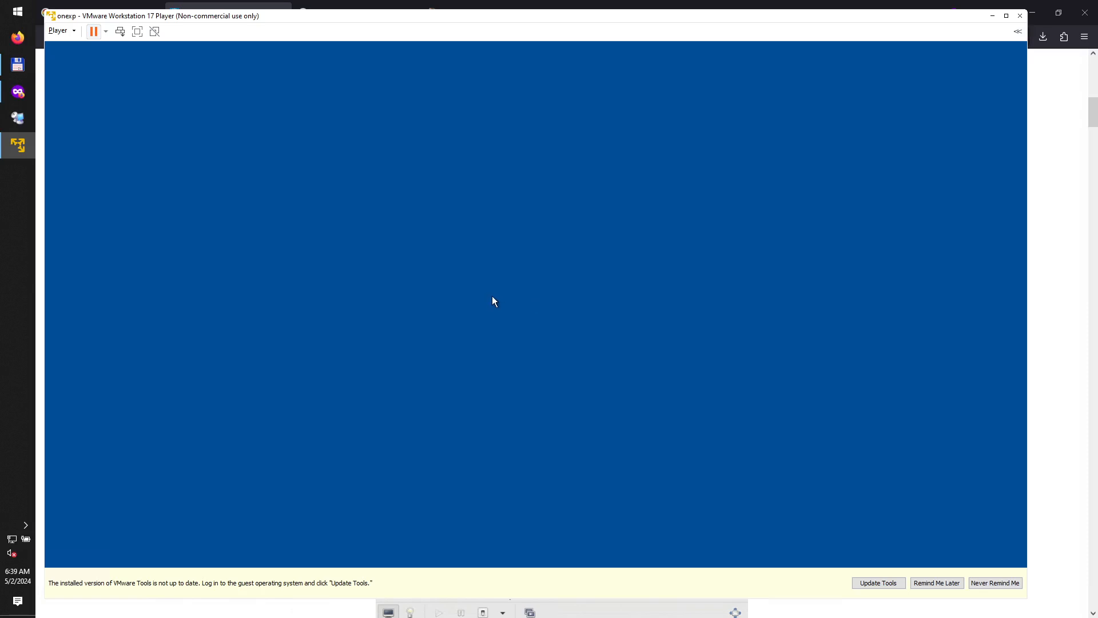
pyautogui.moveTo(488, 295)
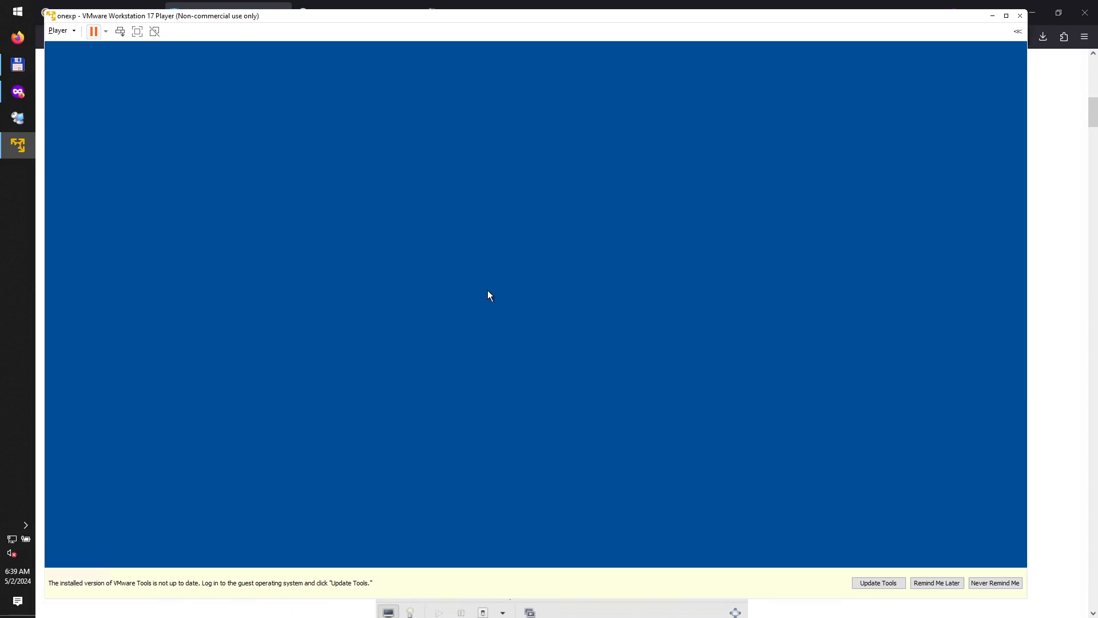
pyautogui.moveTo(299, 233)
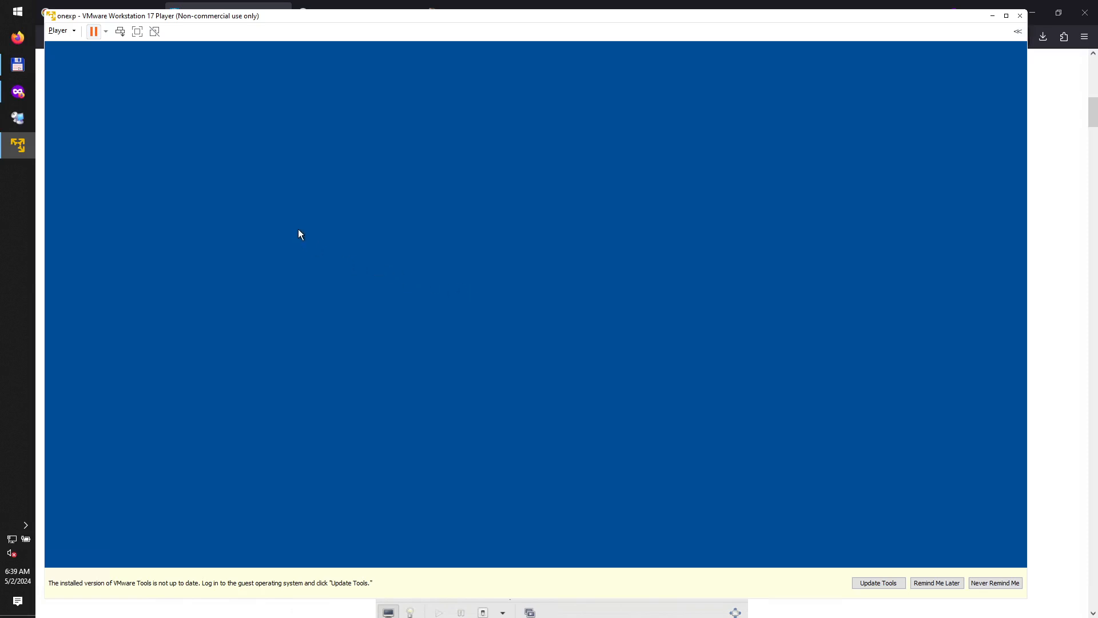
pyautogui.moveTo(279, 230)
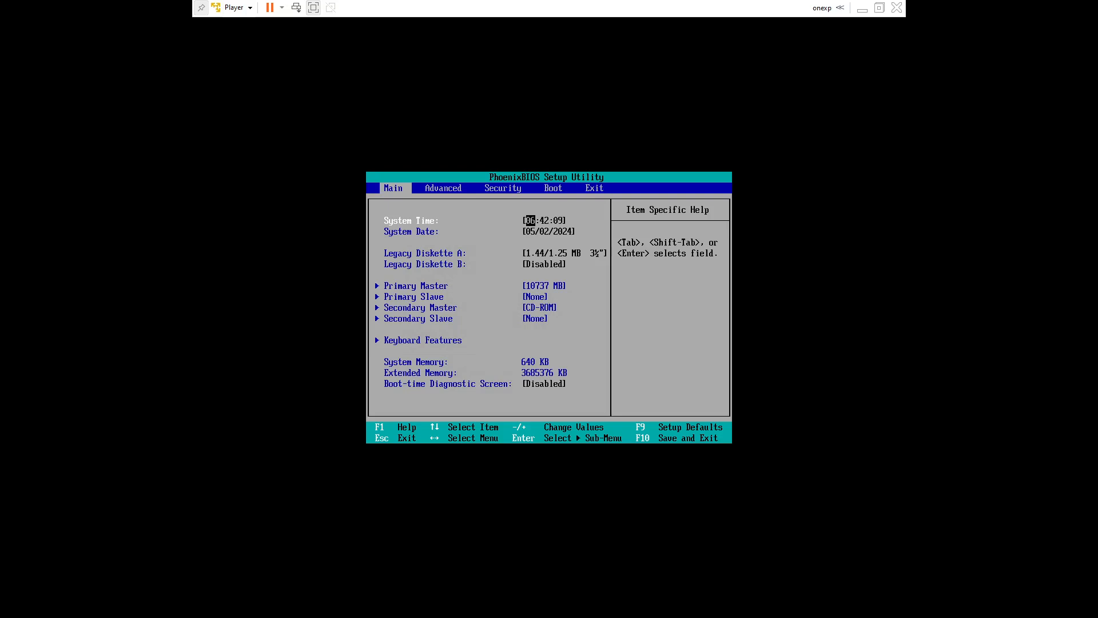
# - Move CD-ROM Drive to the top of the BIOS boot order and save with F10, Yes
pyautogui.click(503, 188)
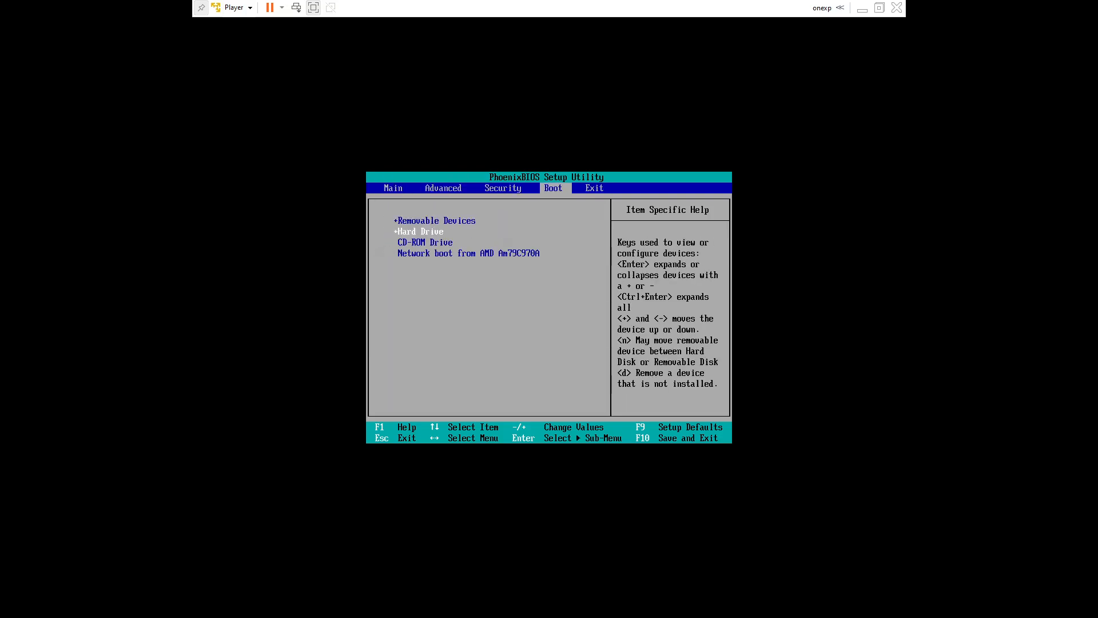
pyautogui.press('Down')
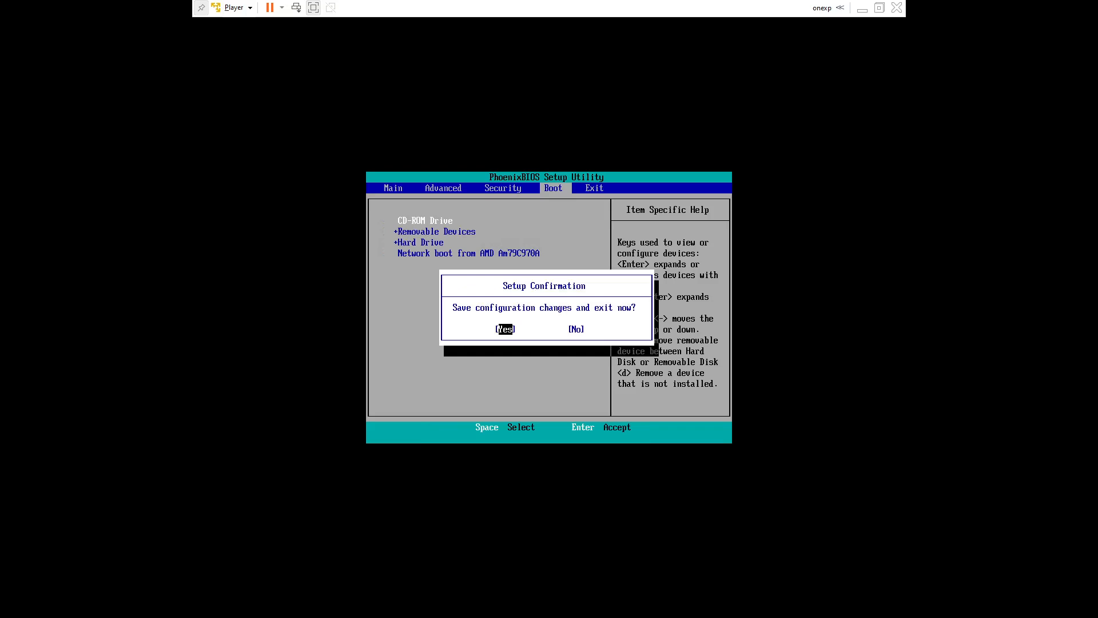
pyautogui.click(503, 329)
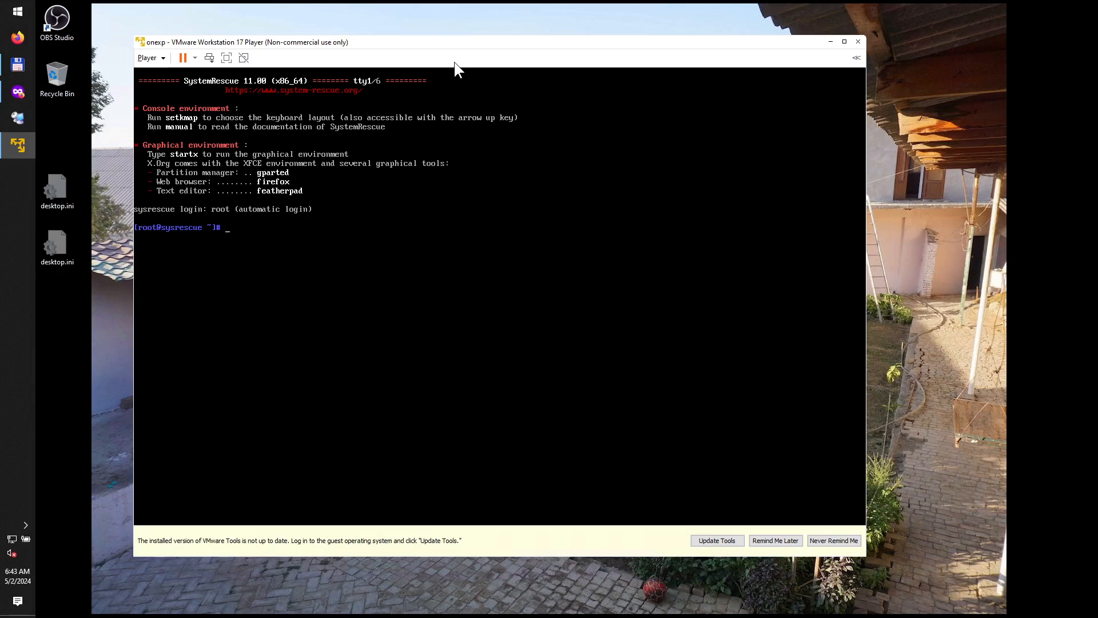
pyautogui.moveTo(157, 243)
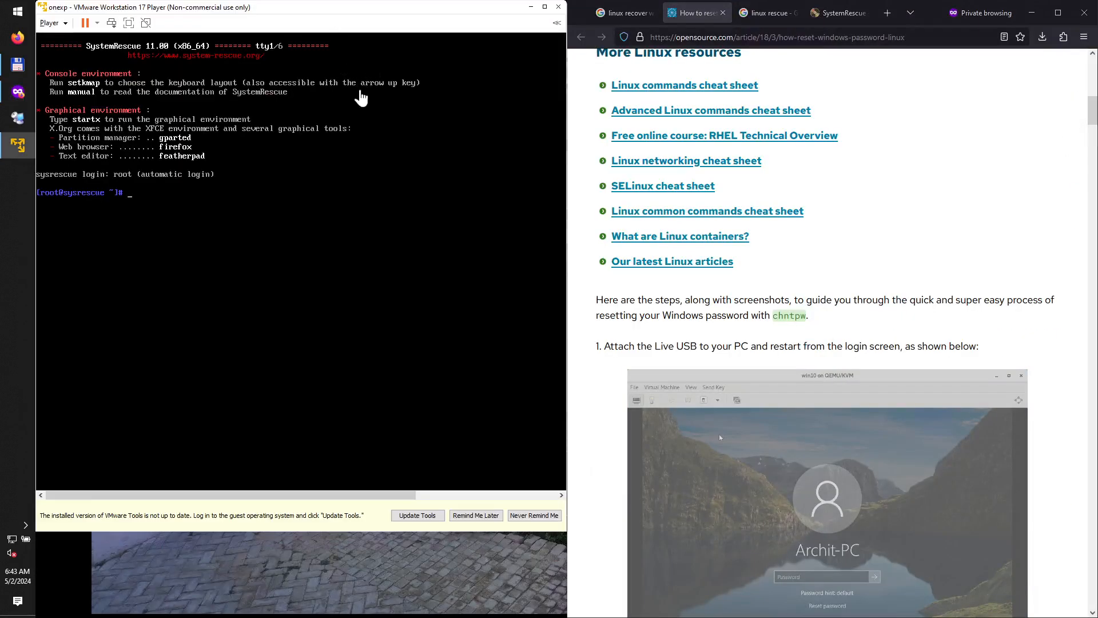
# - Scroll the article down to the chntpw install step
pyautogui.scroll(-3)
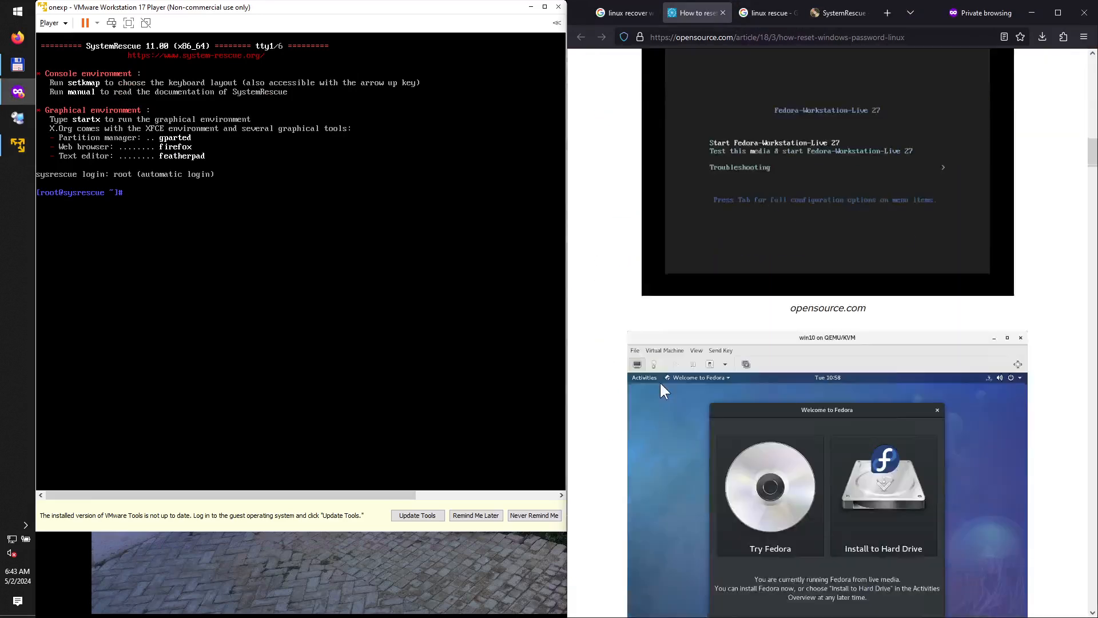
pyautogui.scroll(-3)
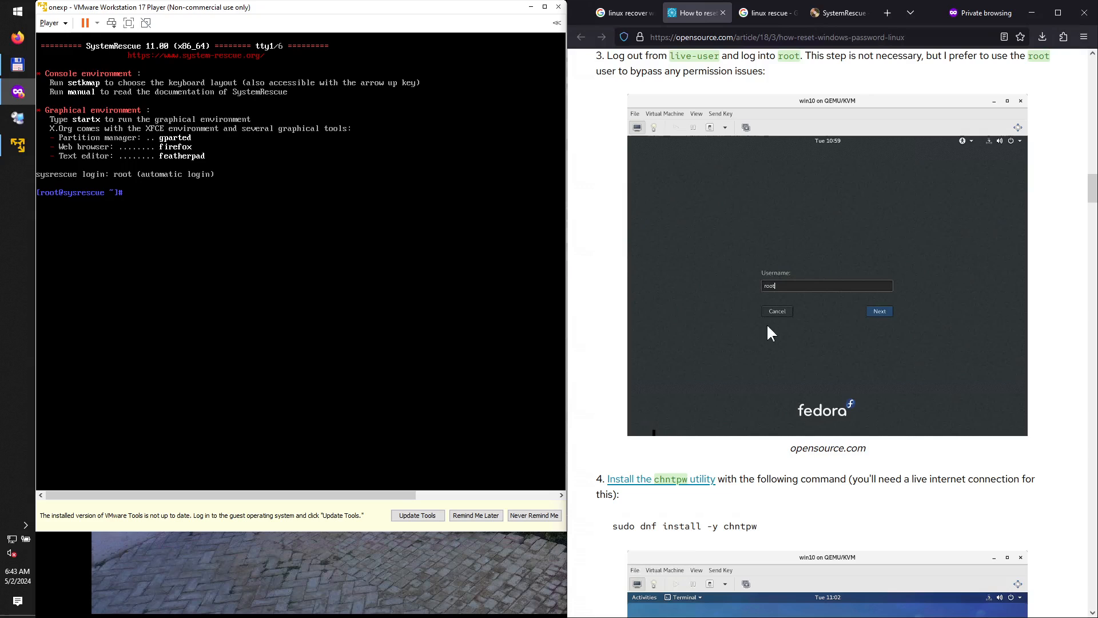
pyautogui.moveTo(745, 117)
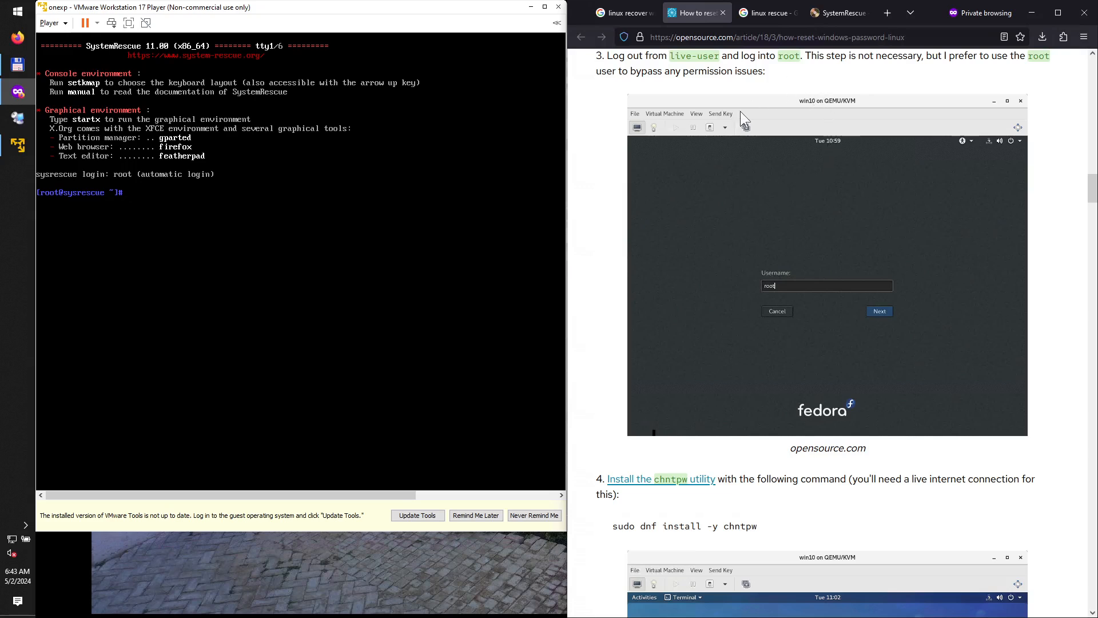
pyautogui.scroll(-3)
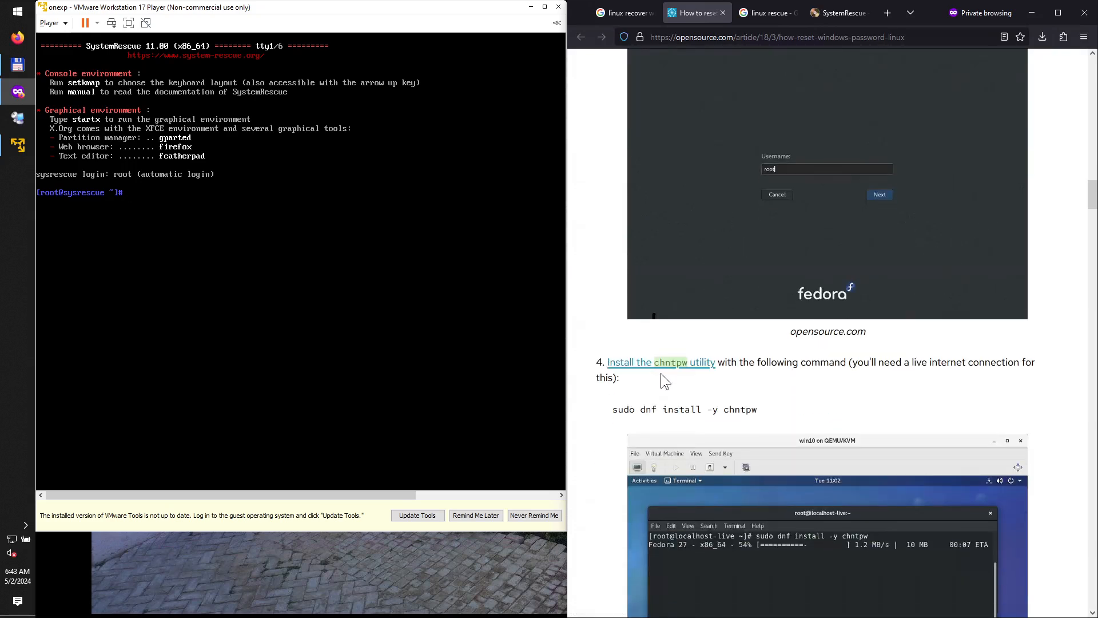
pyautogui.scroll(-3)
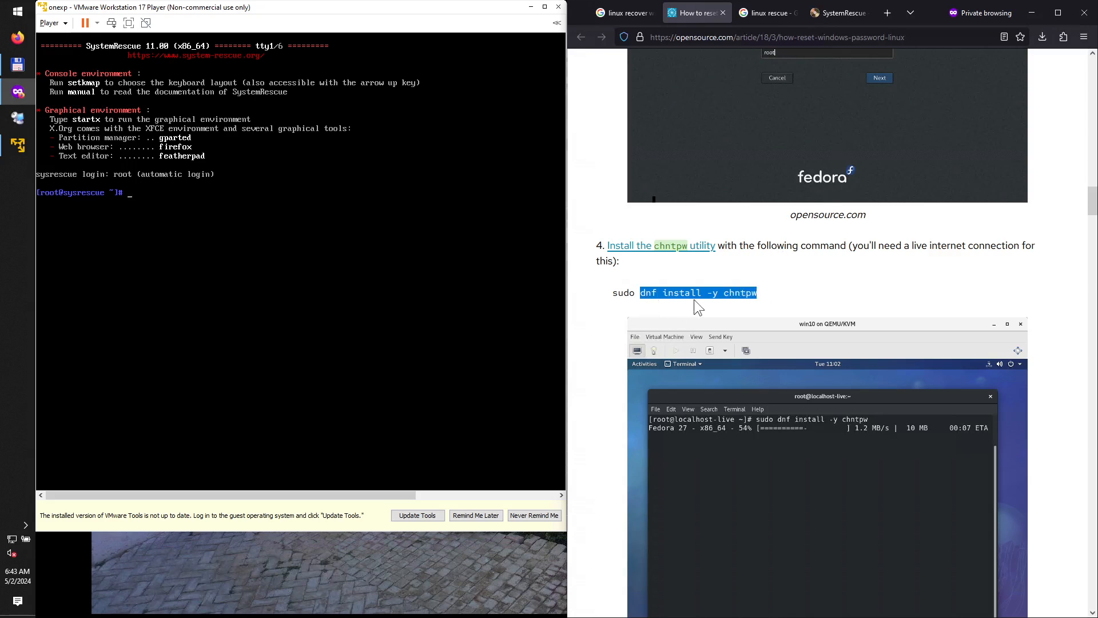
pyautogui.scroll(-3)
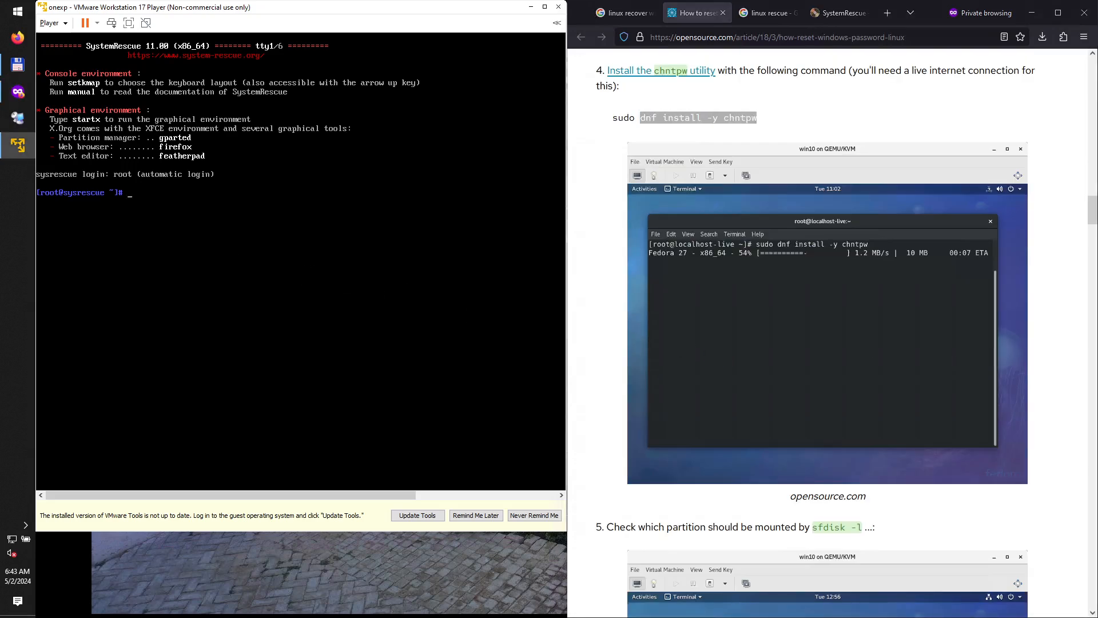
# - Run 'where chntpw' and 'which chntpw' in the SystemRescue shell, finding /usr/bin/chntpw
pyautogui.write('chntpw')
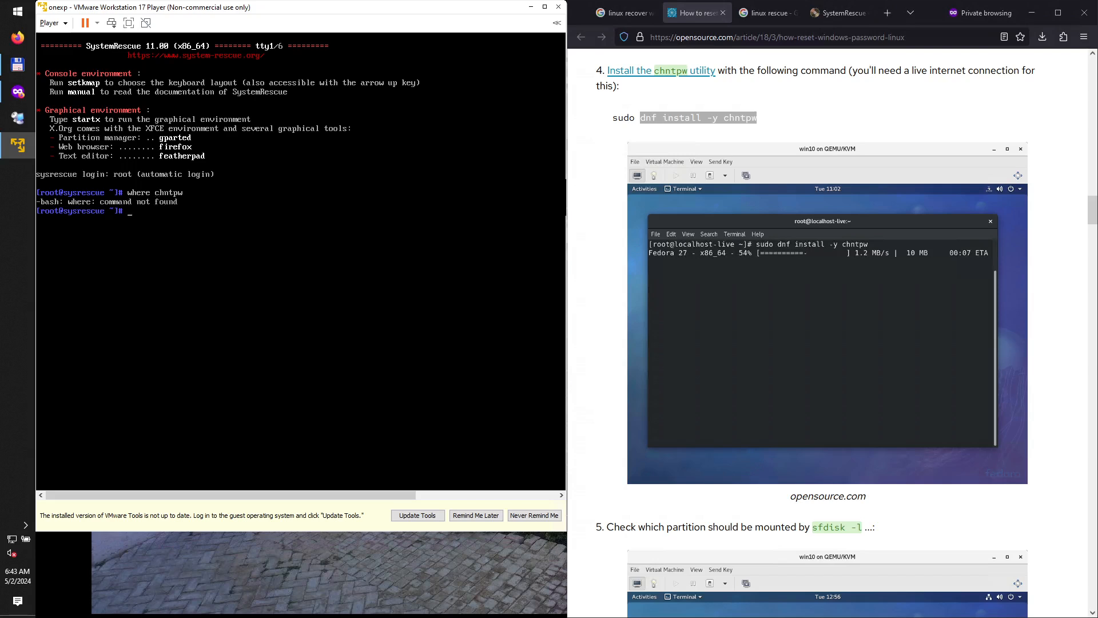
pyautogui.write('re chntpw')
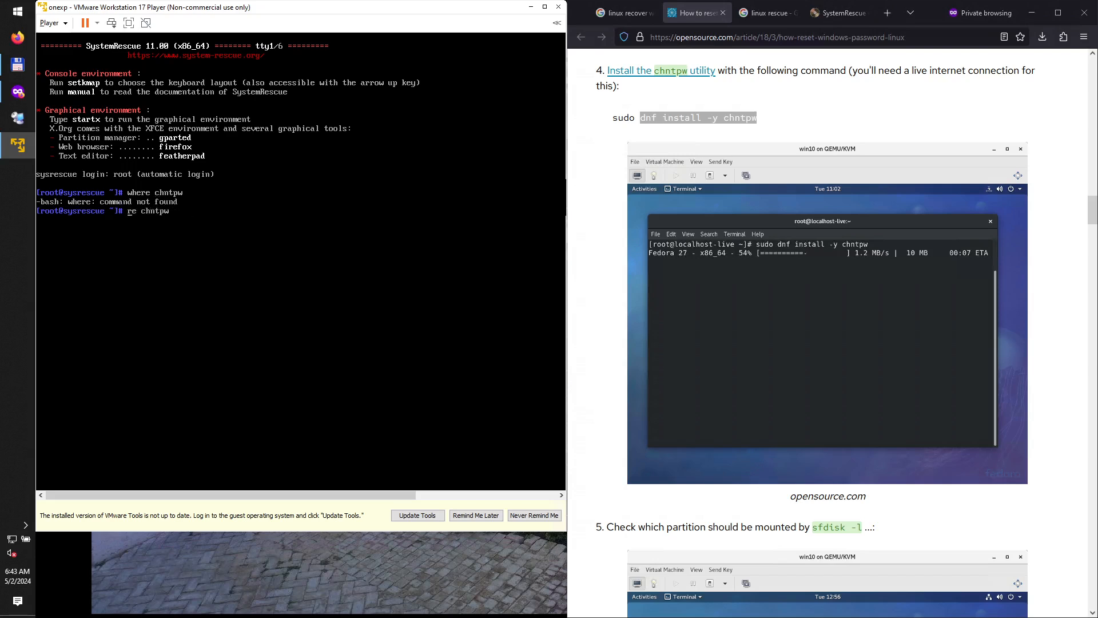
pyautogui.write('which chntpw')
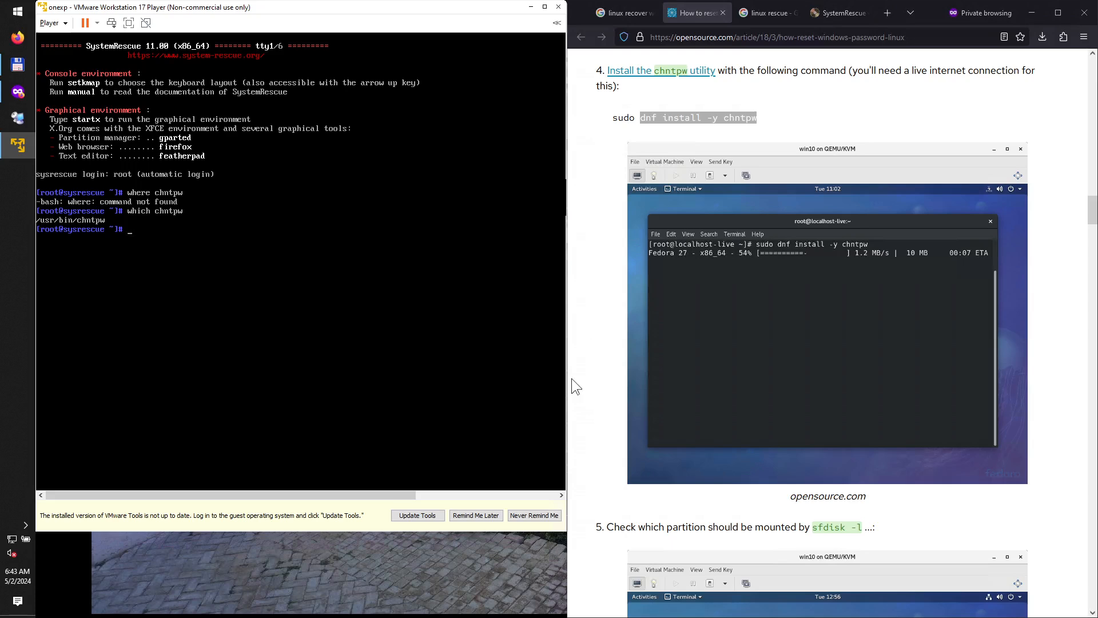
pyautogui.scroll(-3)
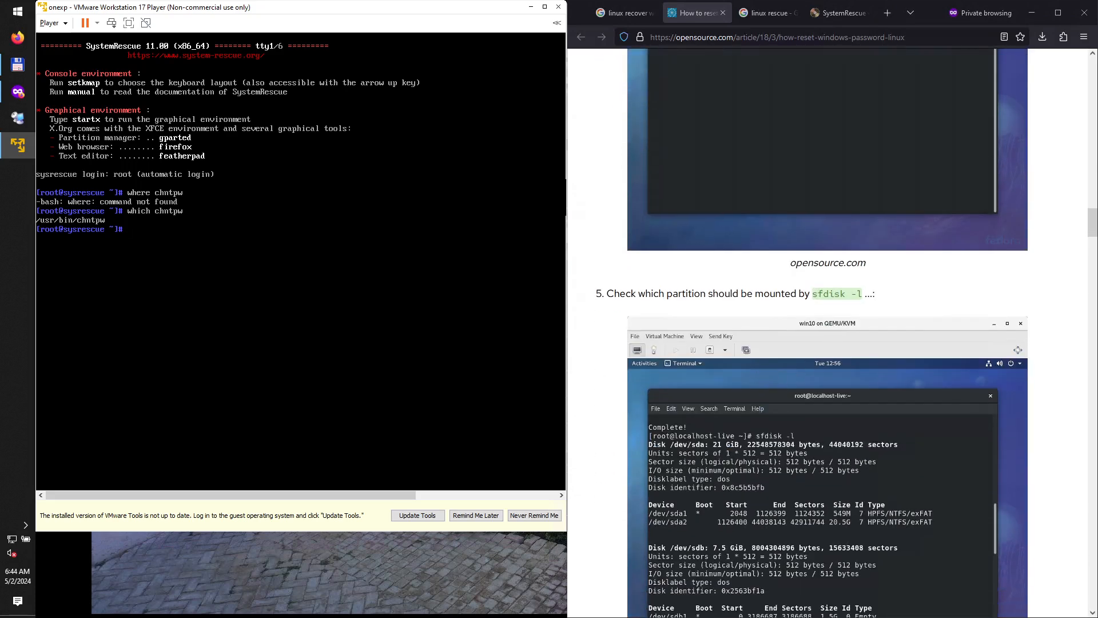
# - Run 'sfdisk -l' to list the disks, showing /dev/sda1 as a 10G NTFS partition
pyautogui.write('sfdisk -l')
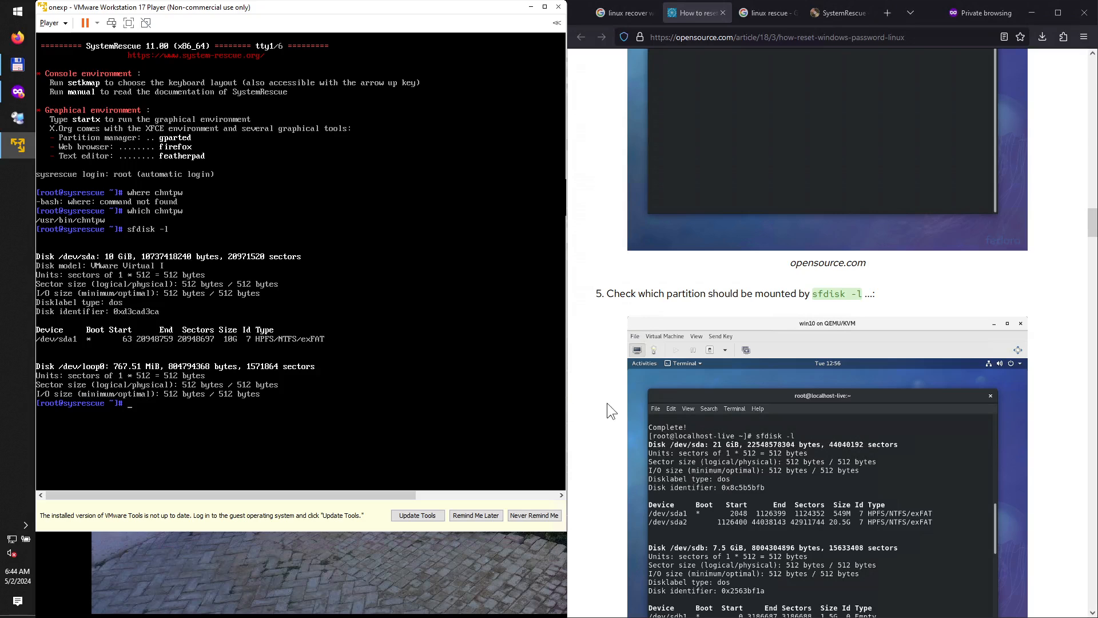
pyautogui.scroll(-3)
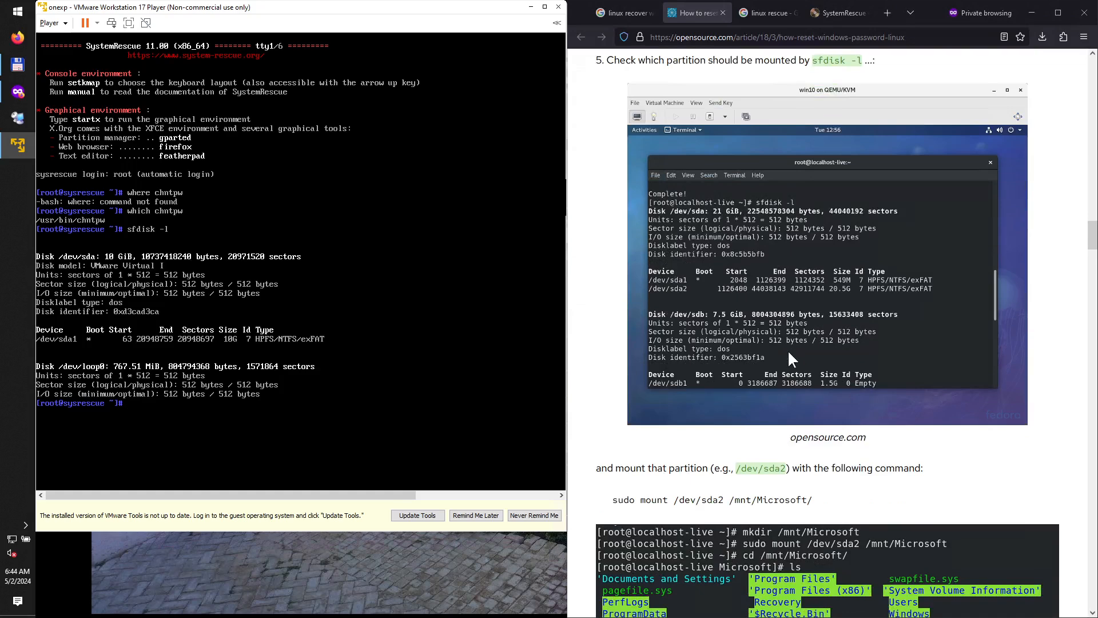
pyautogui.scroll(-3)
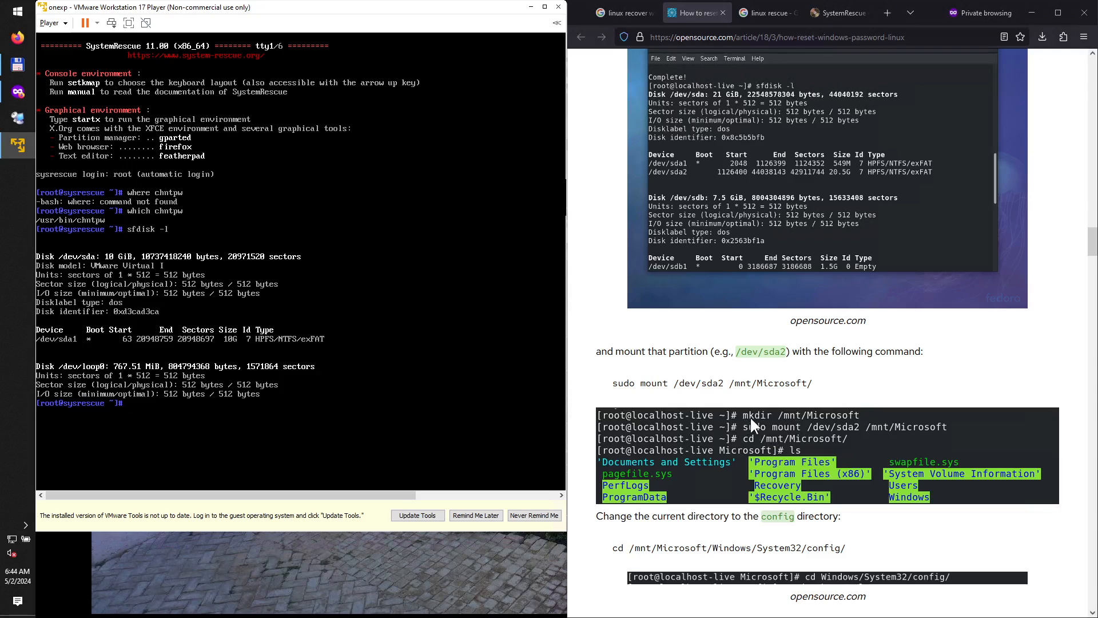
pyautogui.moveTo(834, 423)
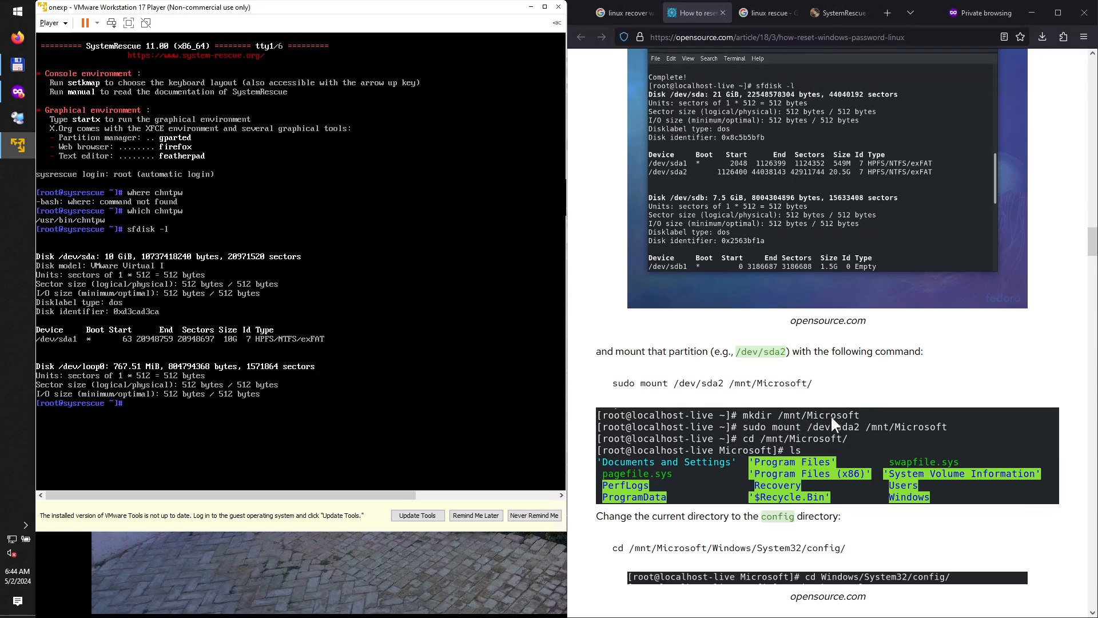
# - Create the mount folder with mkdir /mnt/Microsoft
pyautogui.write('m')
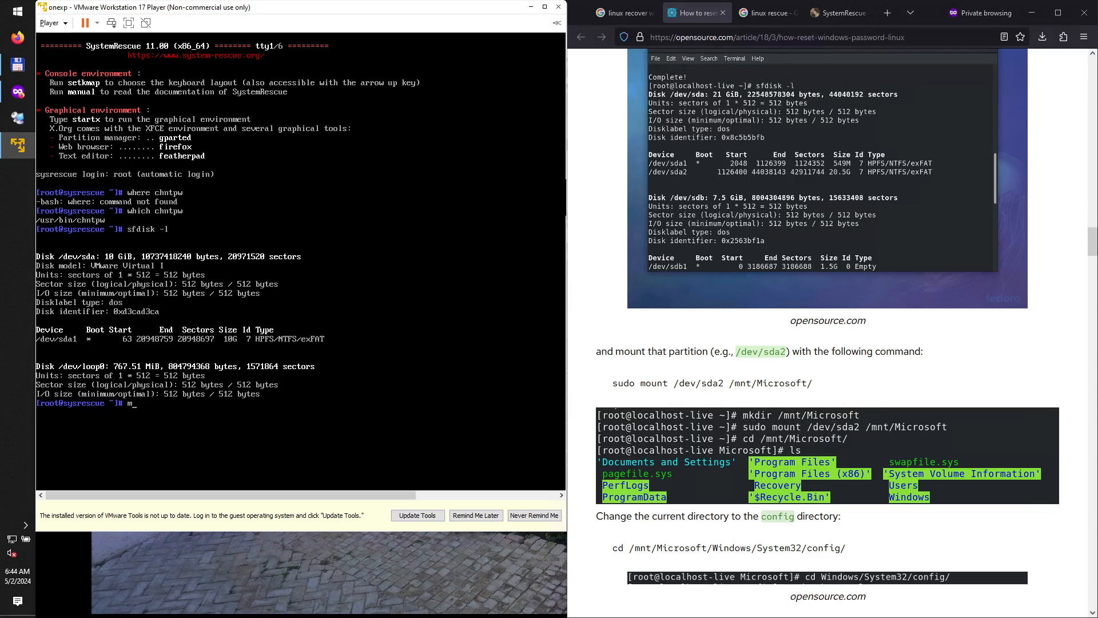
pyautogui.write('kdir /mnt/')
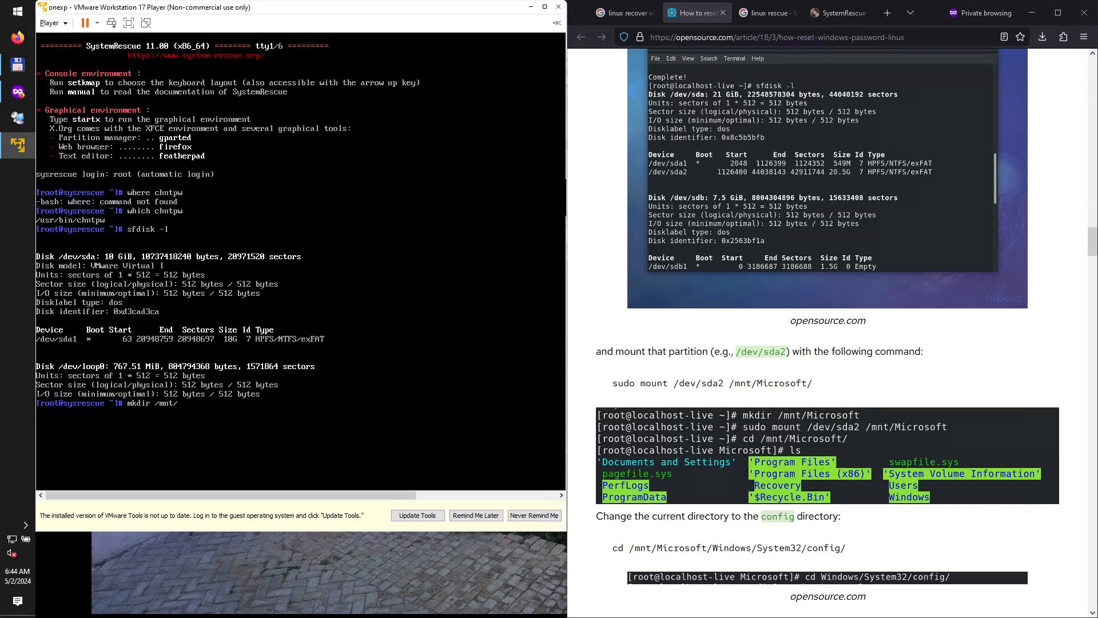
pyautogui.write('Microsoft')
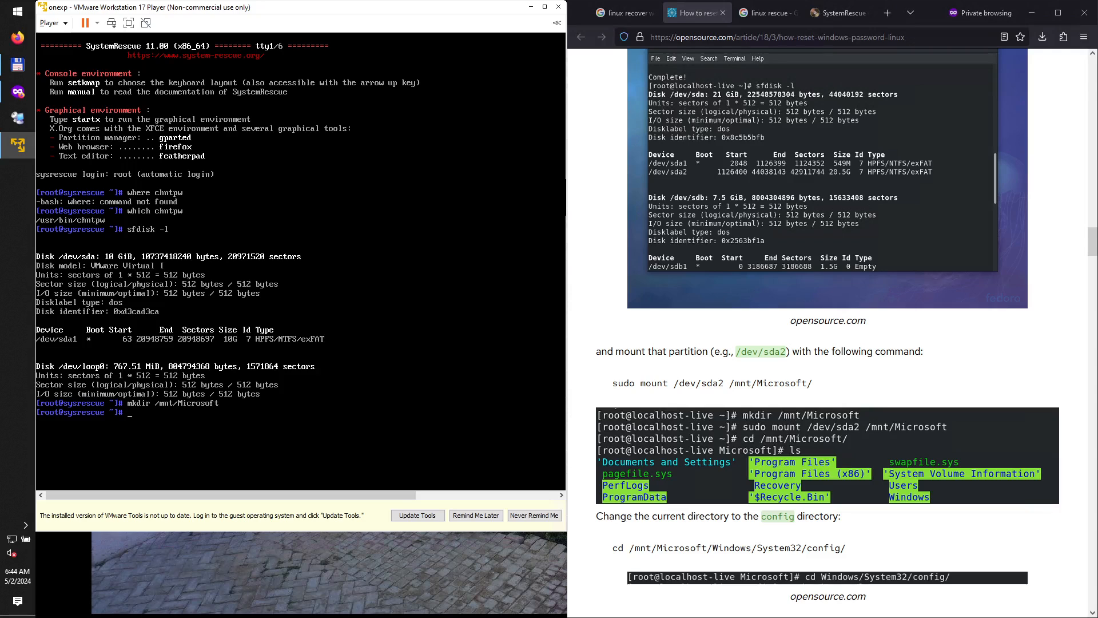
# - Mount /dev/sda1 onto /mnt/Microsoft/
pyautogui.write('mount')
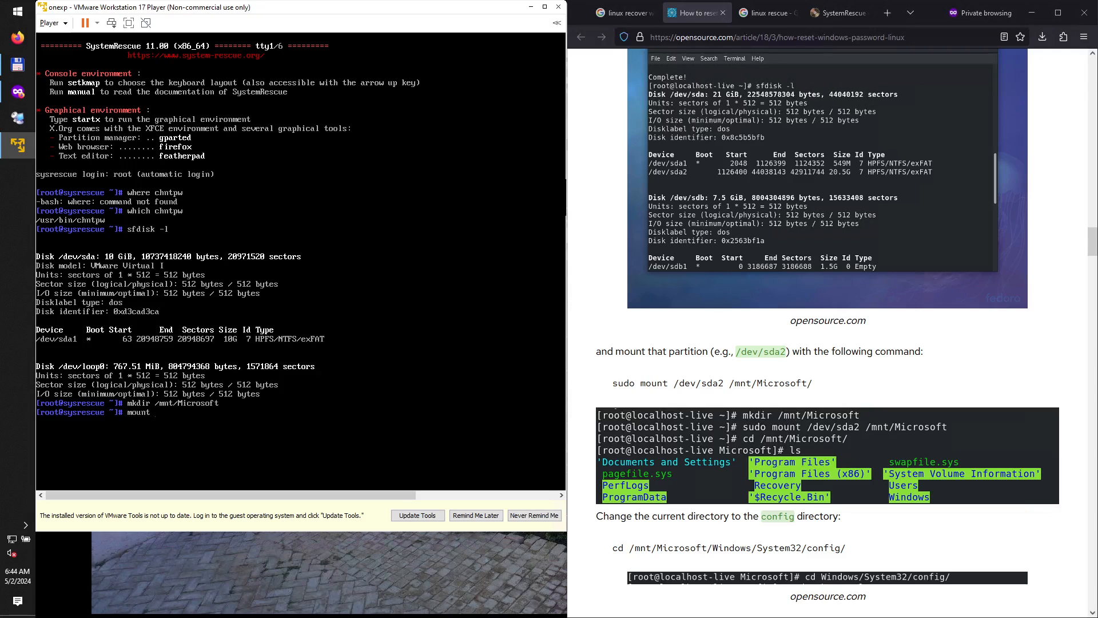
pyautogui.write('/dev/')
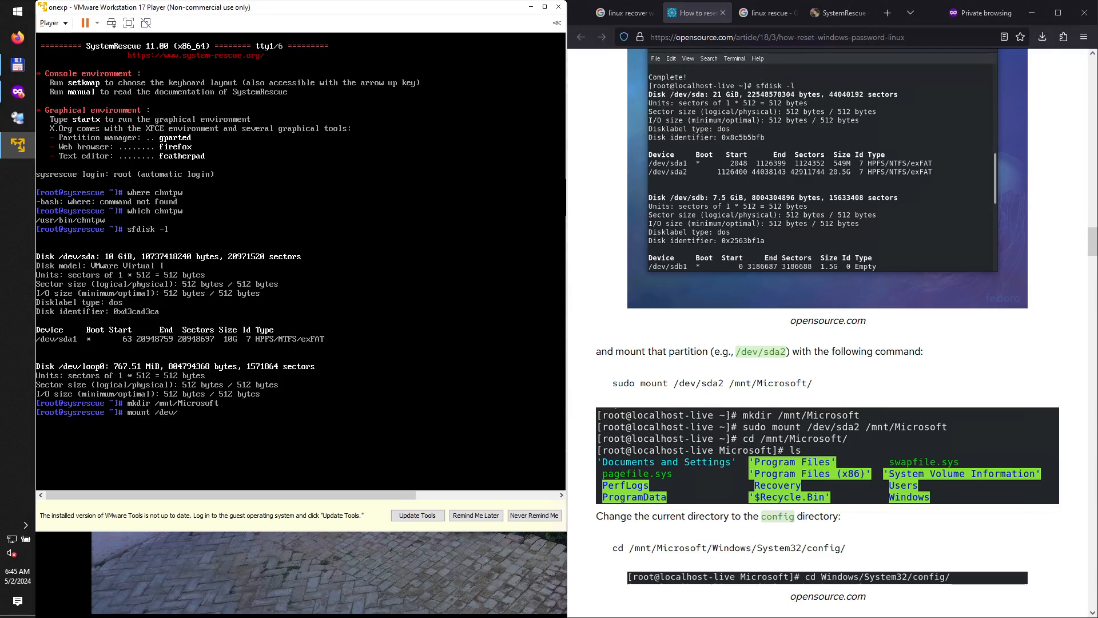
pyautogui.write('sda1 /mnt/Microsoft/')
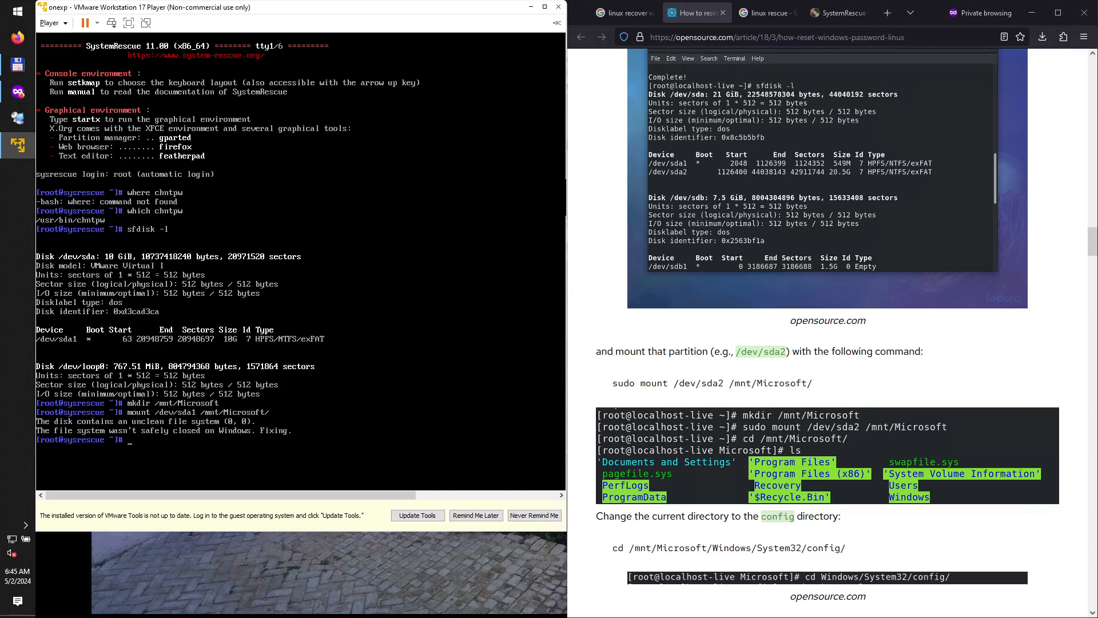
pyautogui.moveTo(736, 470)
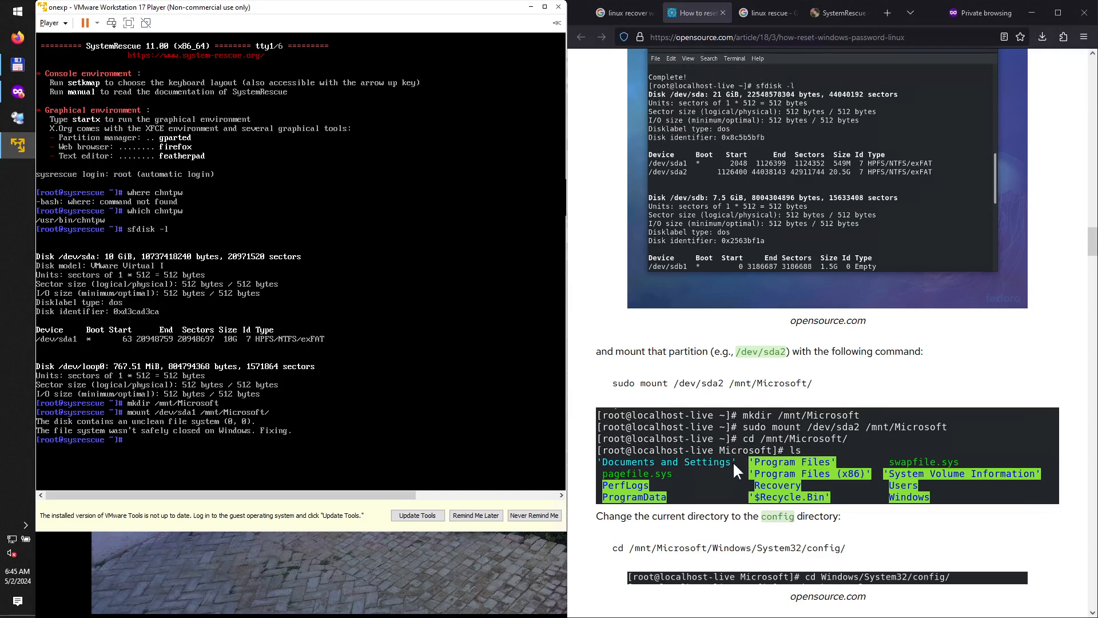
pyautogui.scroll(-3)
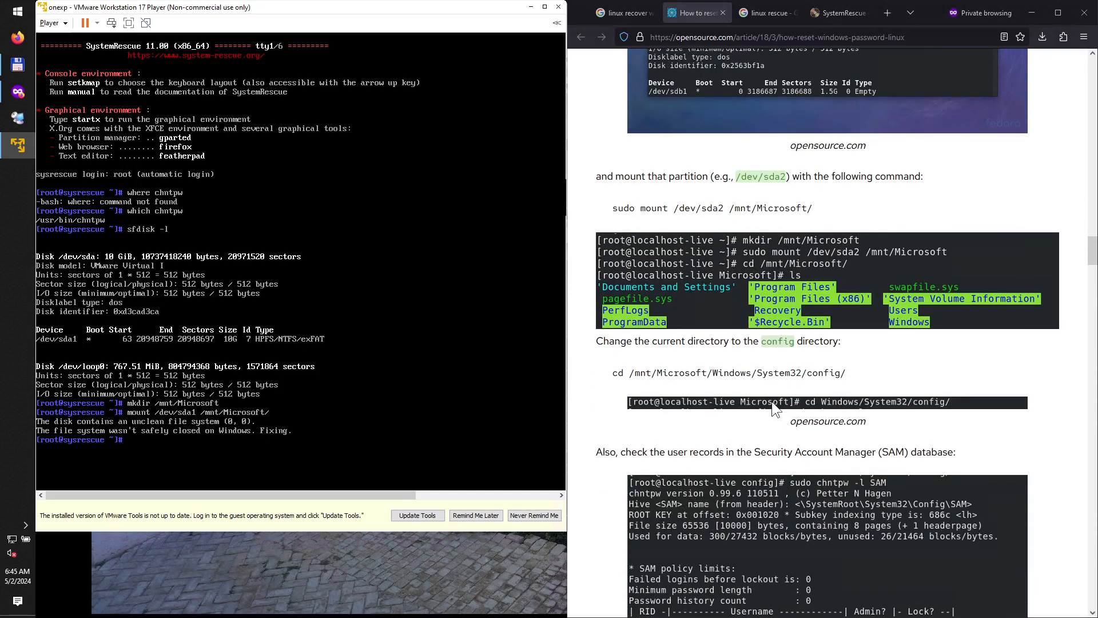
pyautogui.scroll(-3)
pyautogui.write('cd')
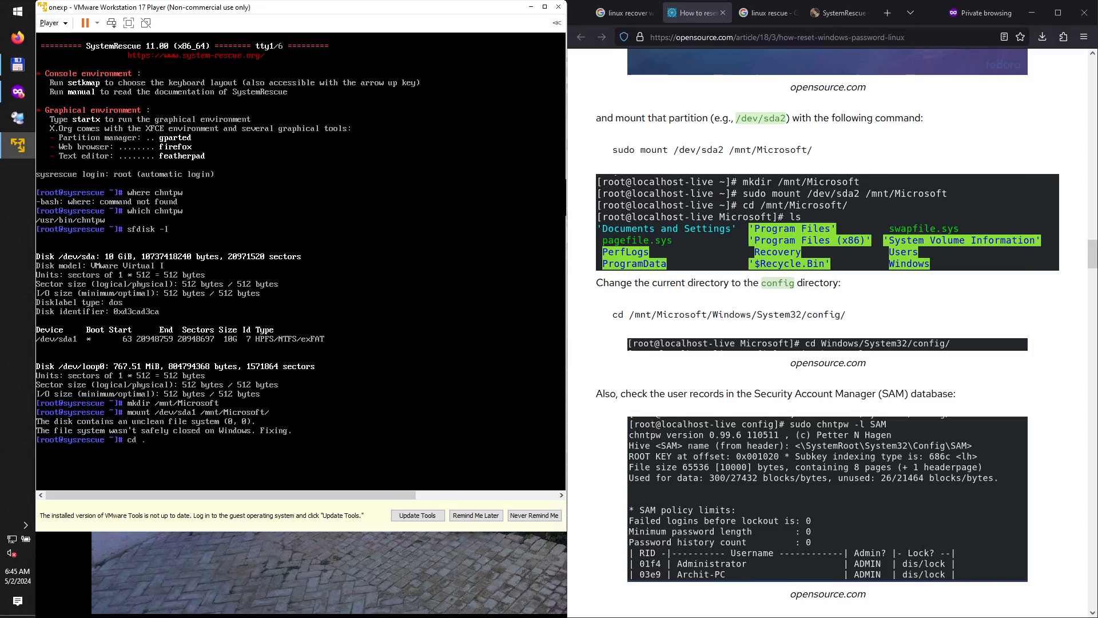
# - Change directory to /mnt/Microsoft/WINDOWS/system32/config/ using Tab completion
pyautogui.write('/mnt/Microsoft/')
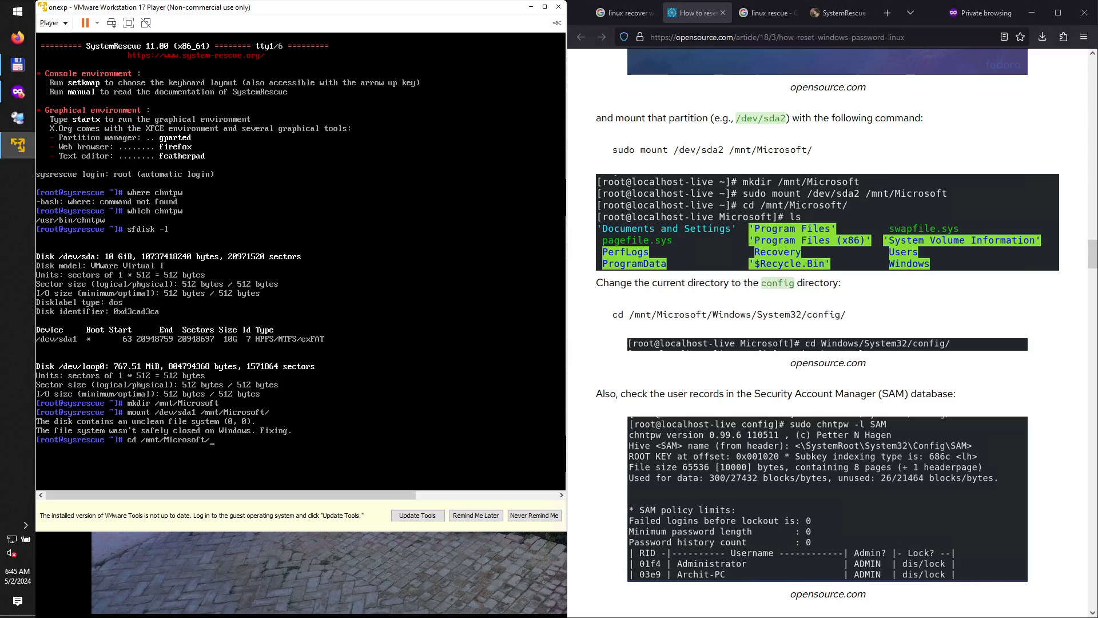
pyautogui.write('W')
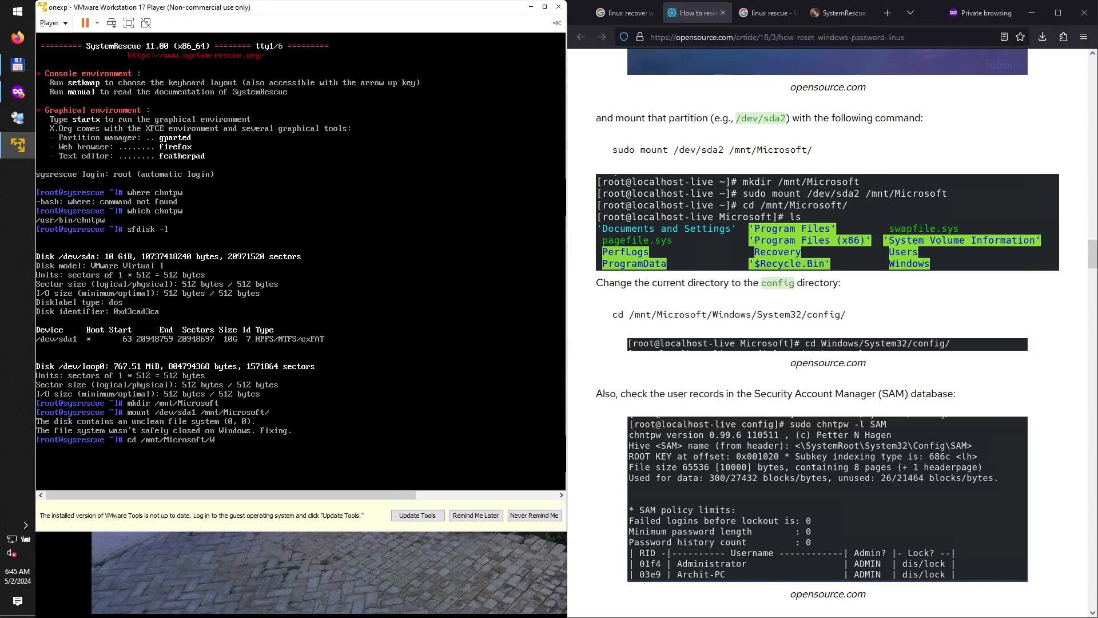
pyautogui.write('INDOWS/')
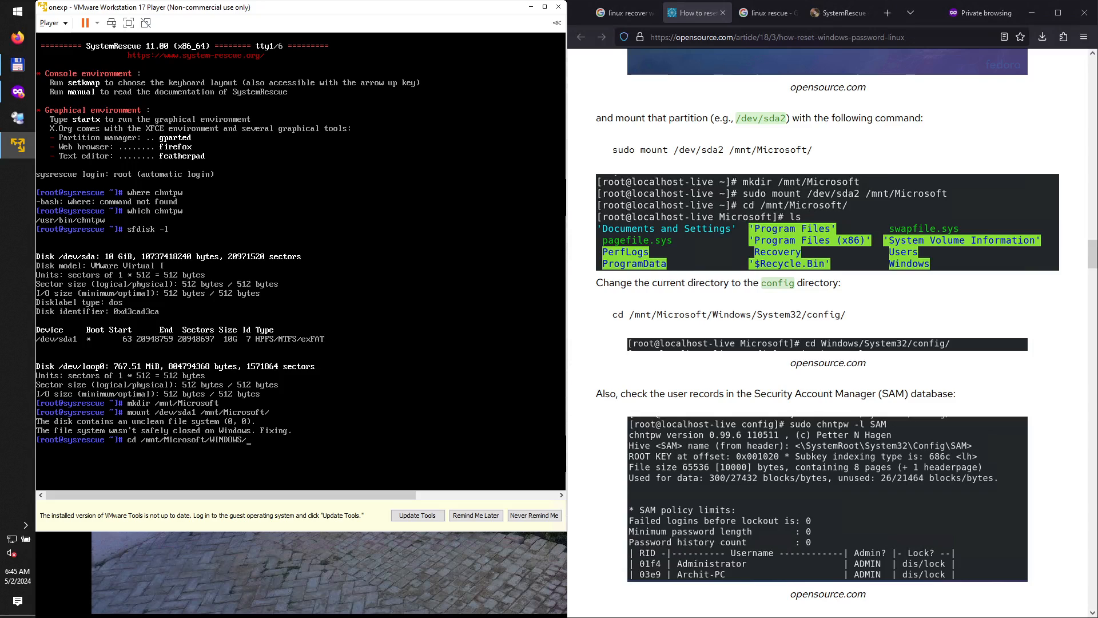
pyautogui.write('S')
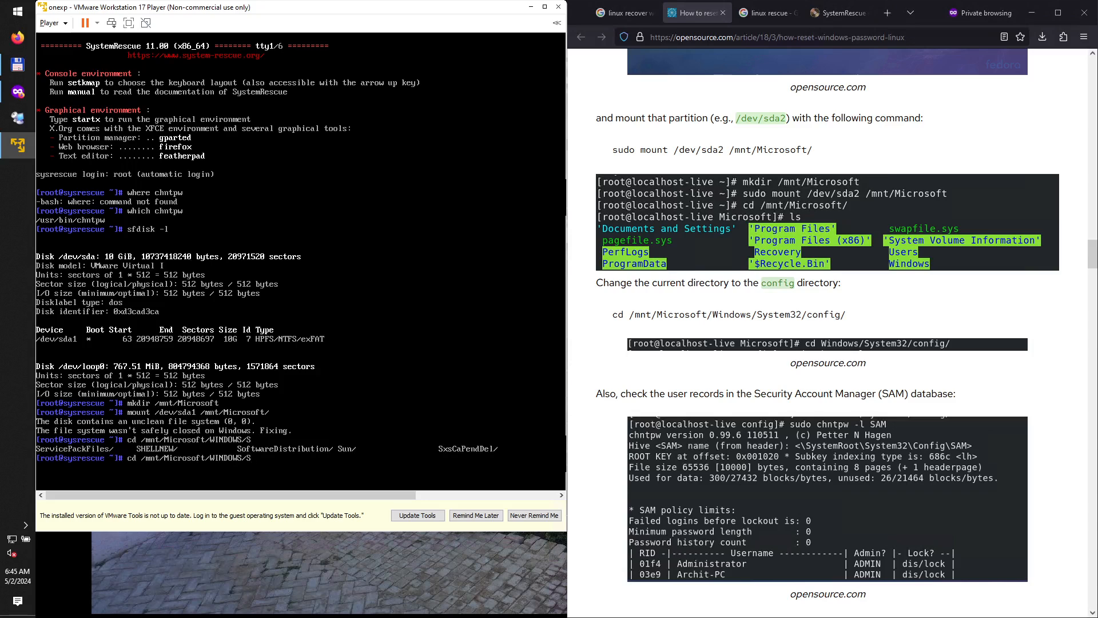
pyautogui.write('s')
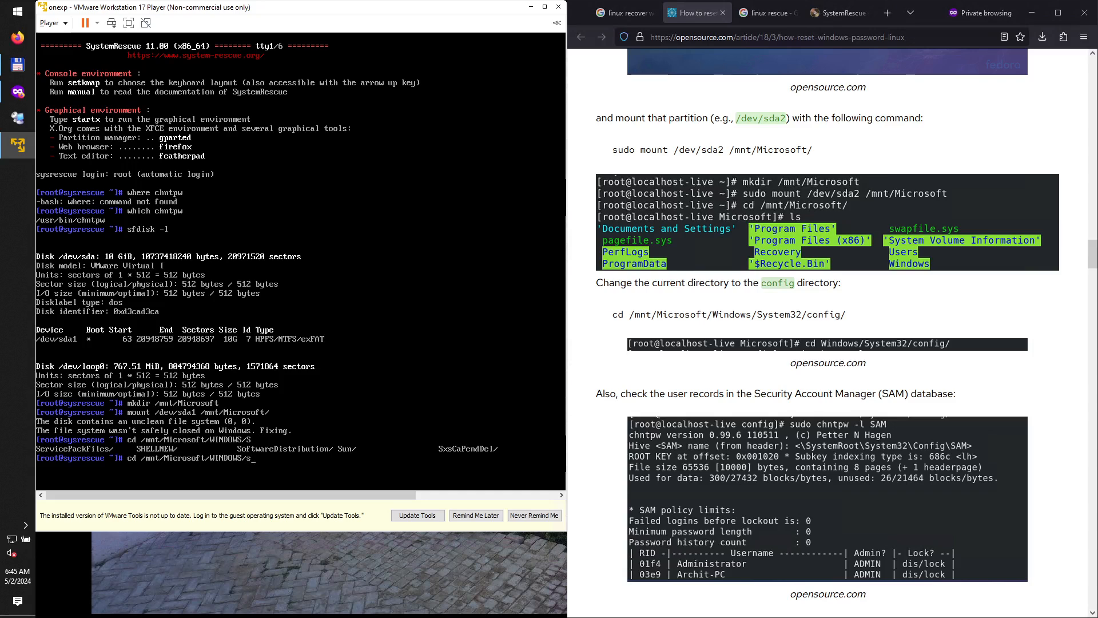
pyautogui.write('y')
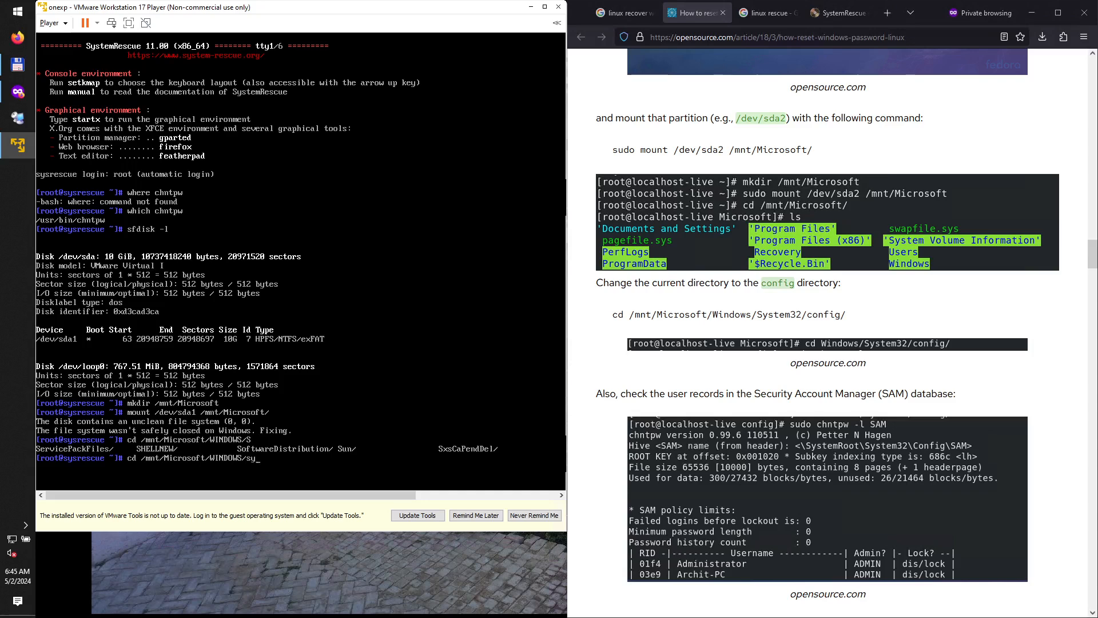
pyautogui.write('stem32/')
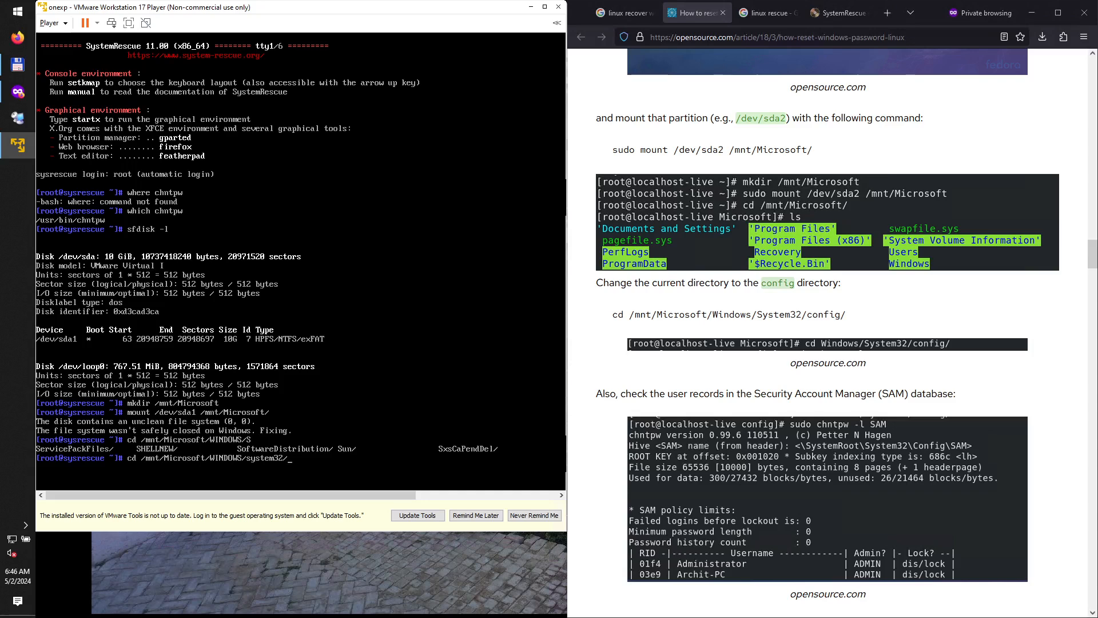
pyautogui.write('config/')
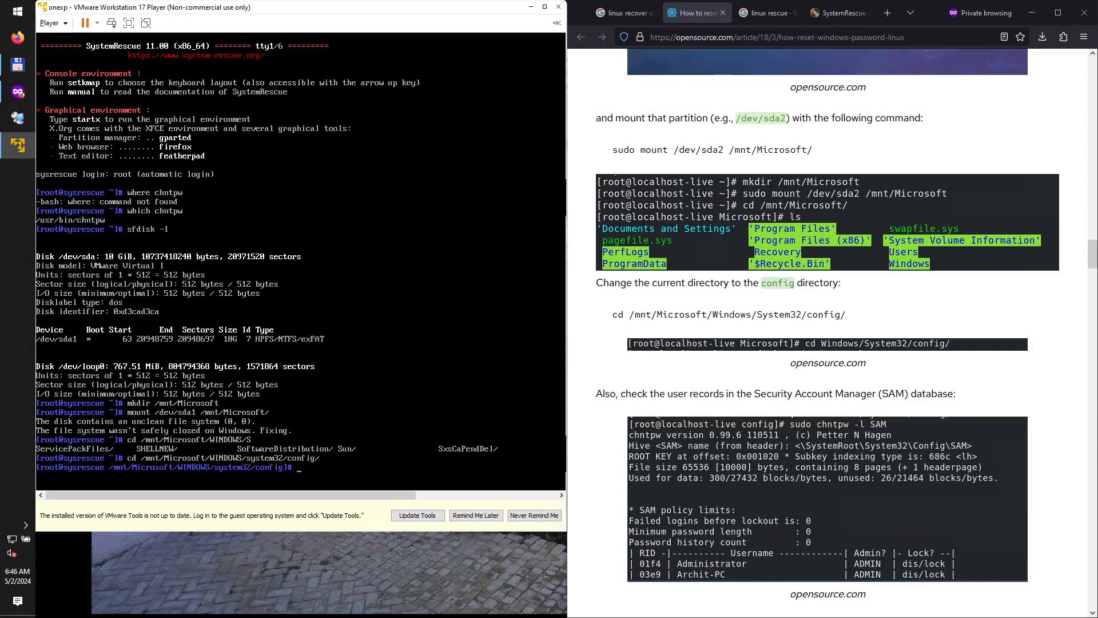
pyautogui.scroll(-3)
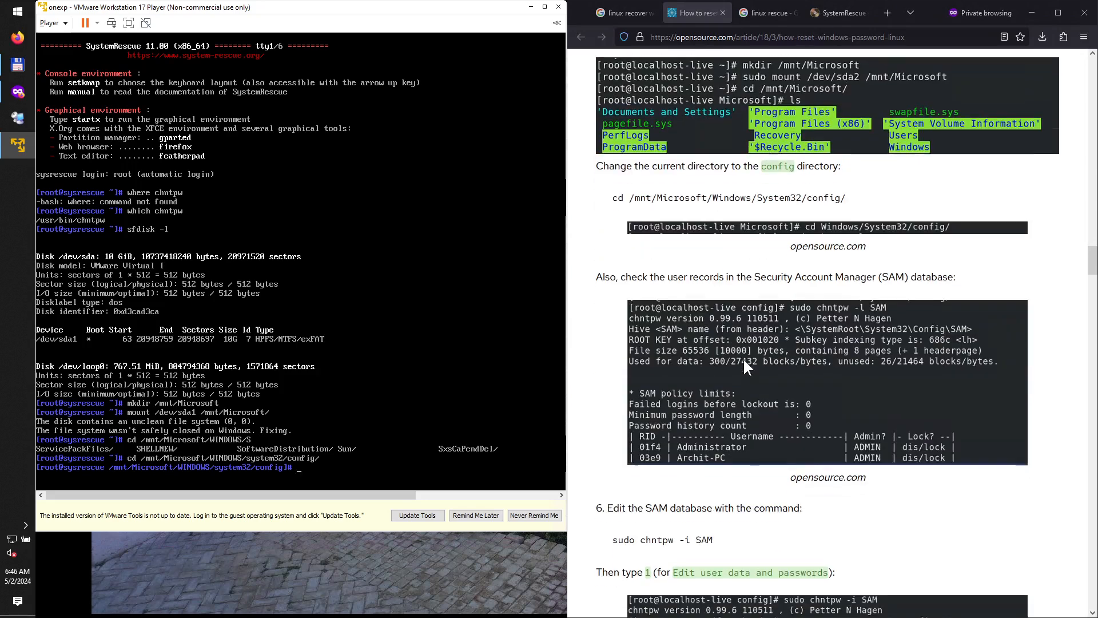
# - Run chntpw -l SAM to list the accounts Administrator, Guest, testscr and User
pyautogui.scroll(-3)
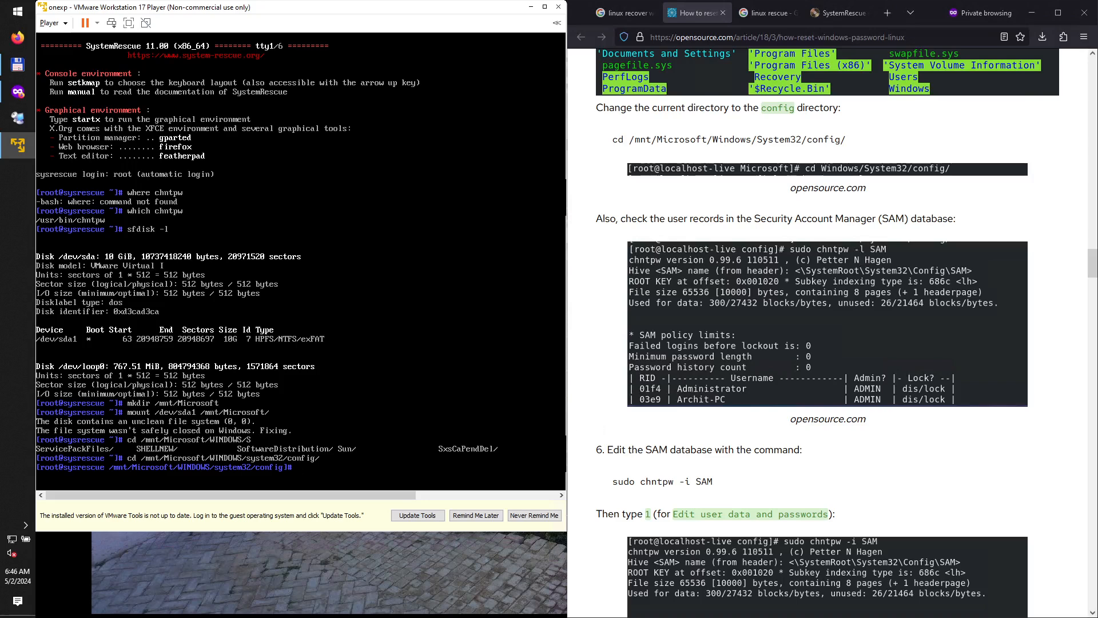
pyautogui.write('chn')
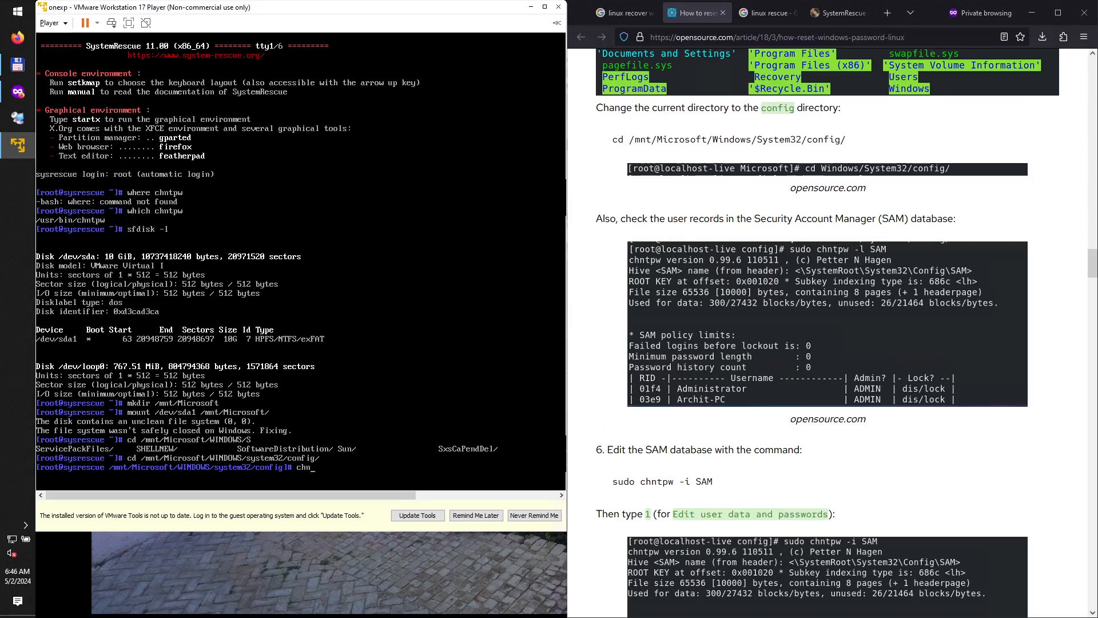
pyautogui.write('chntpw -l')
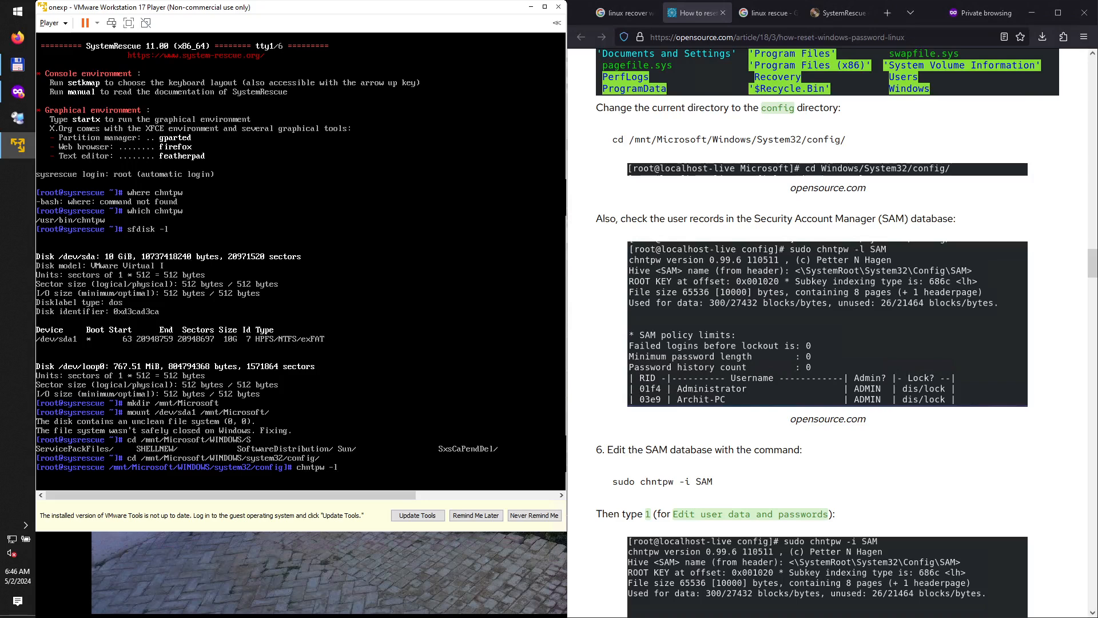
pyautogui.write('SA')
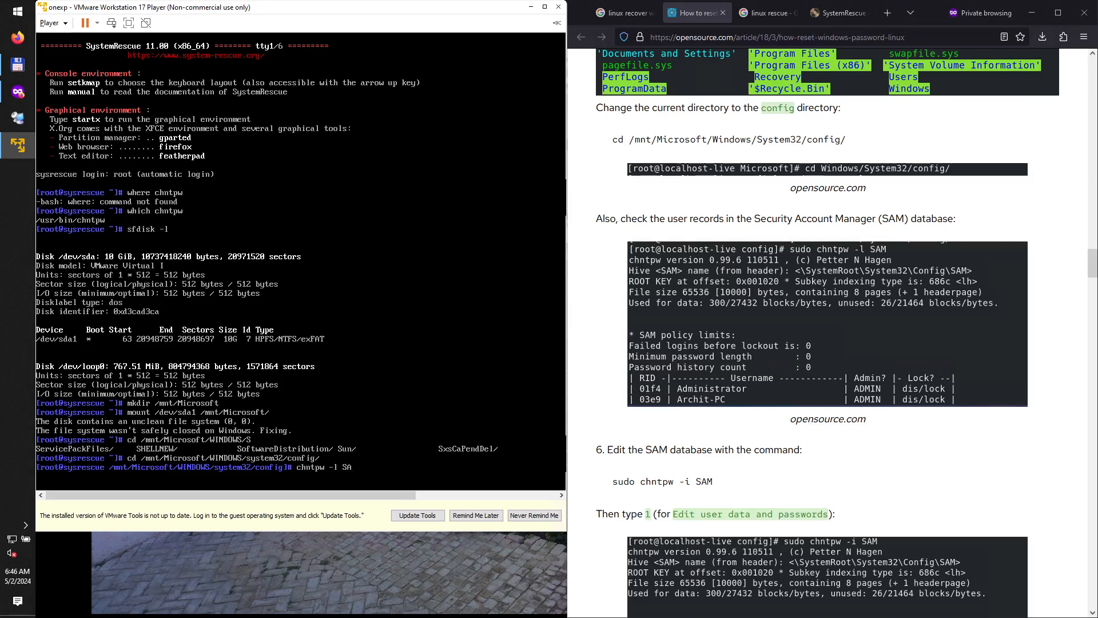
pyautogui.press('Return')
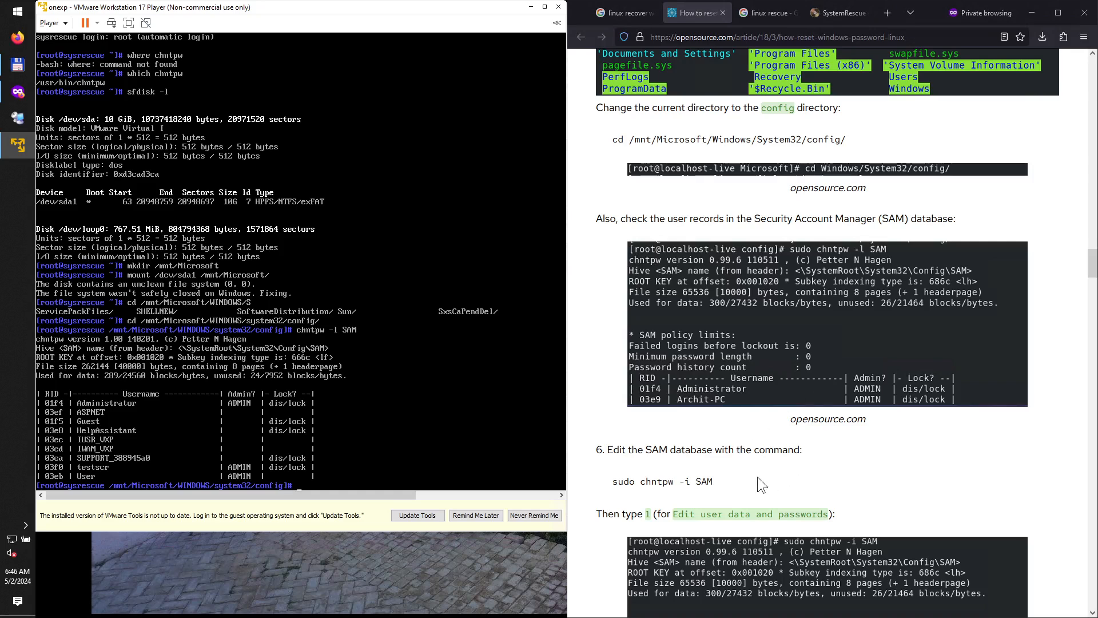
pyautogui.scroll(-3)
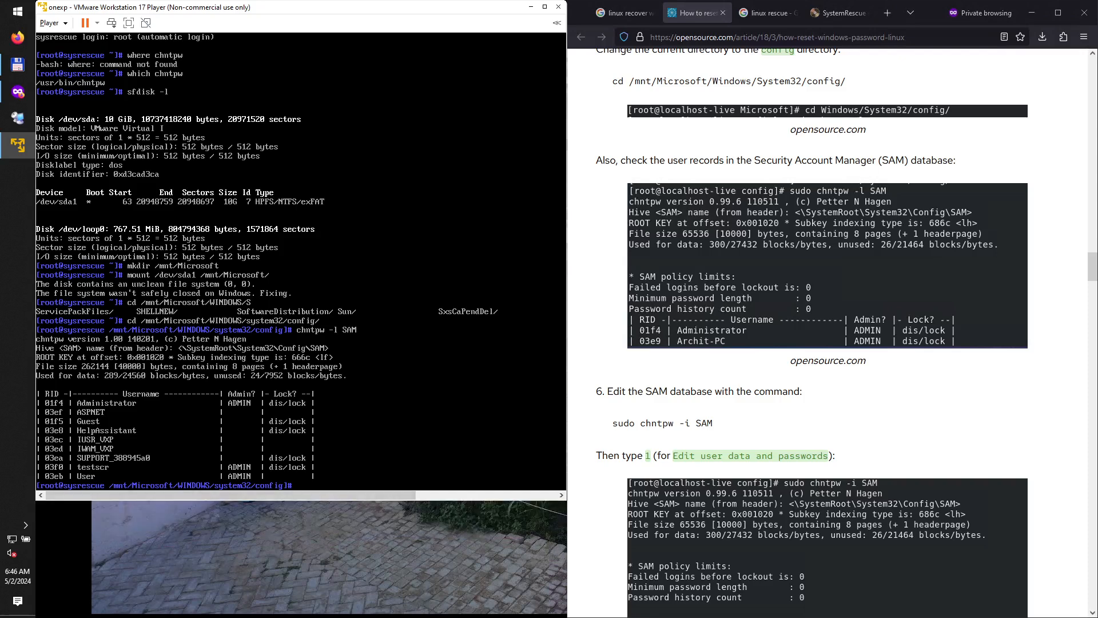
# - Run chntpw -i SAM interactively and choose 1 to edit user data and passwords
pyautogui.write('chntpw -i')
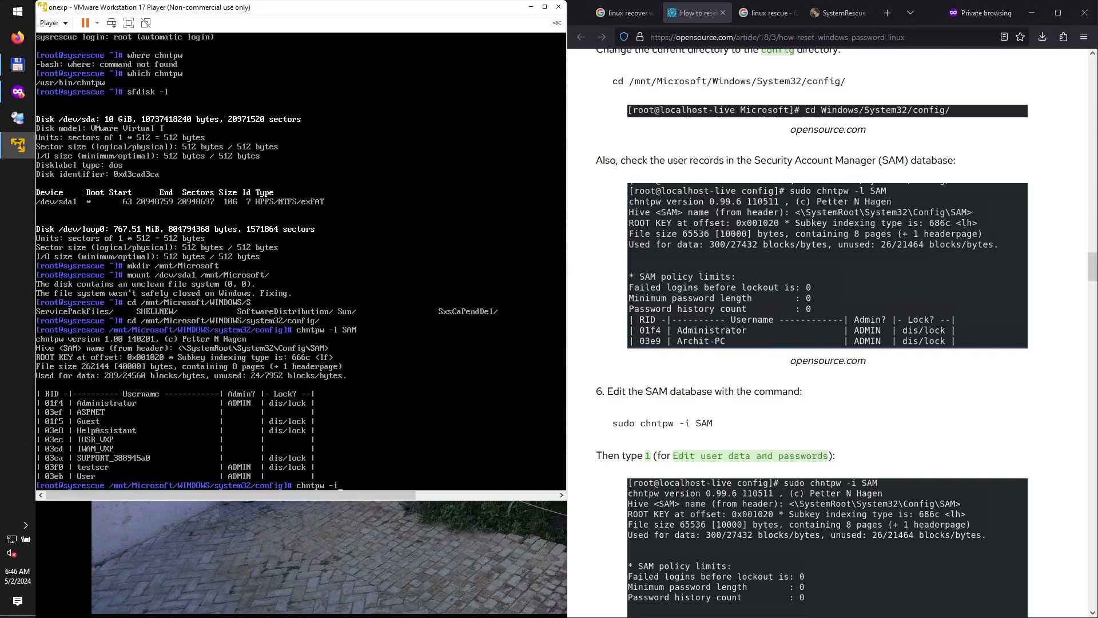
pyautogui.write('SAM')
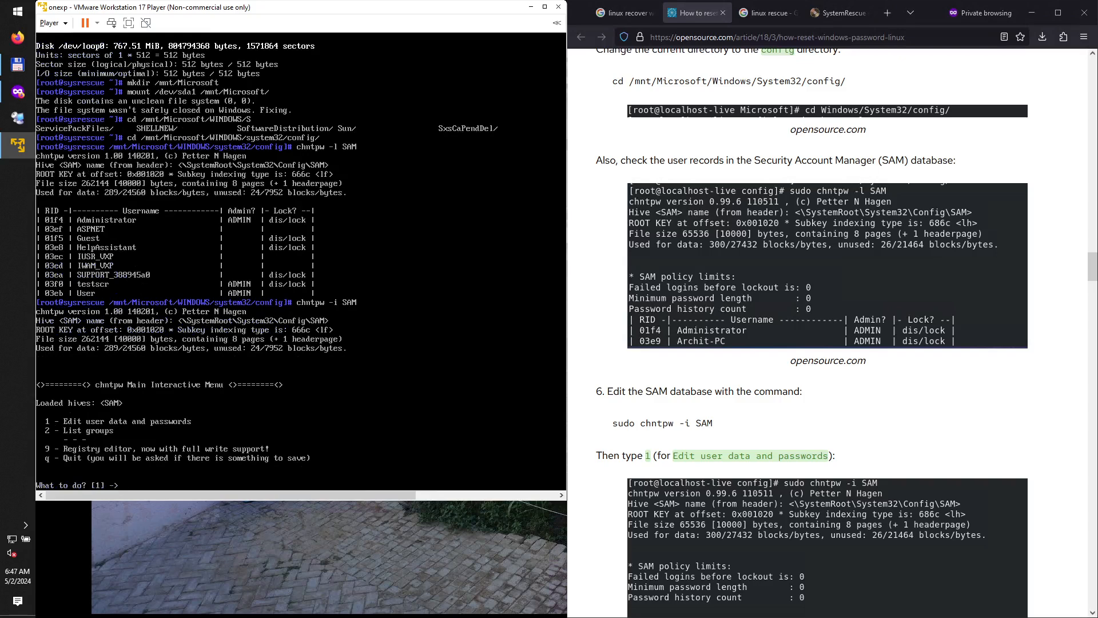
pyautogui.write('1')
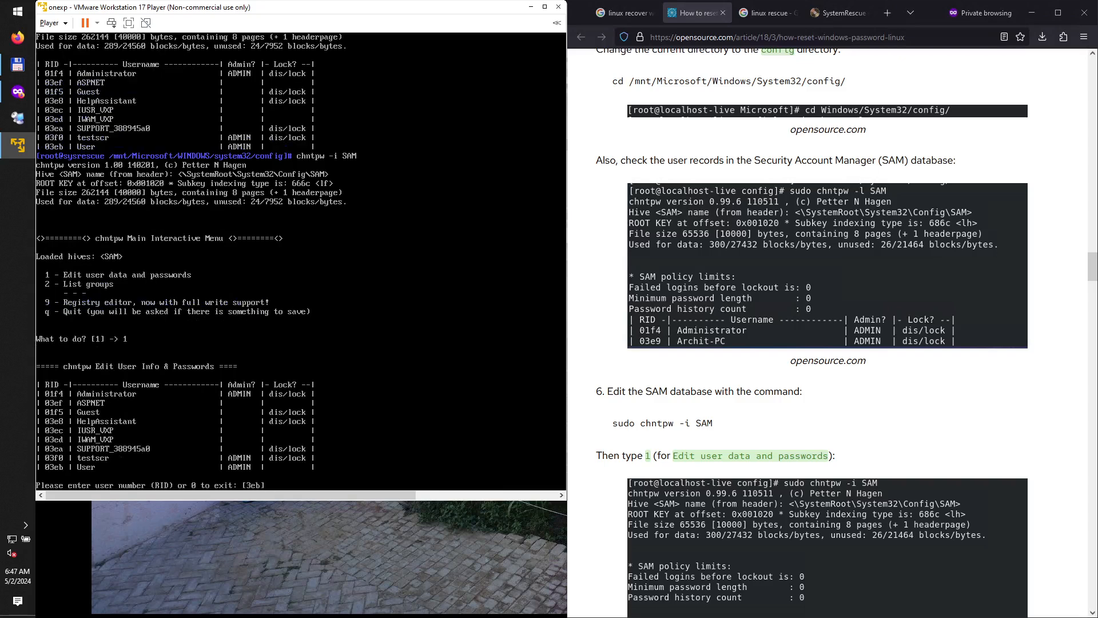
# - Scroll the reference article and select its example username Archit-PC
pyautogui.scroll(-3)
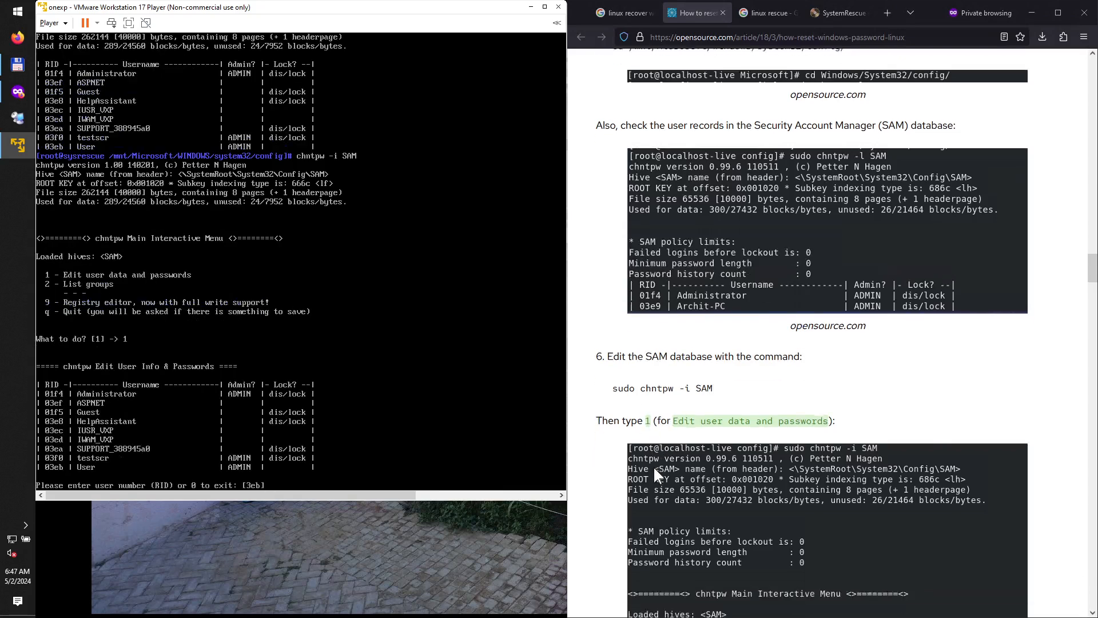
pyautogui.scroll(-3)
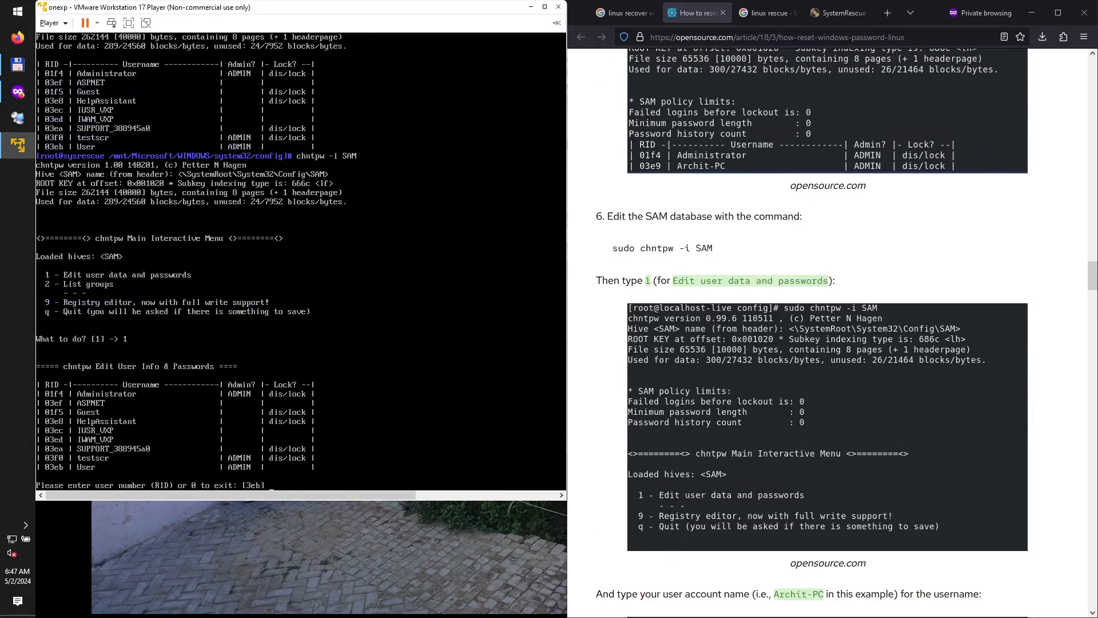
pyautogui.moveTo(711, 510)
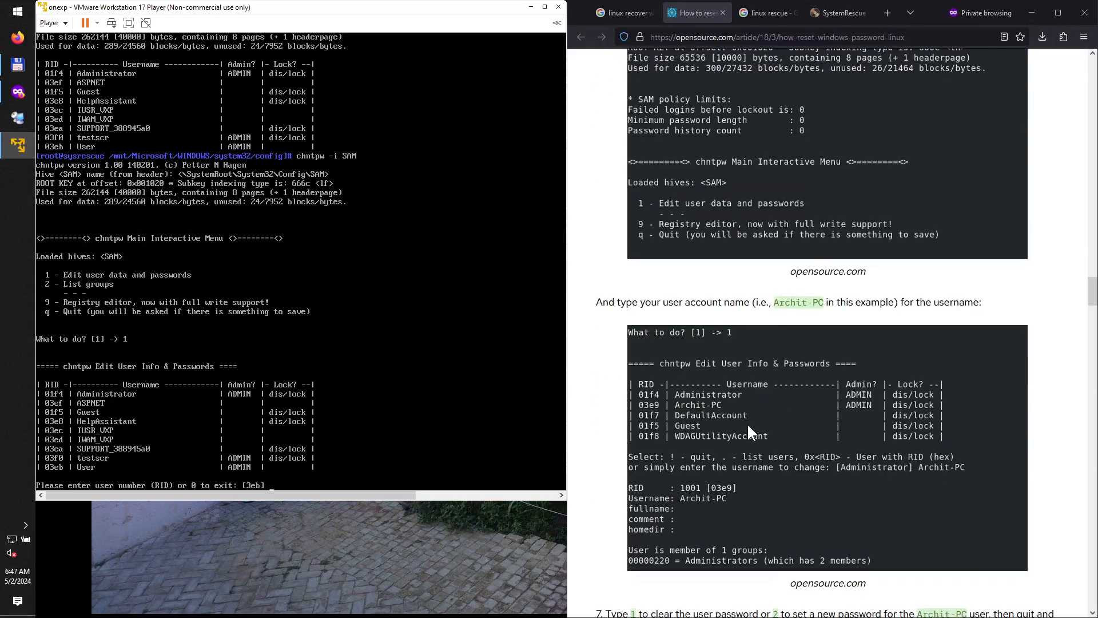
pyautogui.scroll(-3)
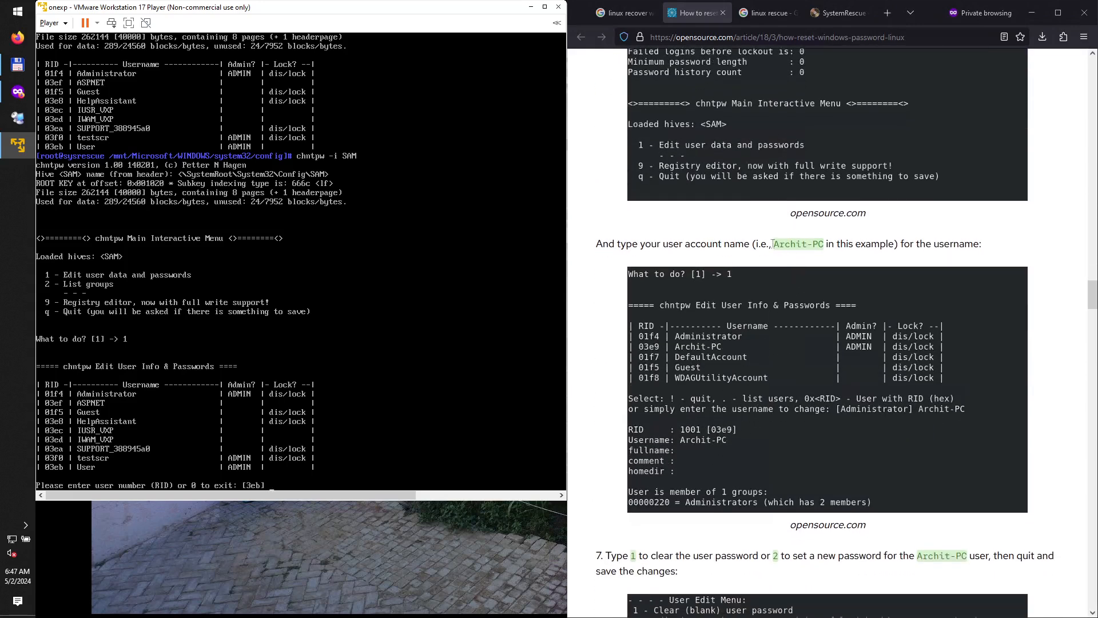
pyautogui.doubleClick(797, 243)
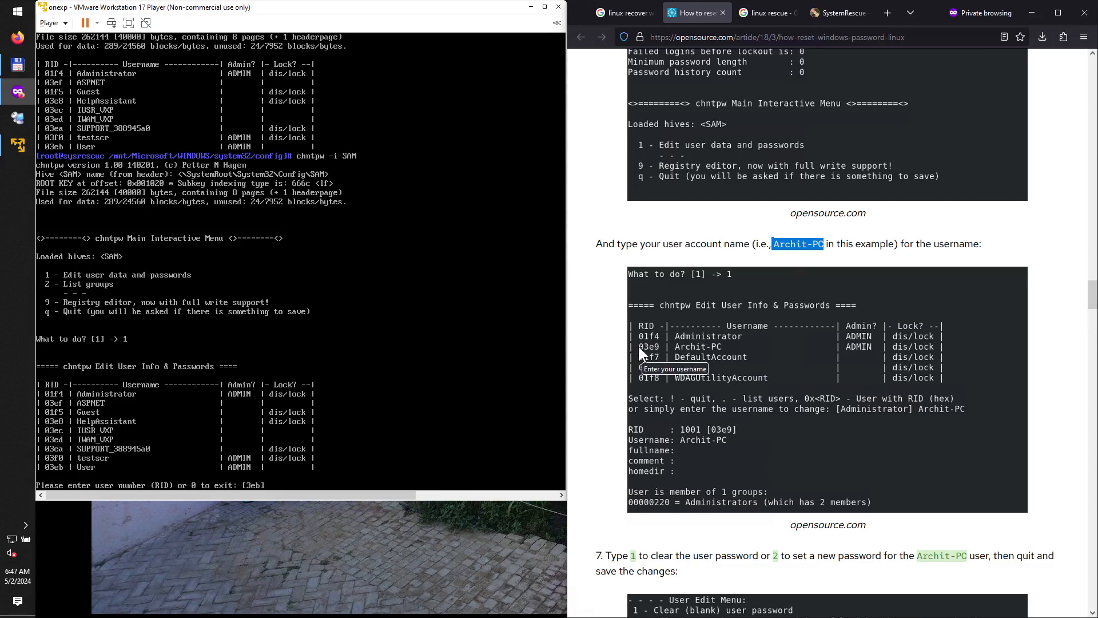
pyautogui.moveTo(662, 354)
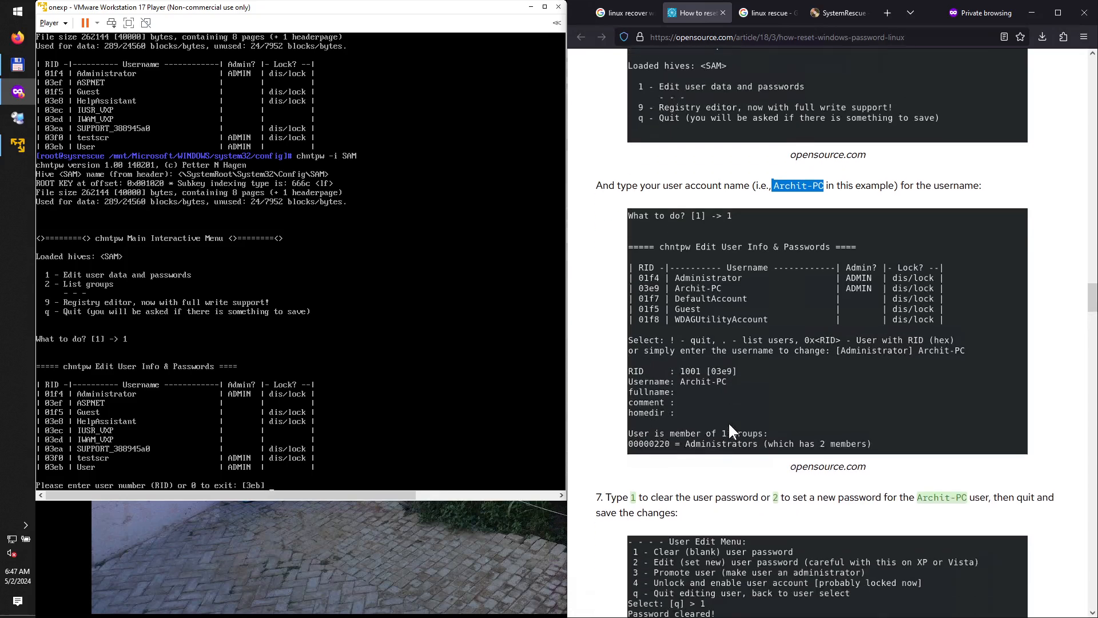
pyautogui.scroll(-3)
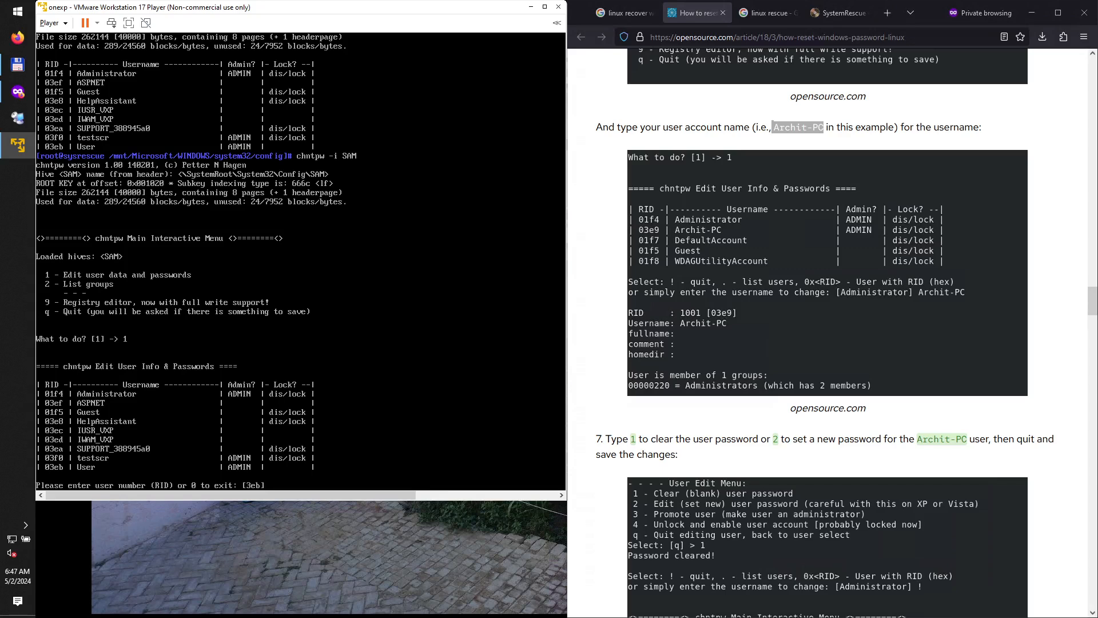
# - Enter RID 01f4 for Administrator and choose 1 to clear its password
pyautogui.write('01f4')
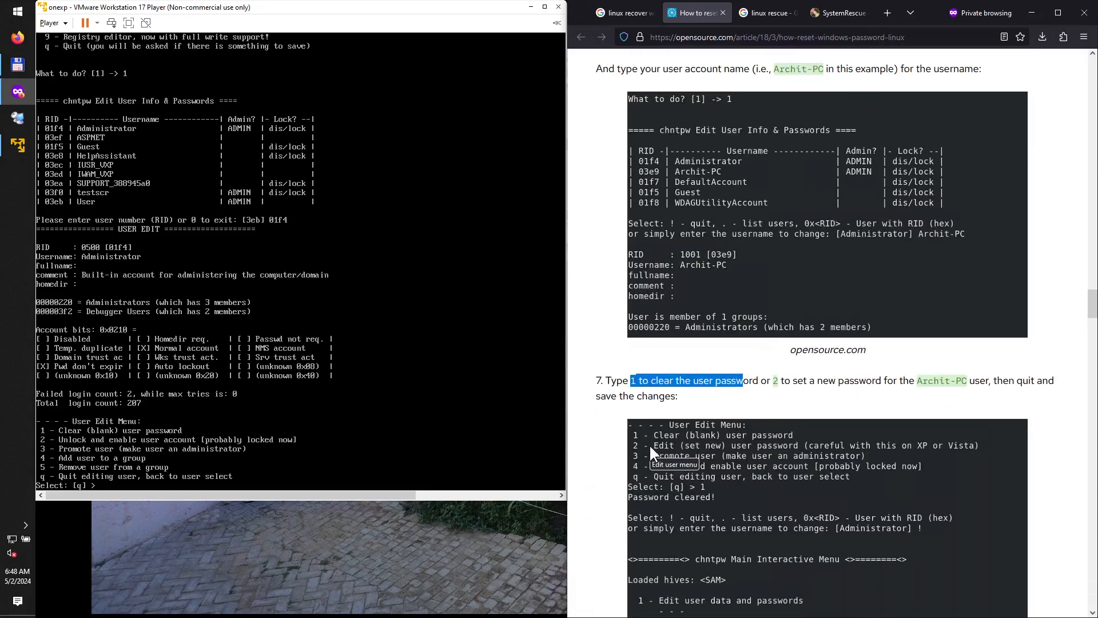
pyautogui.moveTo(855, 452)
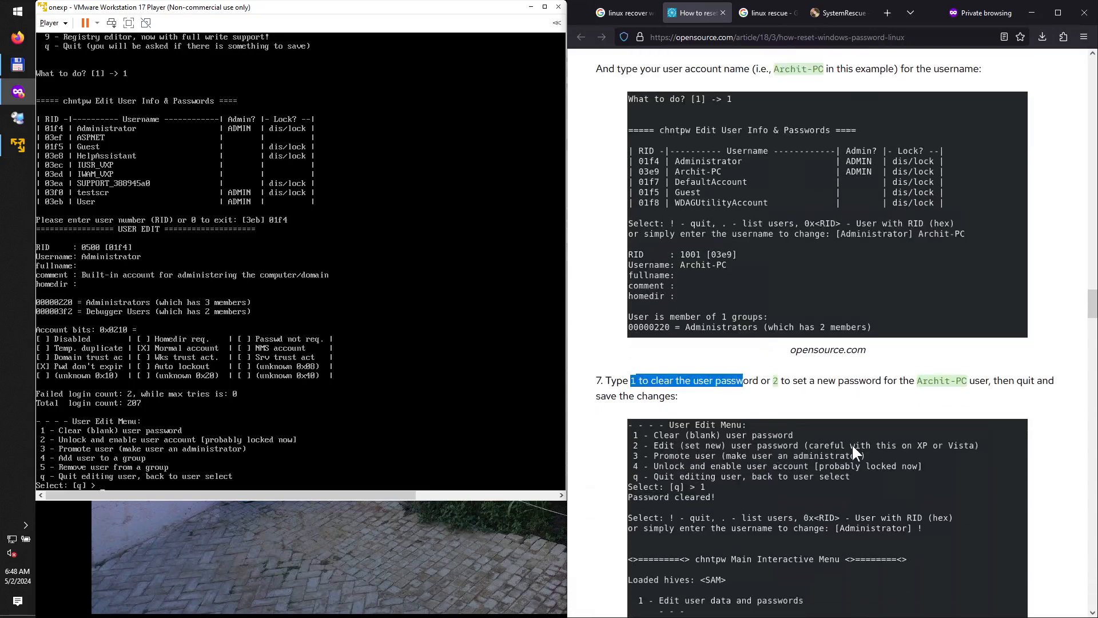
pyautogui.moveTo(924, 454)
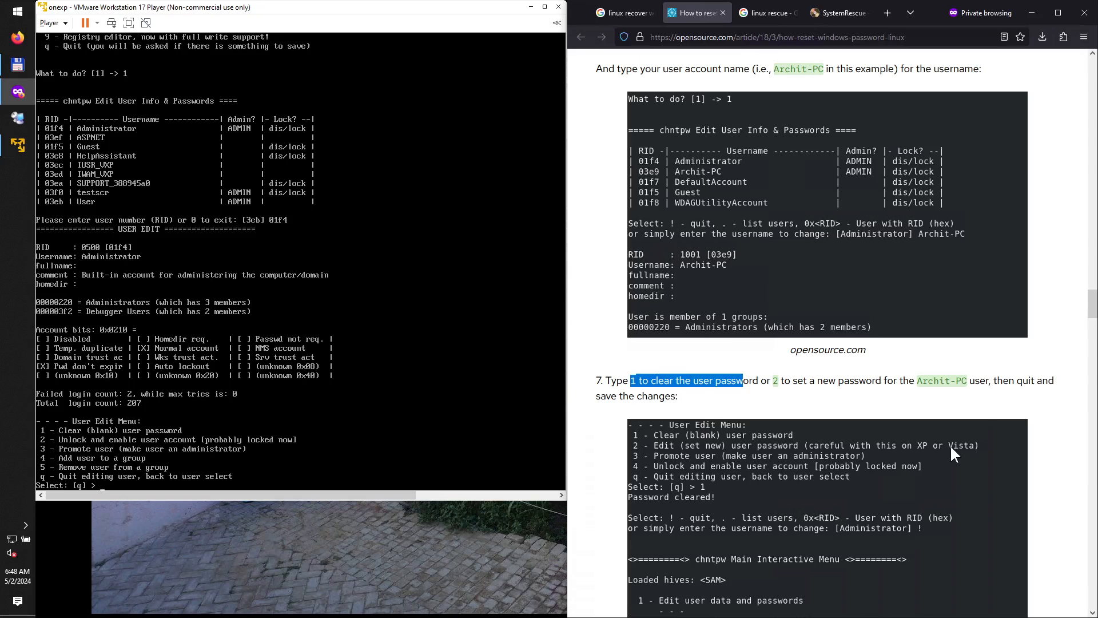
pyautogui.moveTo(210, 477)
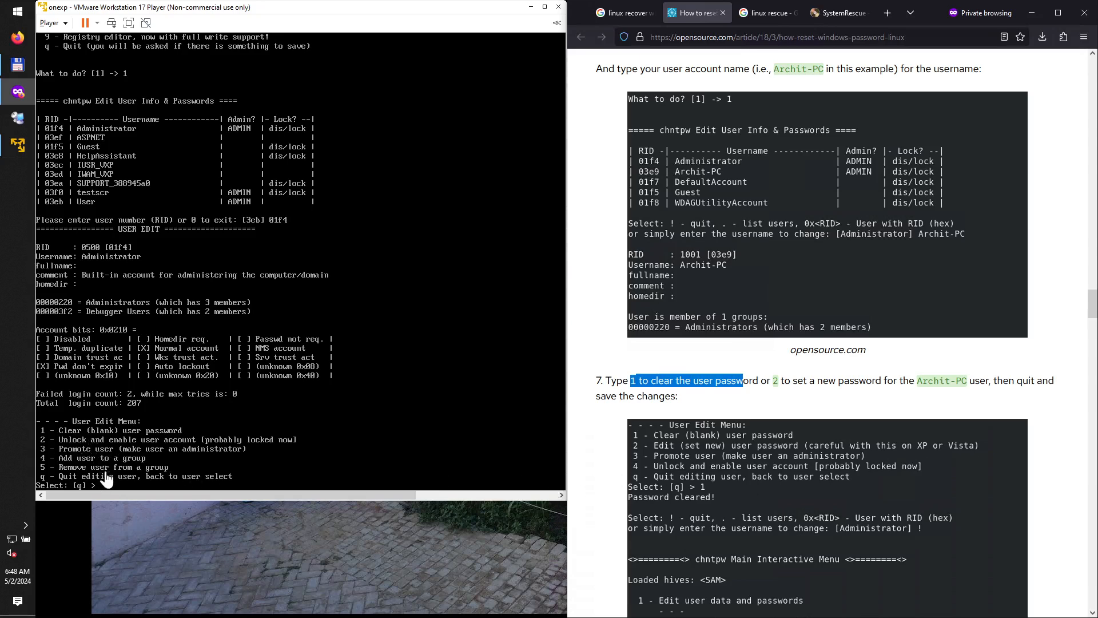
pyautogui.moveTo(136, 487)
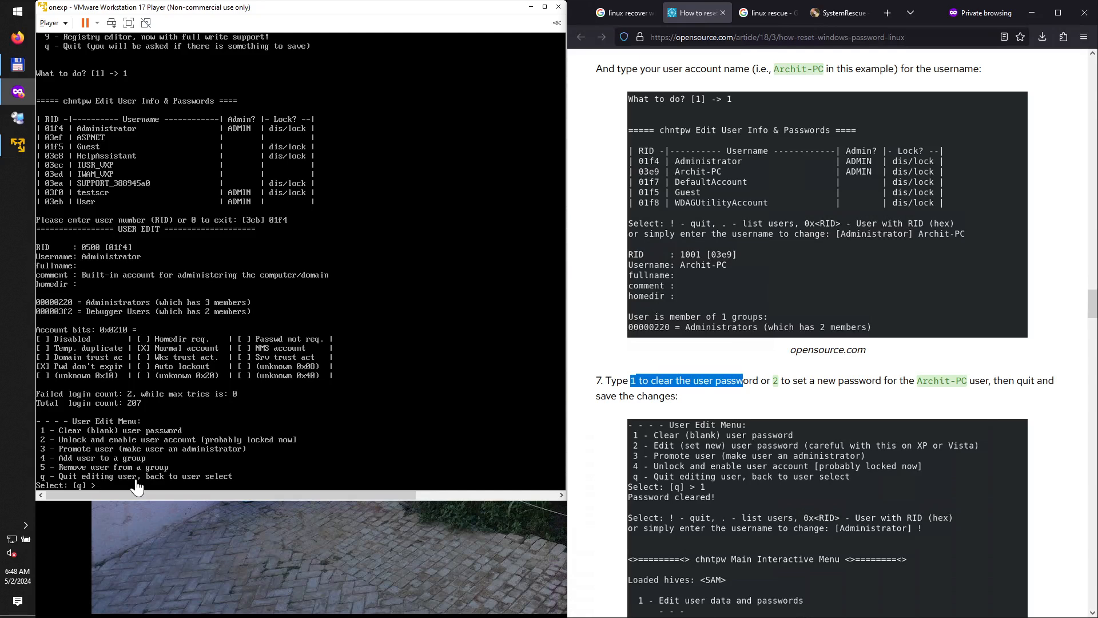
pyautogui.write('1')
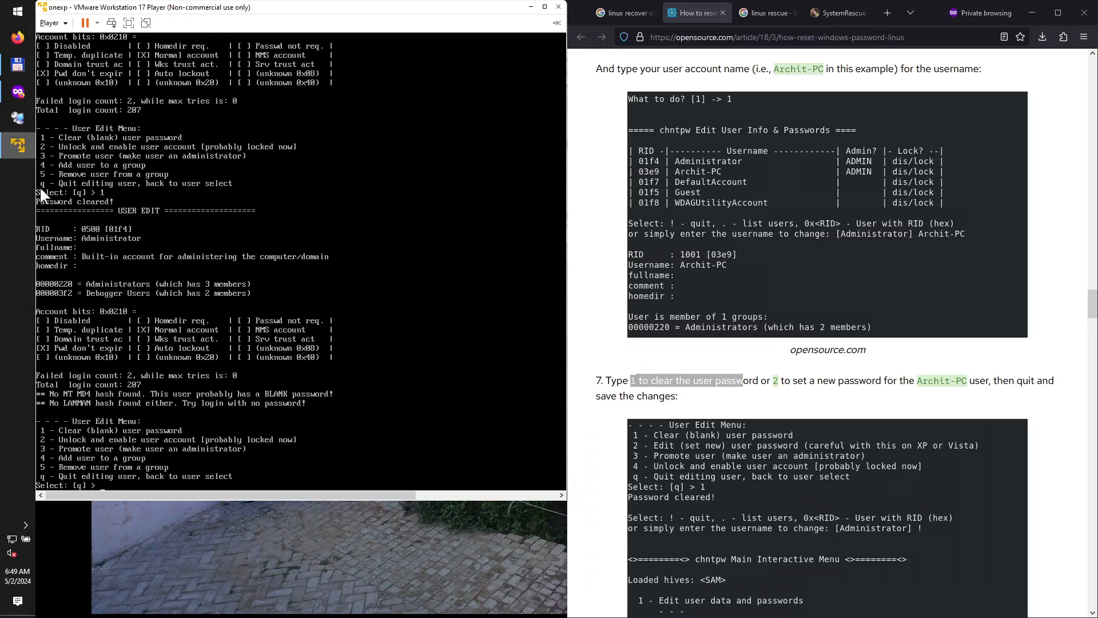
pyautogui.moveTo(33, 207)
pyautogui.write('q')
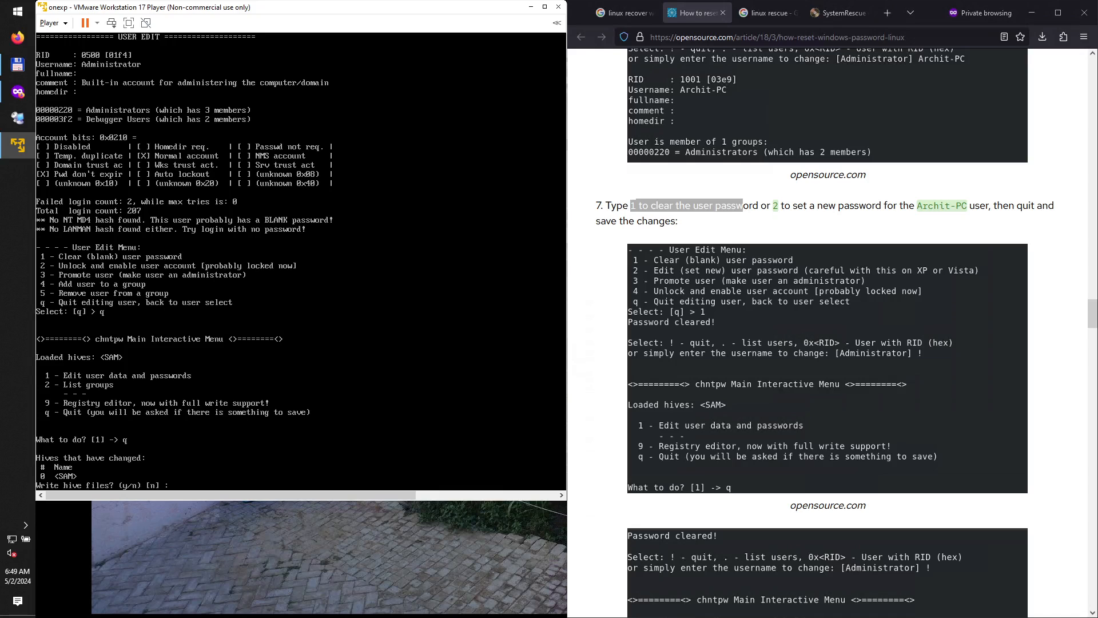
# - Answer y to write the changed SAM hive to disk, then begin the shutdown command
pyautogui.write('y')
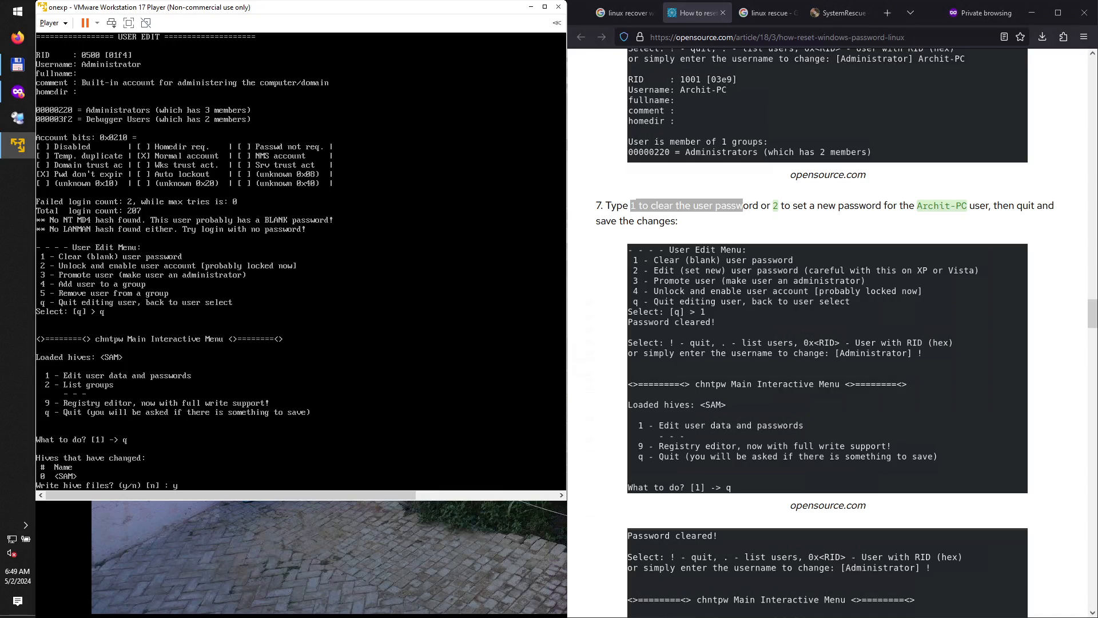
pyautogui.press('Return')
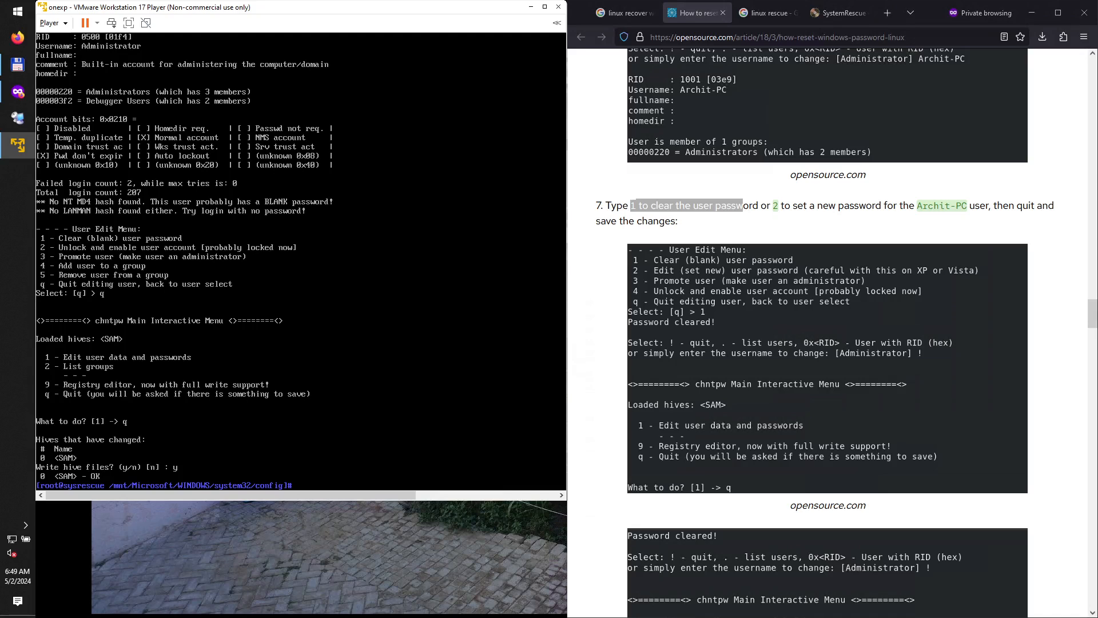
pyautogui.write('shutdown')
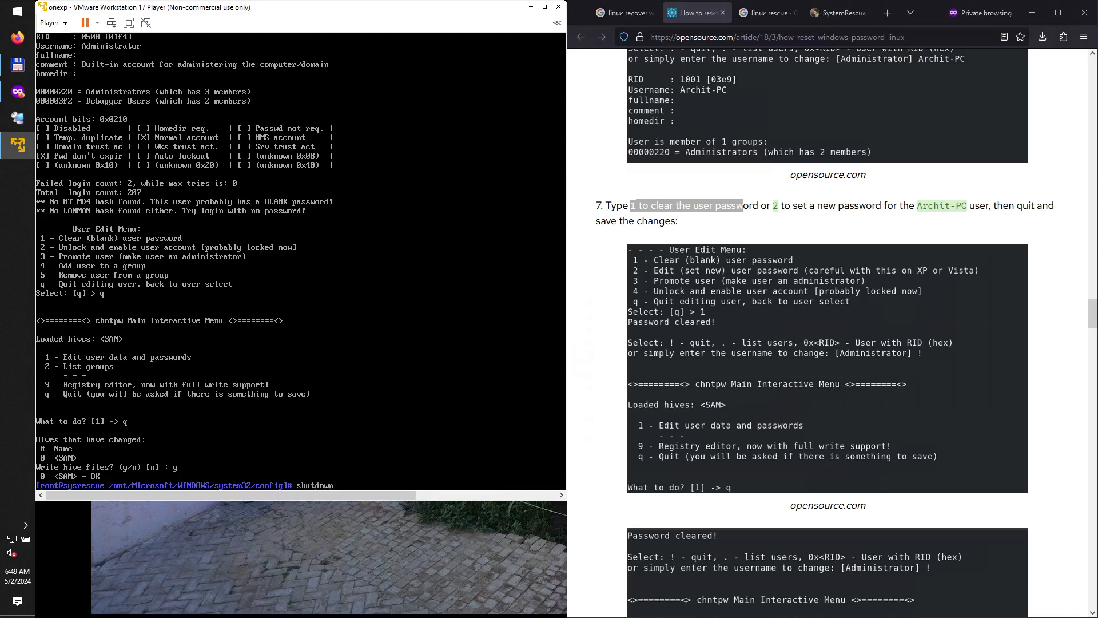
# - Run shutdown -h on the rescue system and dismiss the Removable Devices hint
pyautogui.write('-h')
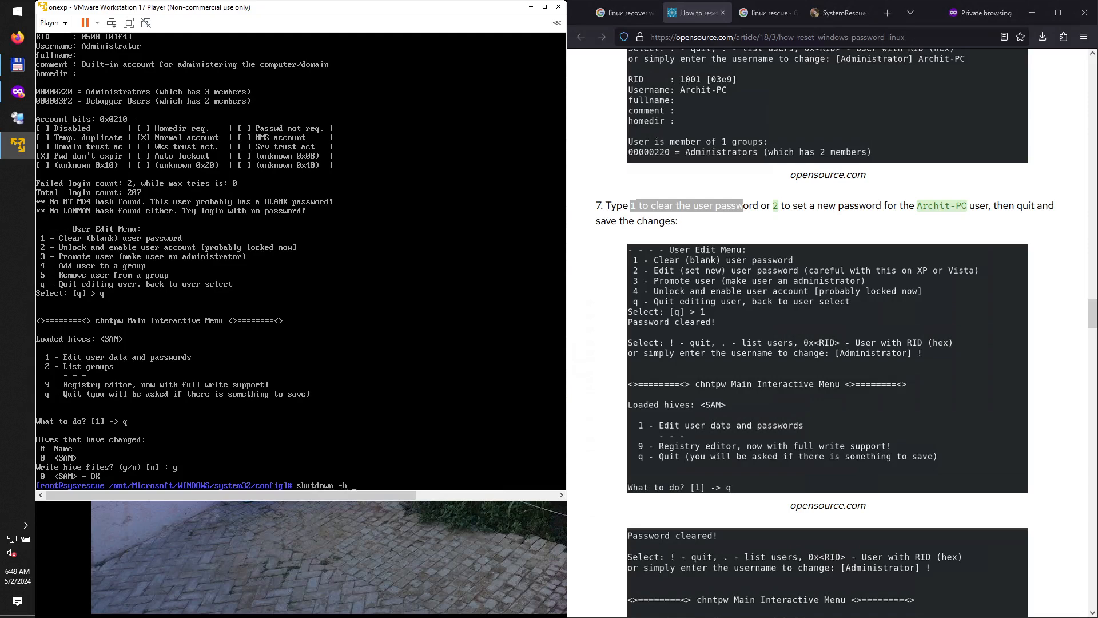
pyautogui.press('Return')
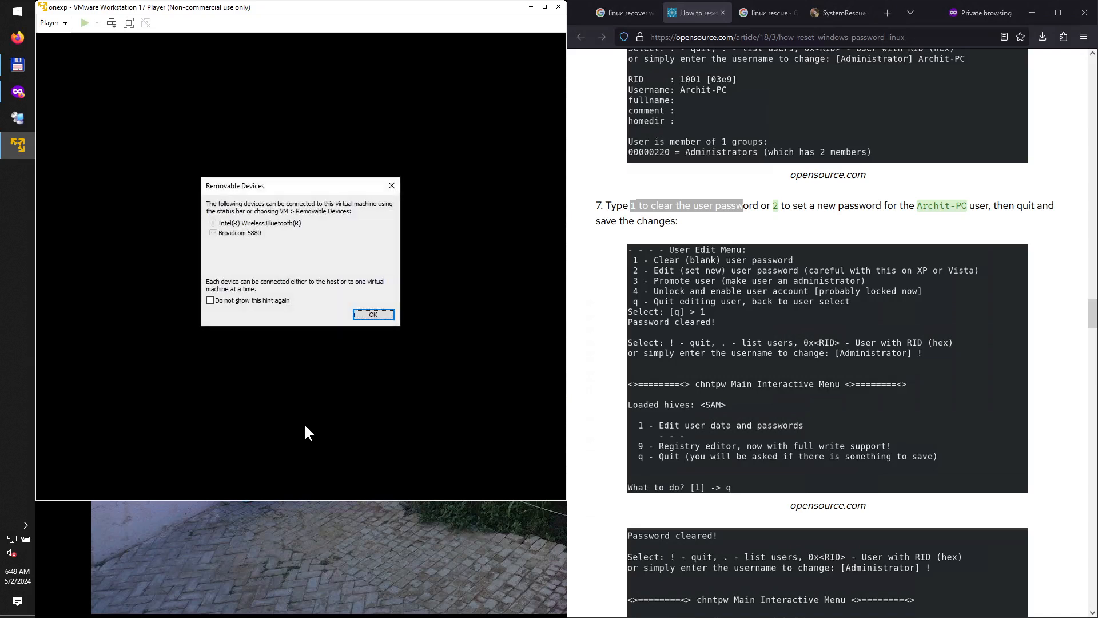
pyautogui.click(373, 313)
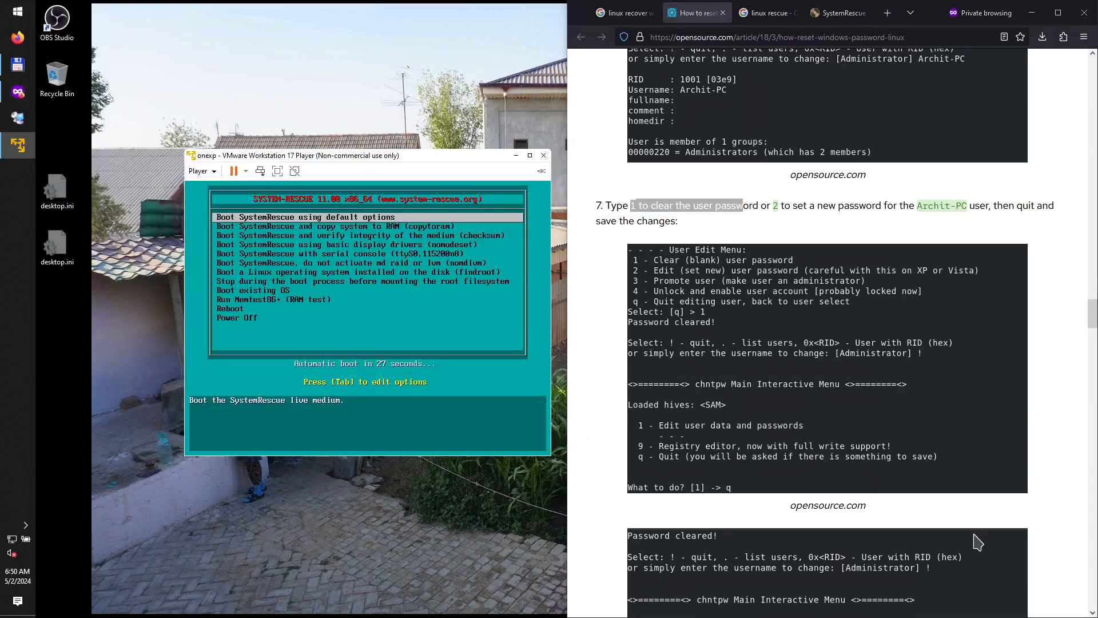
# - Disconnect the SystemRescue ISO from the virtual CD/DVD (IDE) drive in its settings
pyautogui.click(233, 171)
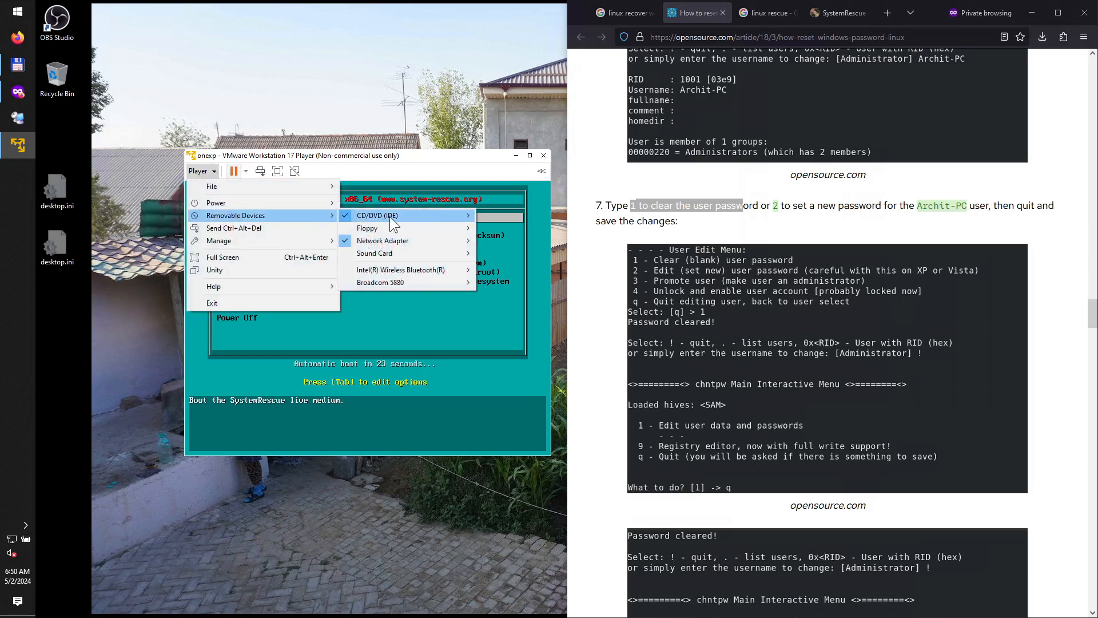
pyautogui.moveTo(378, 215)
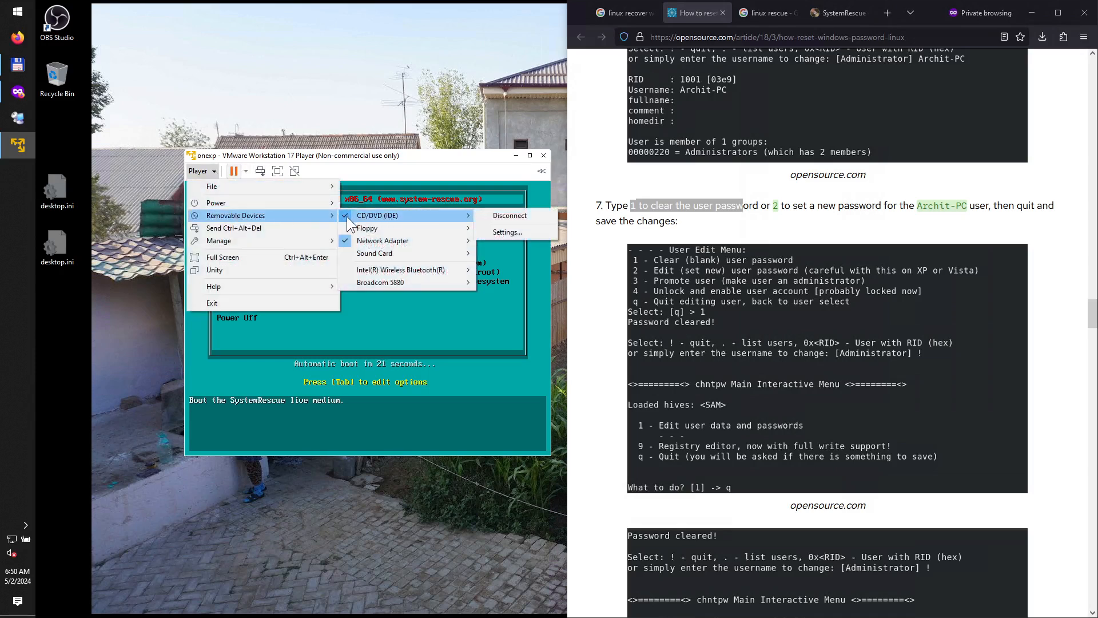
pyautogui.click(506, 232)
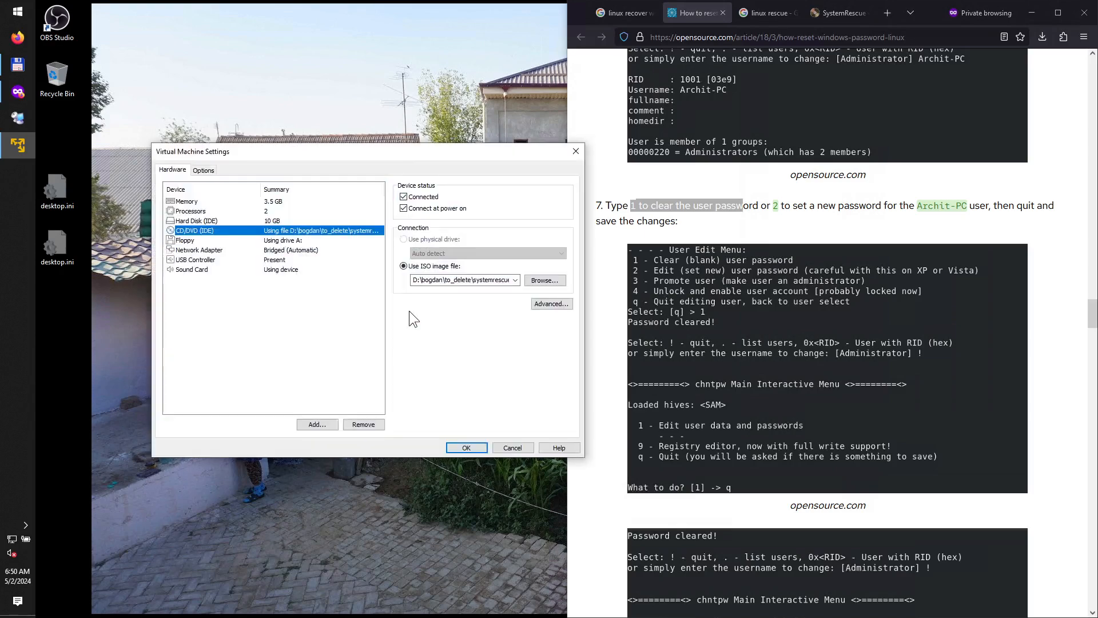
pyautogui.click(404, 197)
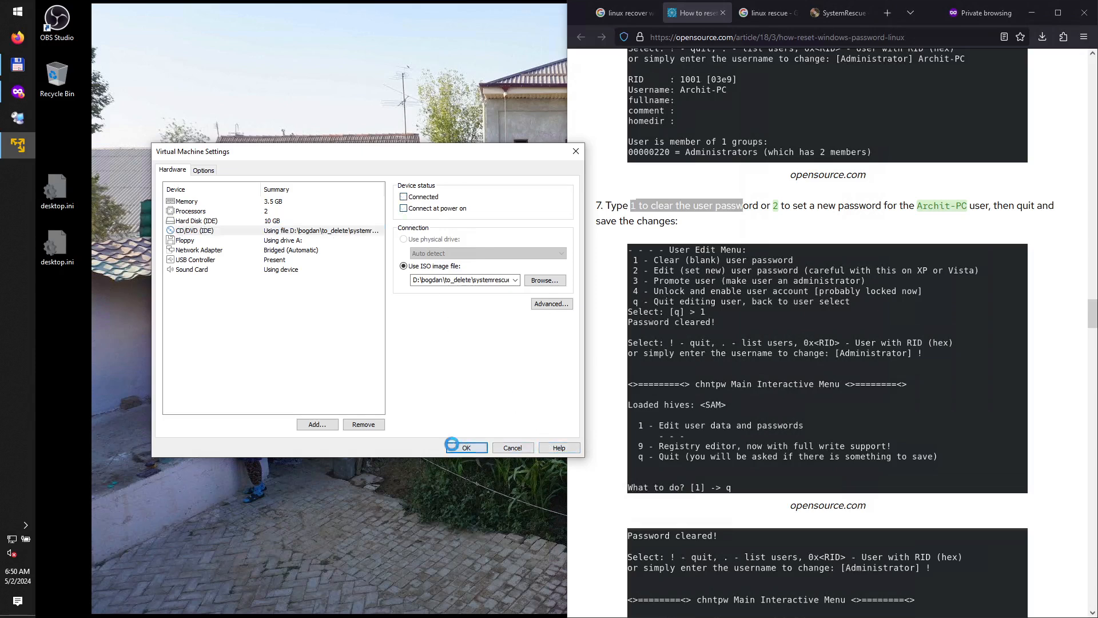
pyautogui.click(466, 447)
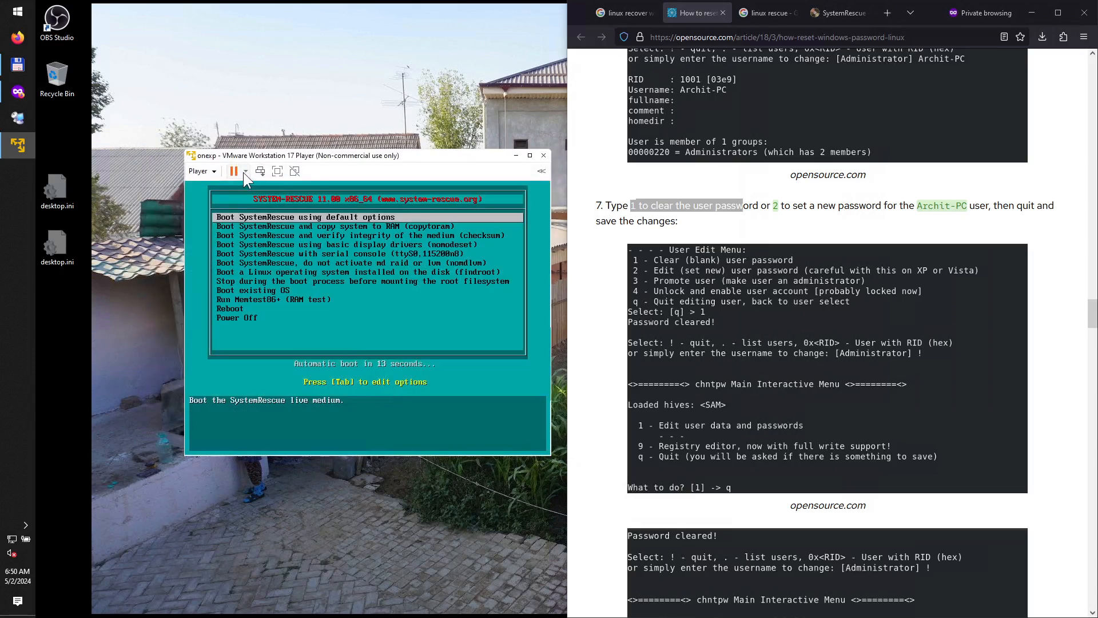
# - Restart the virtual machine and confirm with Yes
pyautogui.click(233, 171)
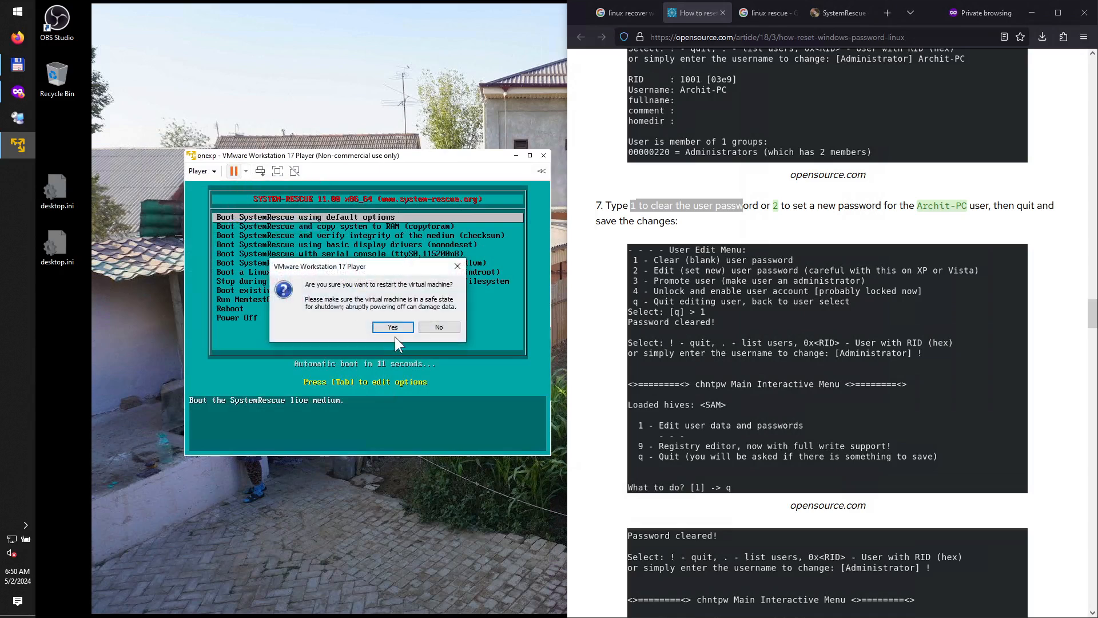
pyautogui.click(392, 327)
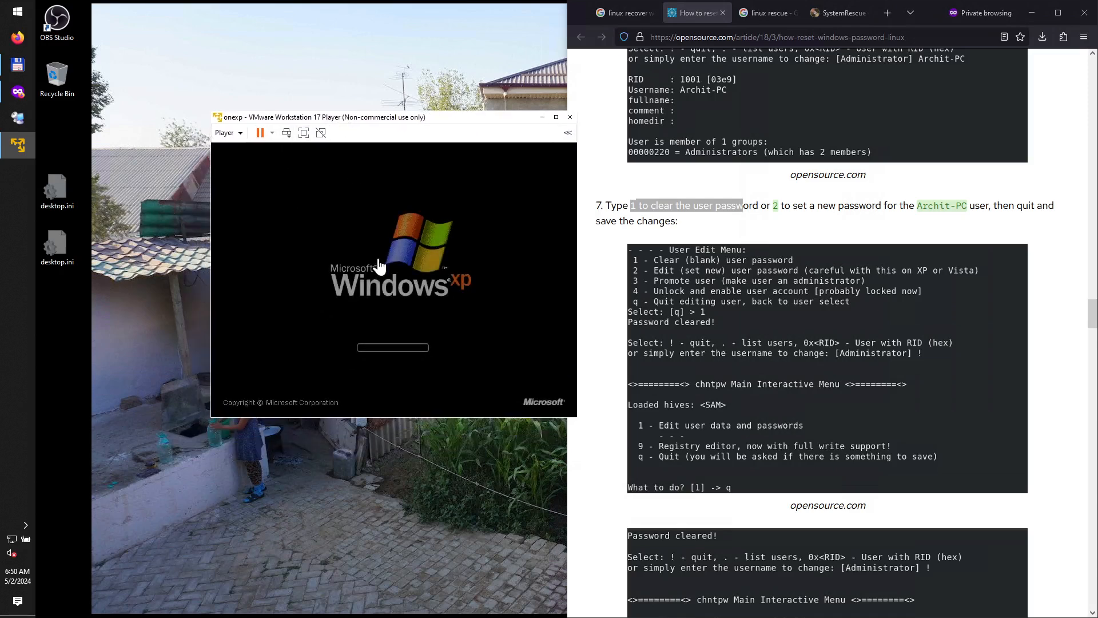
# - Confirm under Removable Devices that the CD/DVD (IDE) drive shows Connect, i.e. disconnected
pyautogui.click(227, 133)
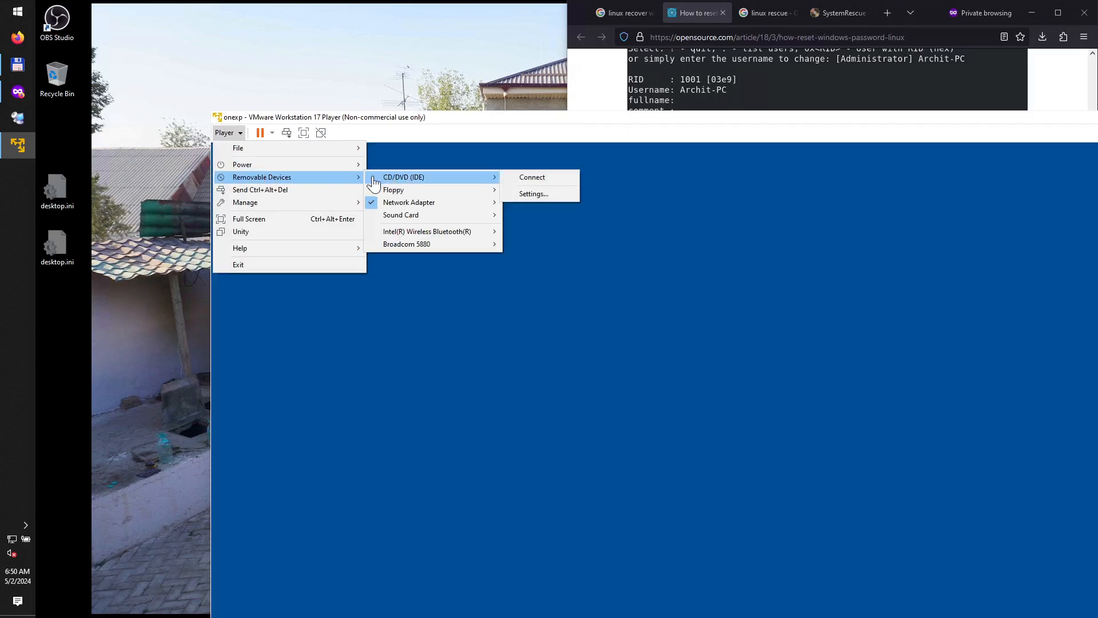
pyautogui.moveTo(703, 410)
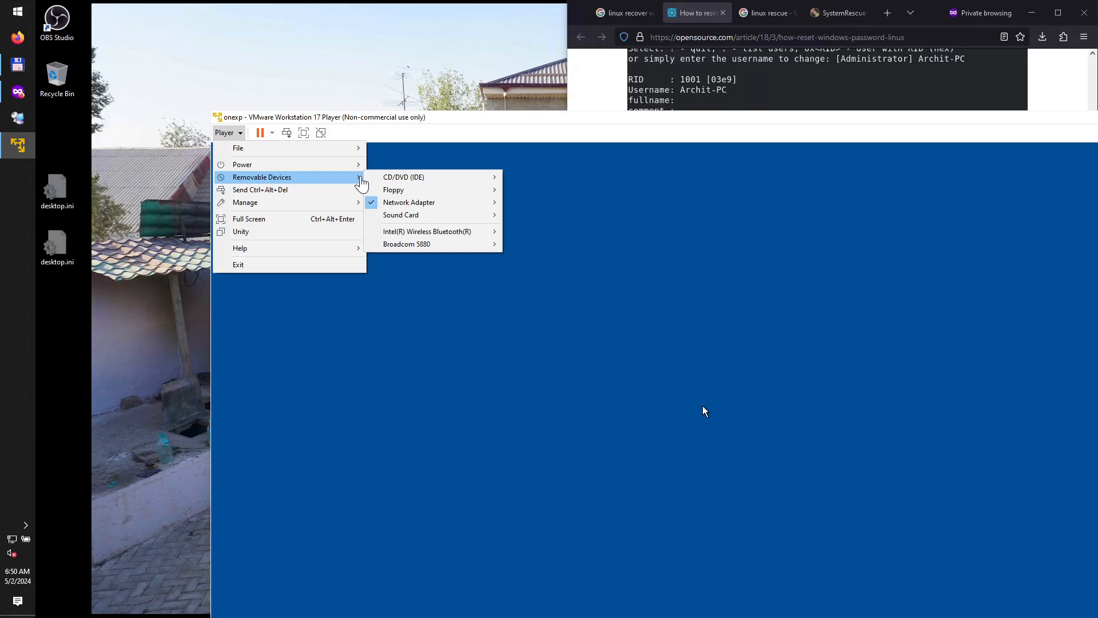
pyautogui.moveTo(404, 176)
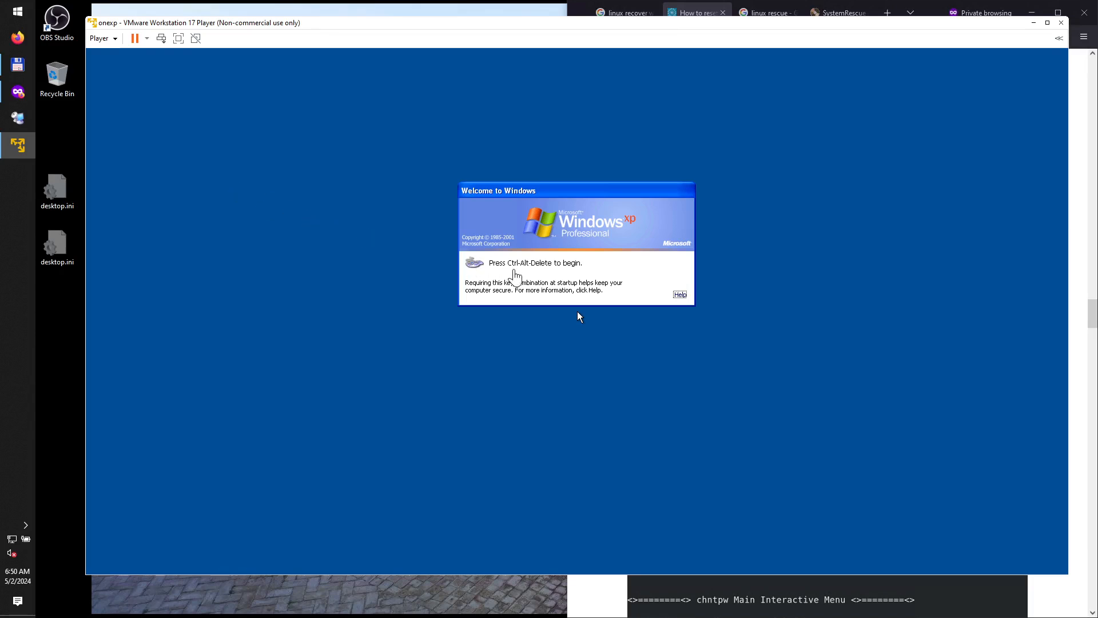
# - Send Ctrl-Alt-Del to the VM and log on as Administrator with a blank password
pyautogui.click(100, 38)
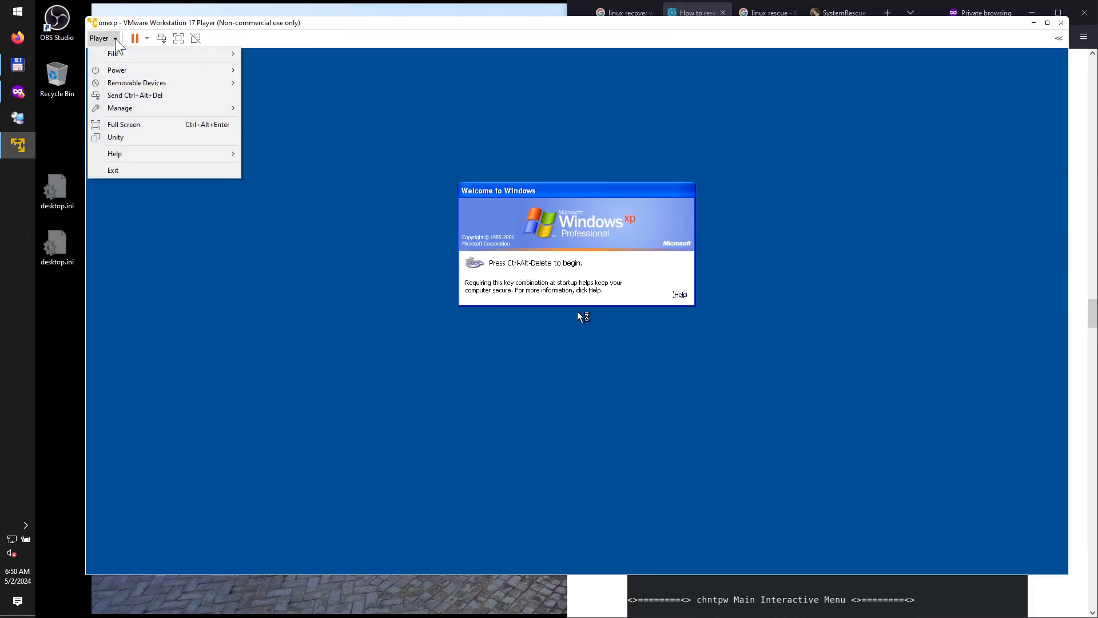
pyautogui.moveTo(135, 94)
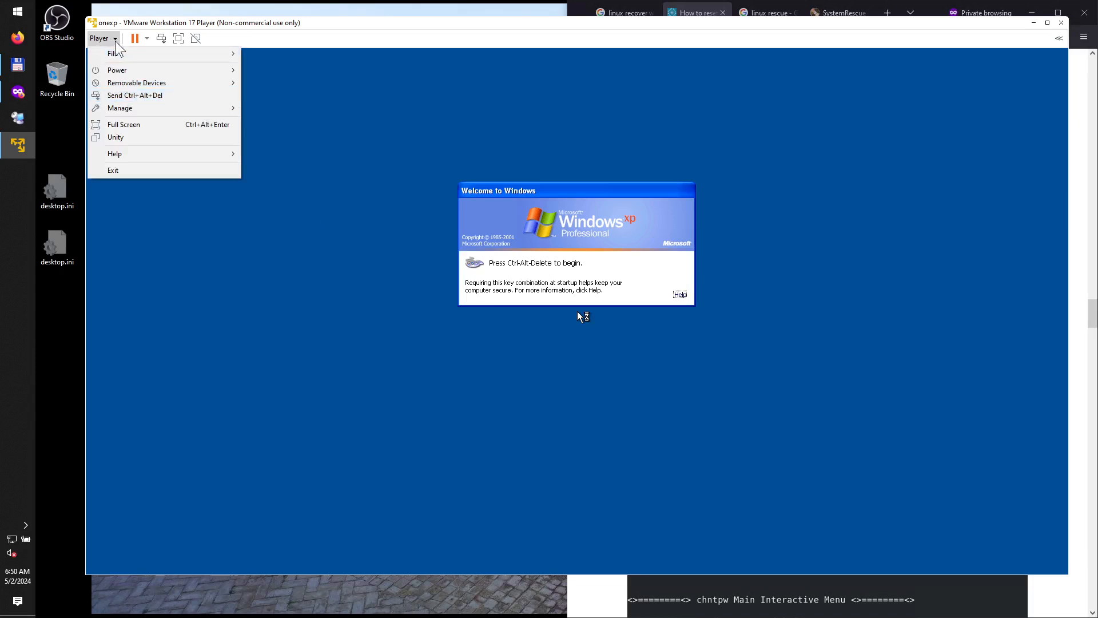
pyautogui.moveTo(135, 95)
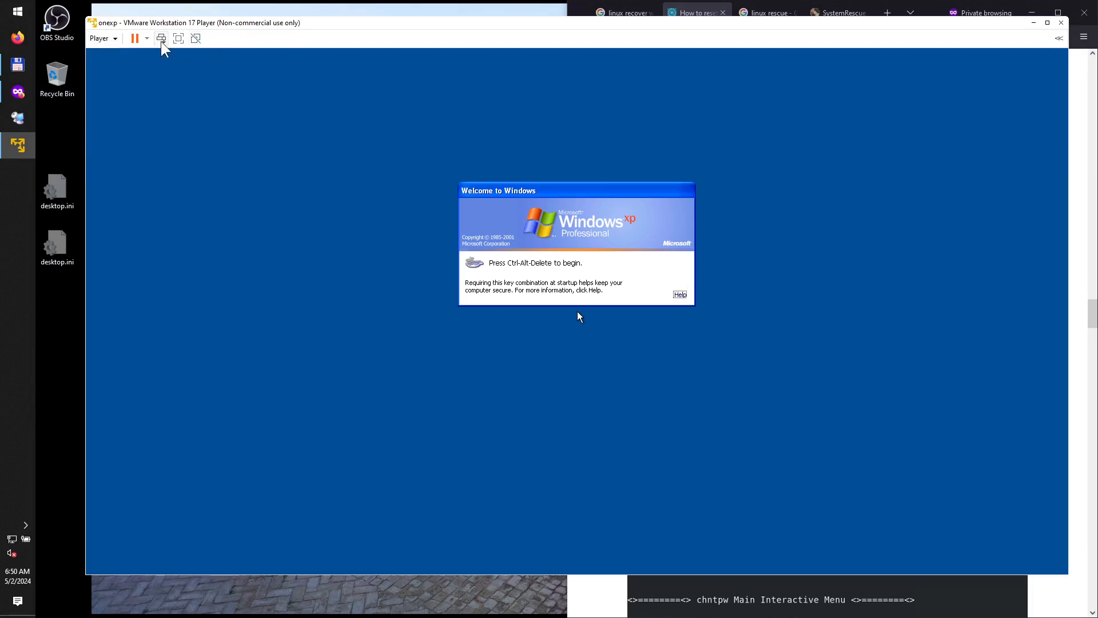
pyautogui.press('ctrl+alt+delete')
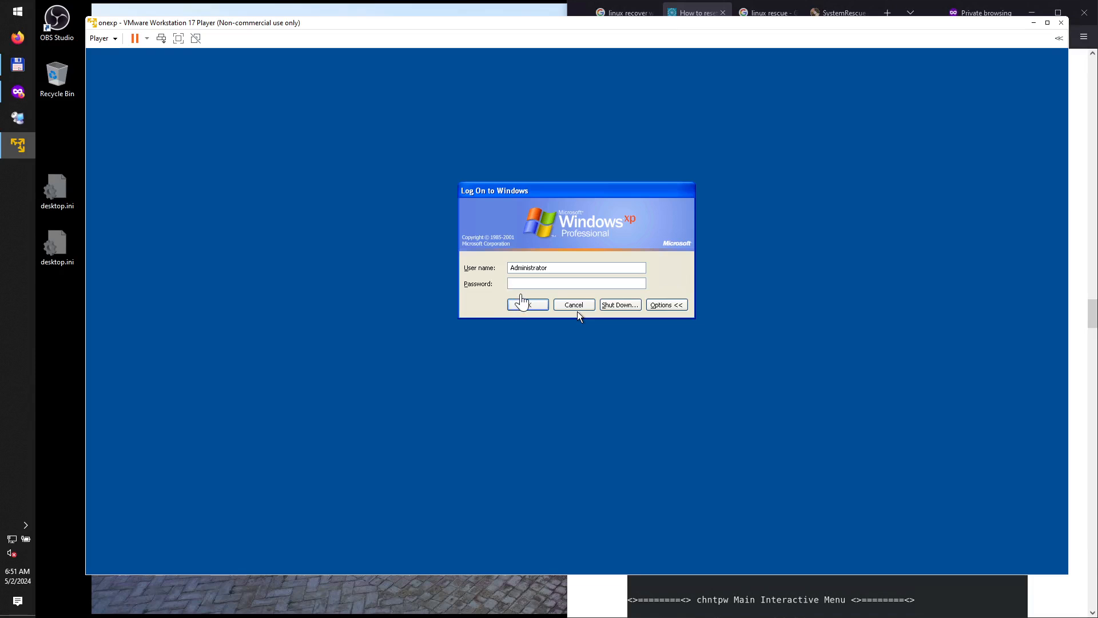
pyautogui.click(576, 283)
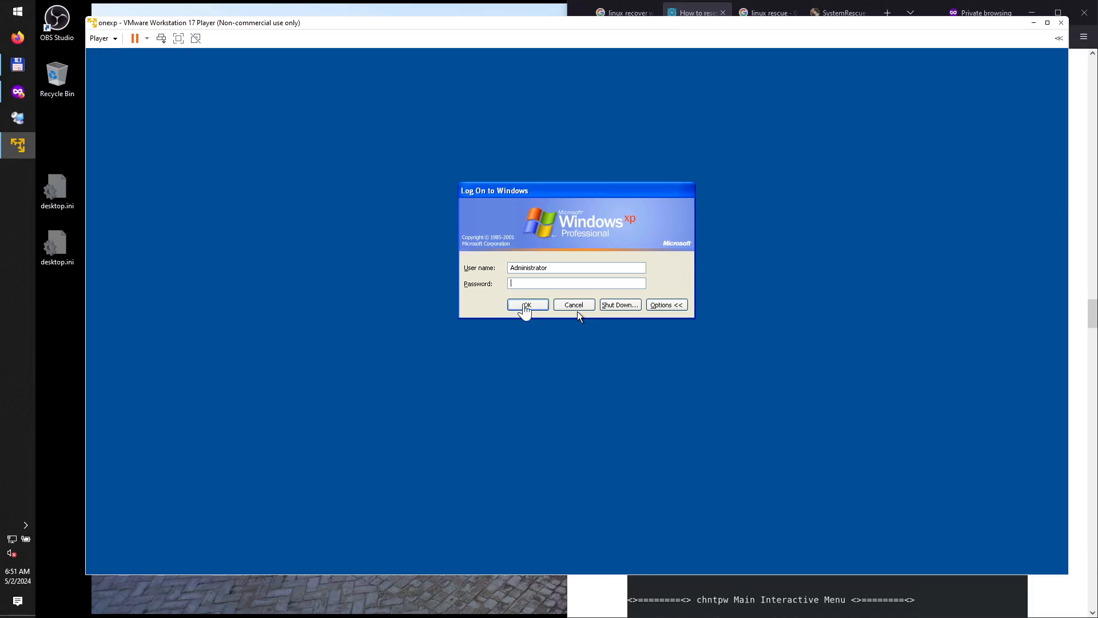